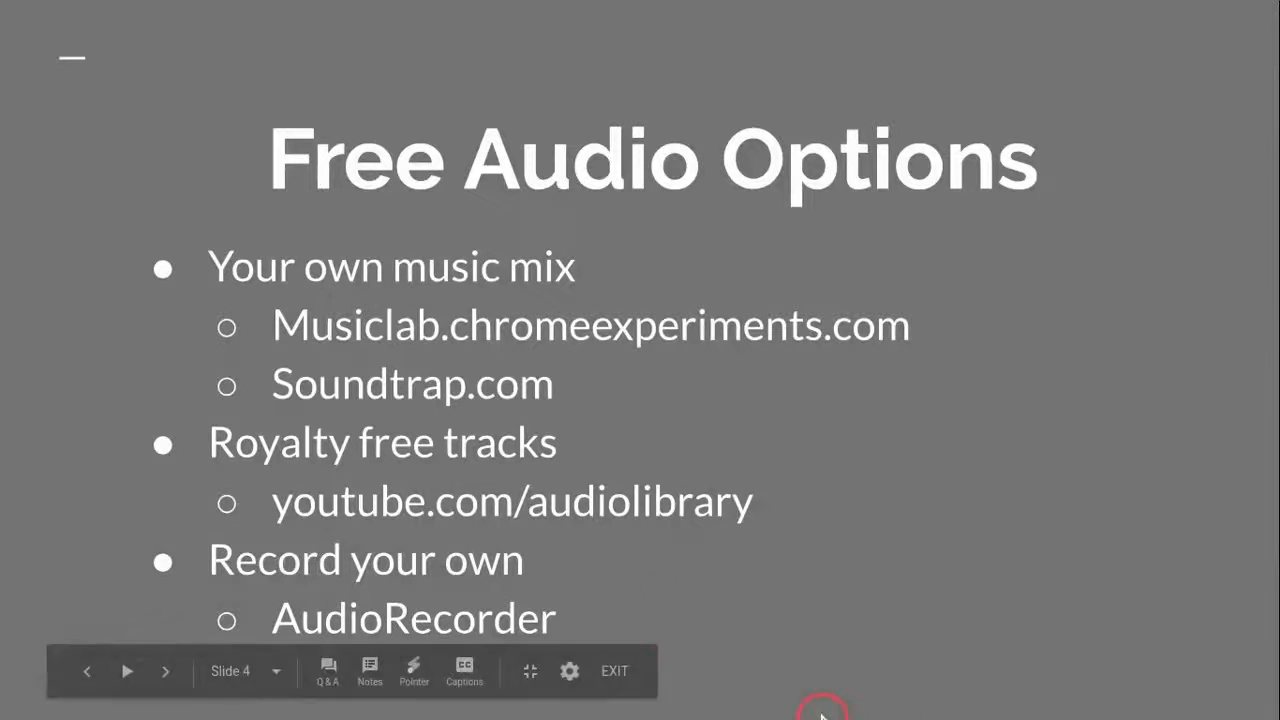
pyautogui.moveTo(463, 575)
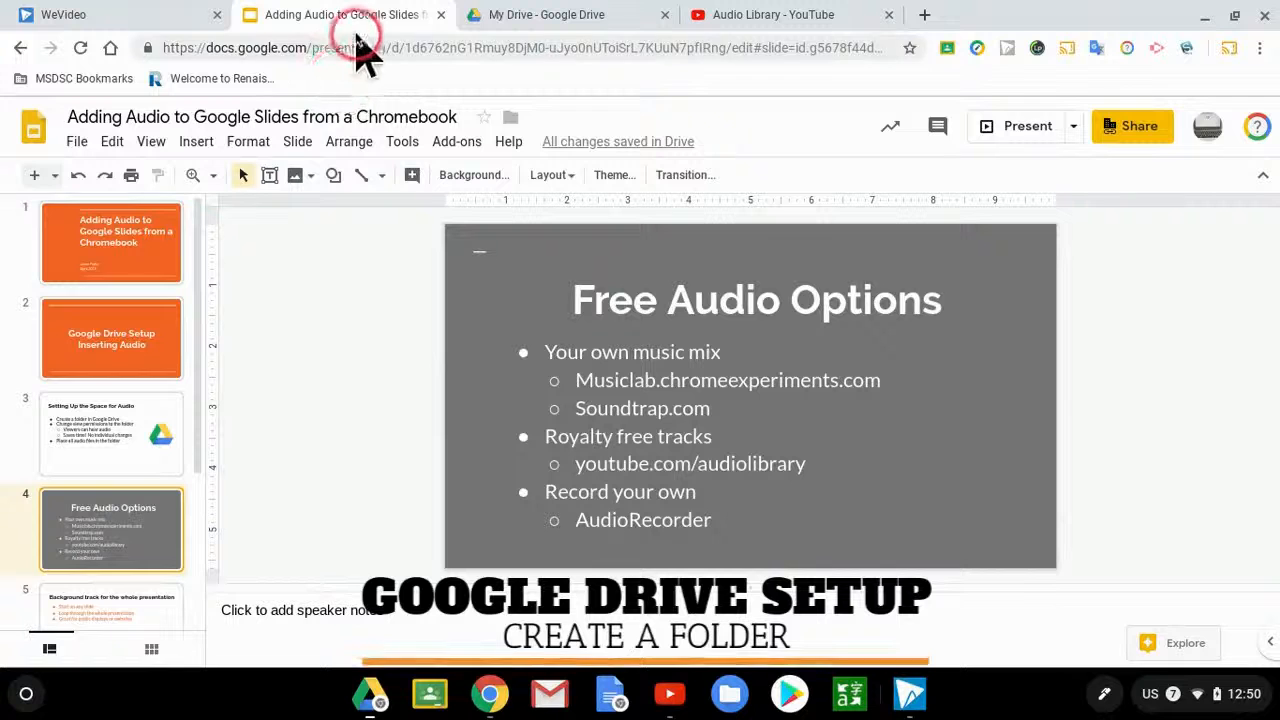
# Step: Leave the Free Audio Options slideshow for the My Drive tab in Google Drive
pyautogui.click(565, 14)
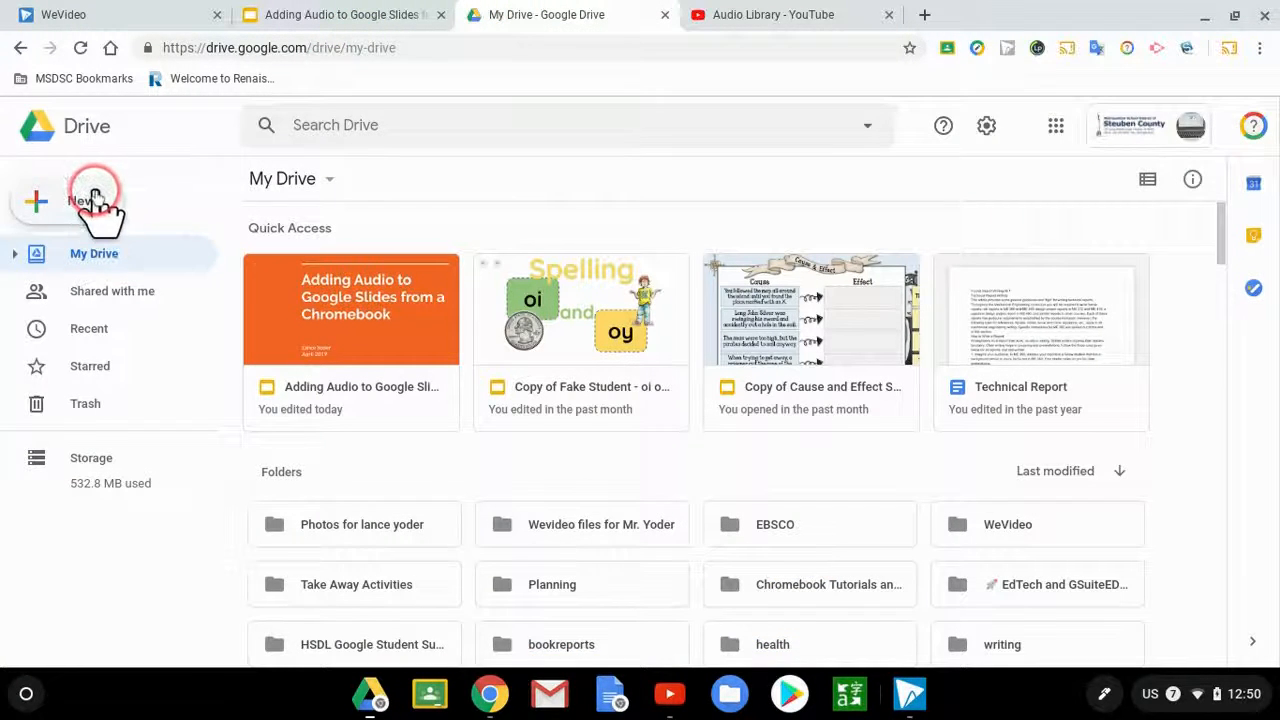
# Step: Make a new folder named 'Audio Files' in My Drive and bring up its options
pyautogui.click(70, 201)
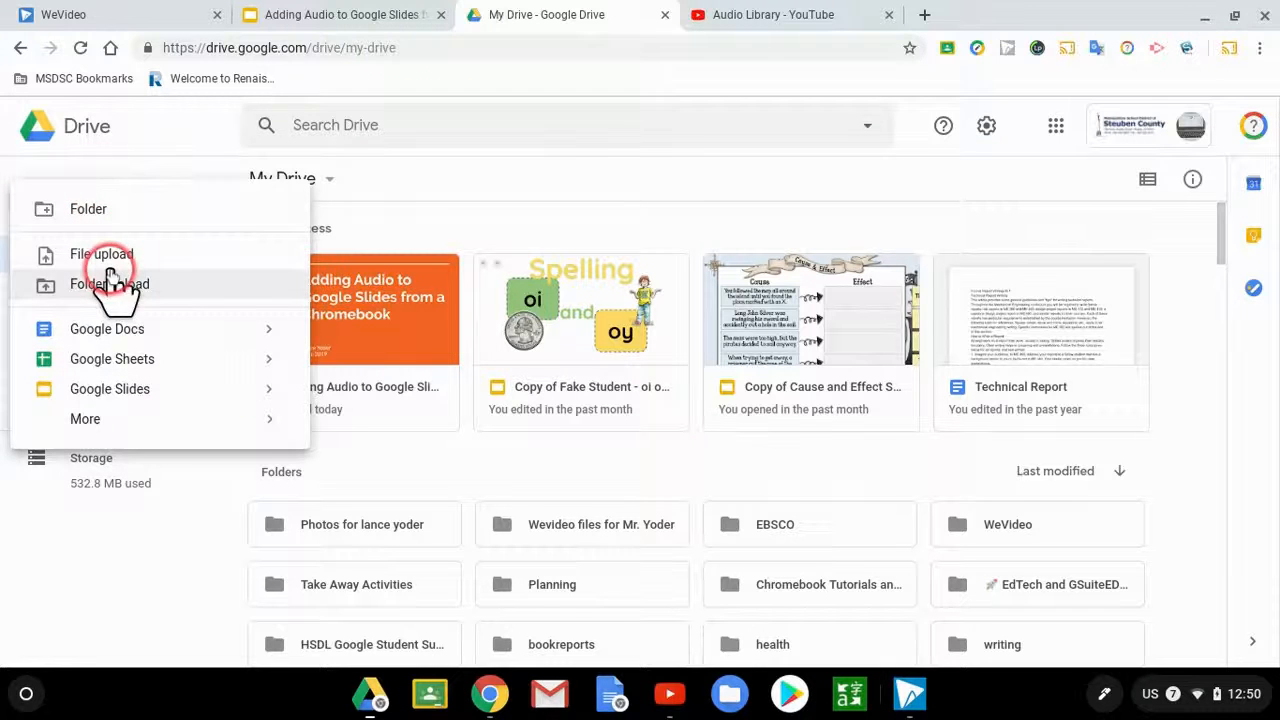
pyautogui.click(88, 208)
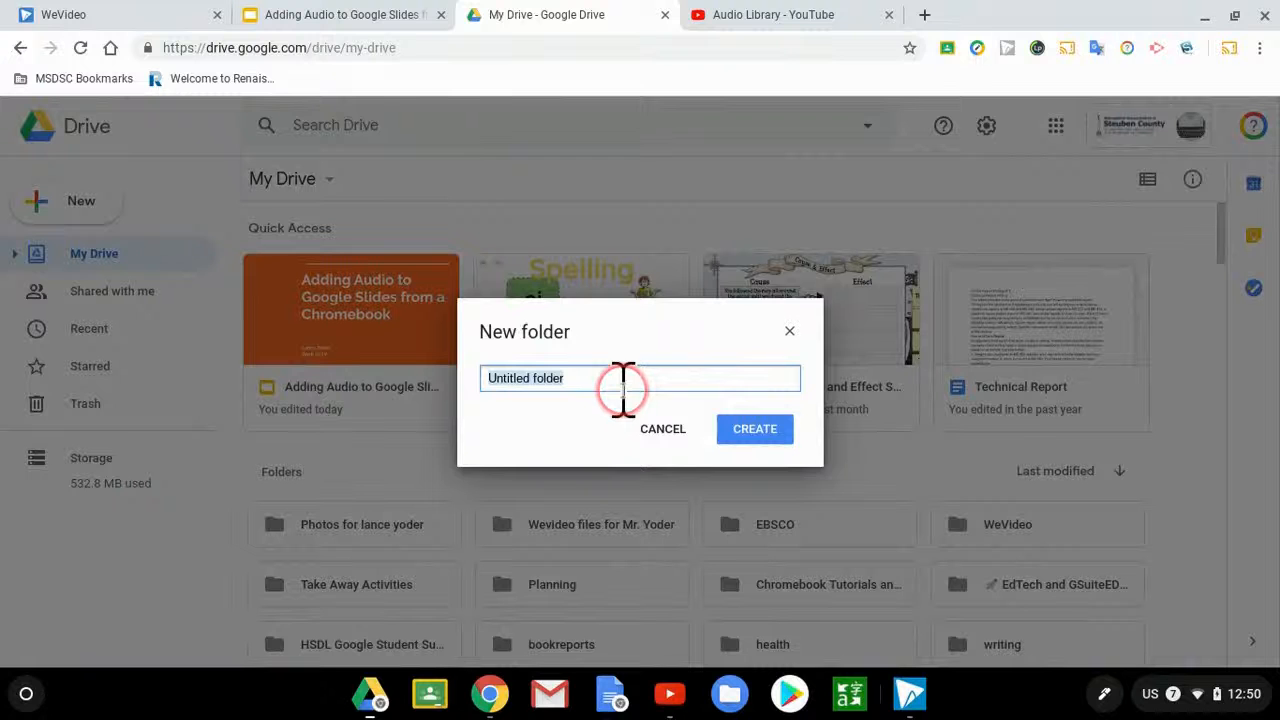
pyautogui.write('Audio Files')
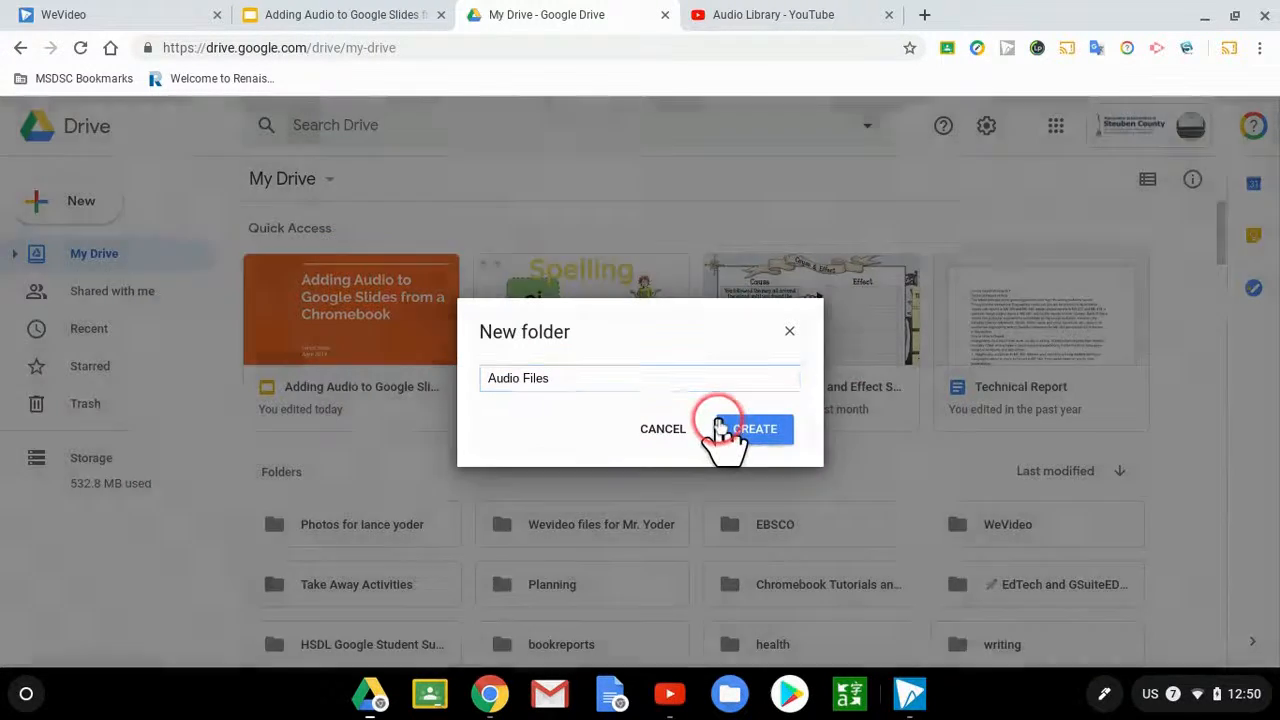
pyautogui.click(755, 428)
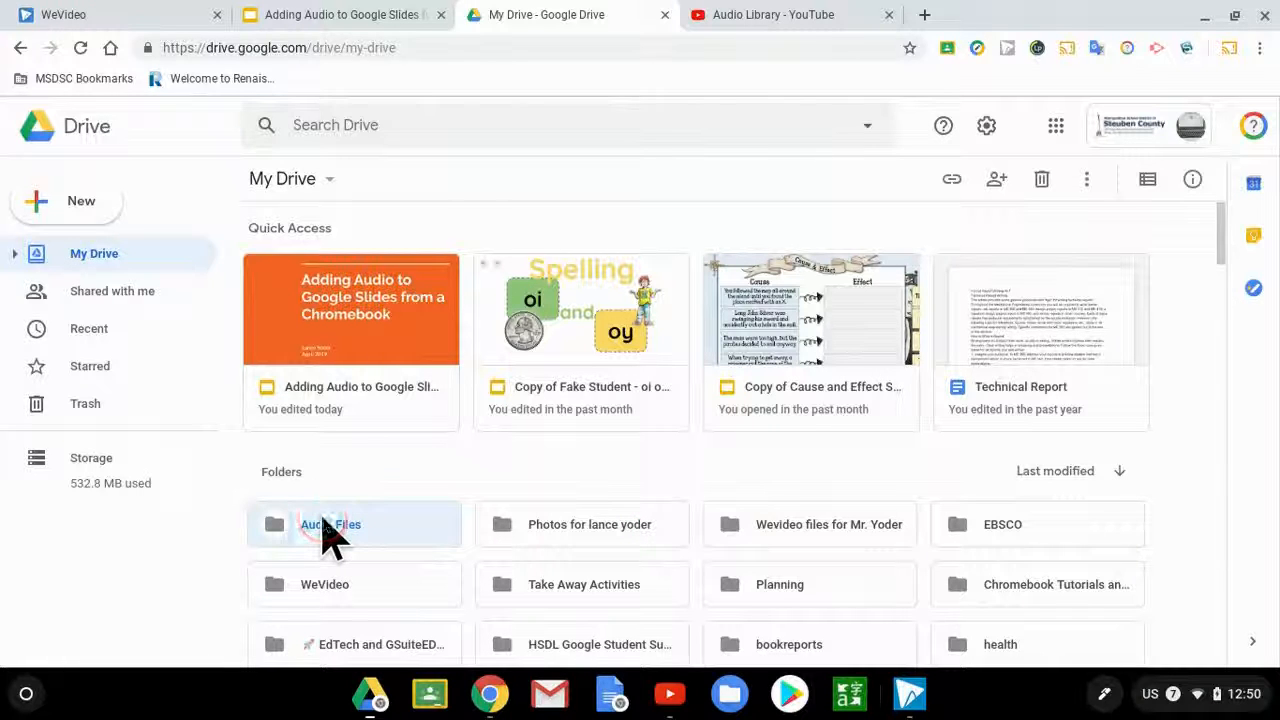
pyautogui.rightClick(330, 524)
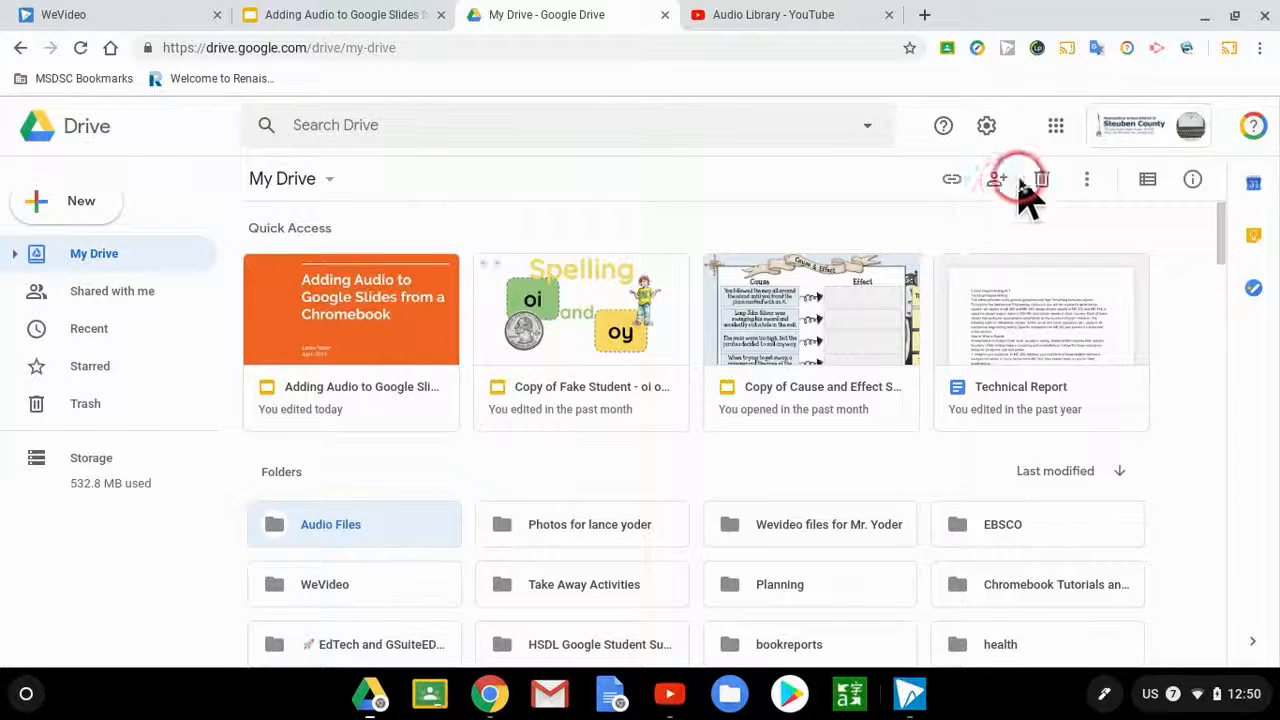
pyautogui.moveTo(465, 490)
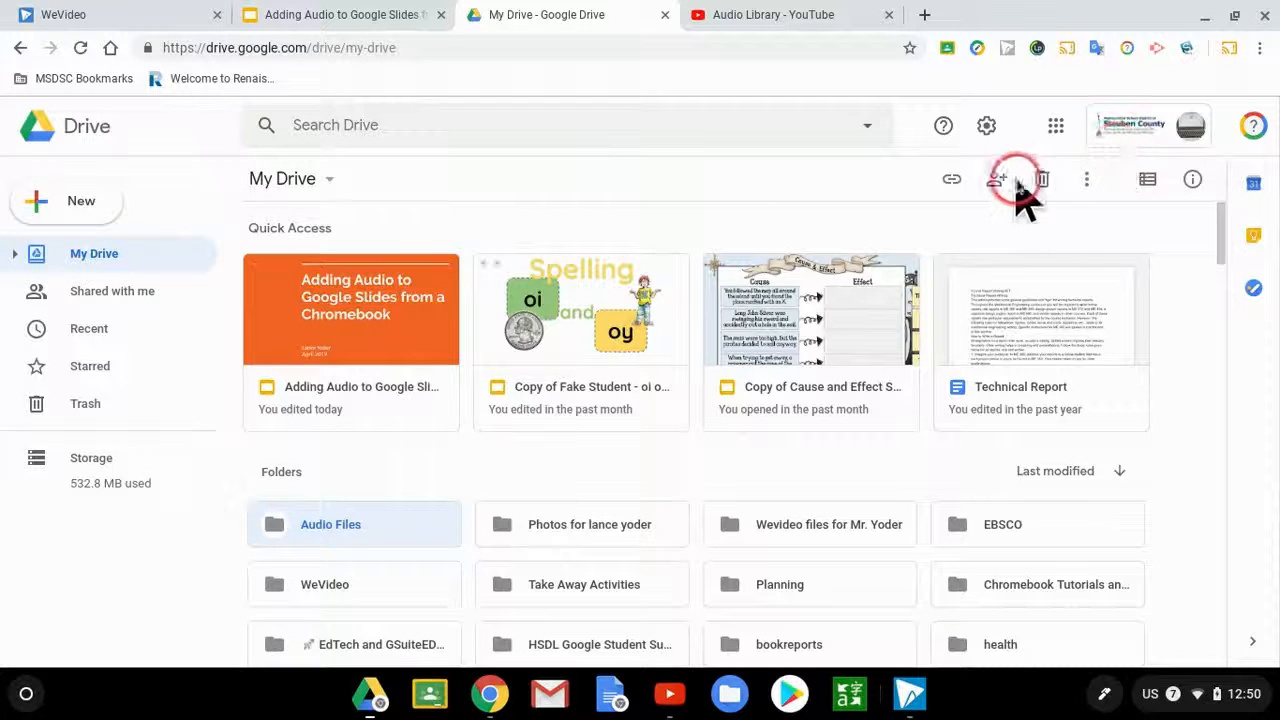
pyautogui.moveTo(951, 179)
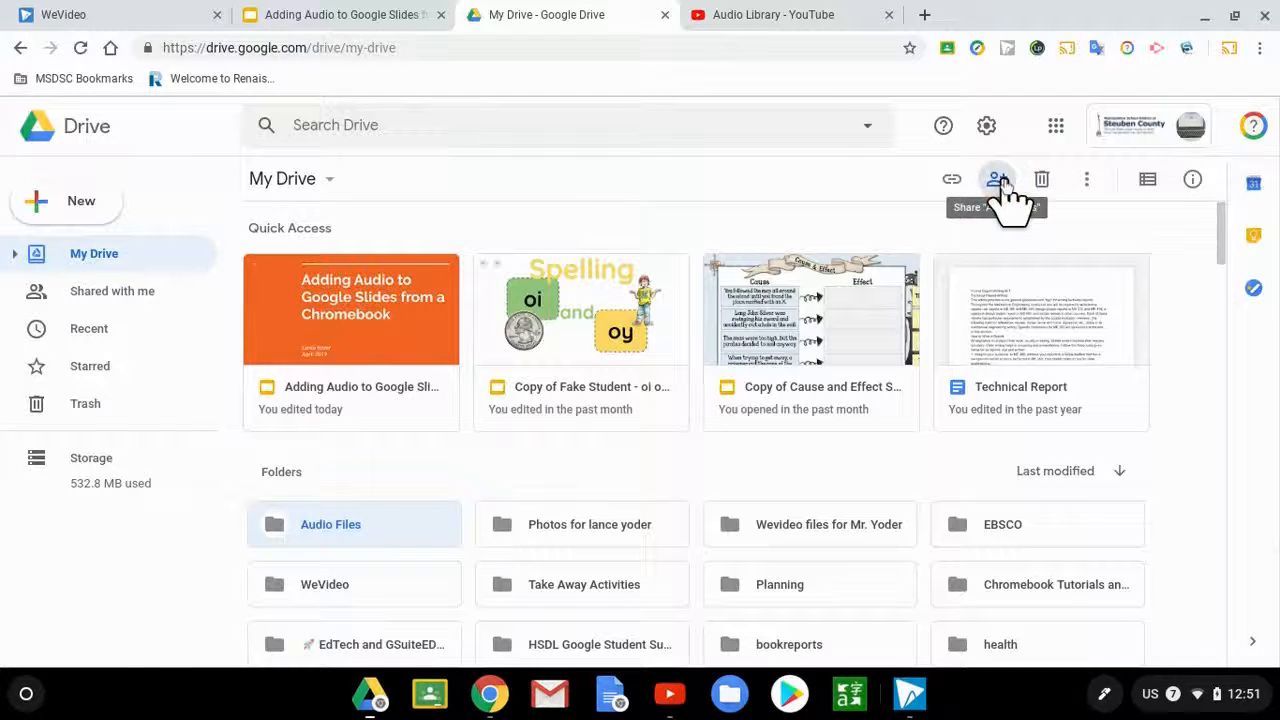
# Step: Set Audio Files link sharing to 'On - Anyone with the link' can view
pyautogui.click(997, 179)
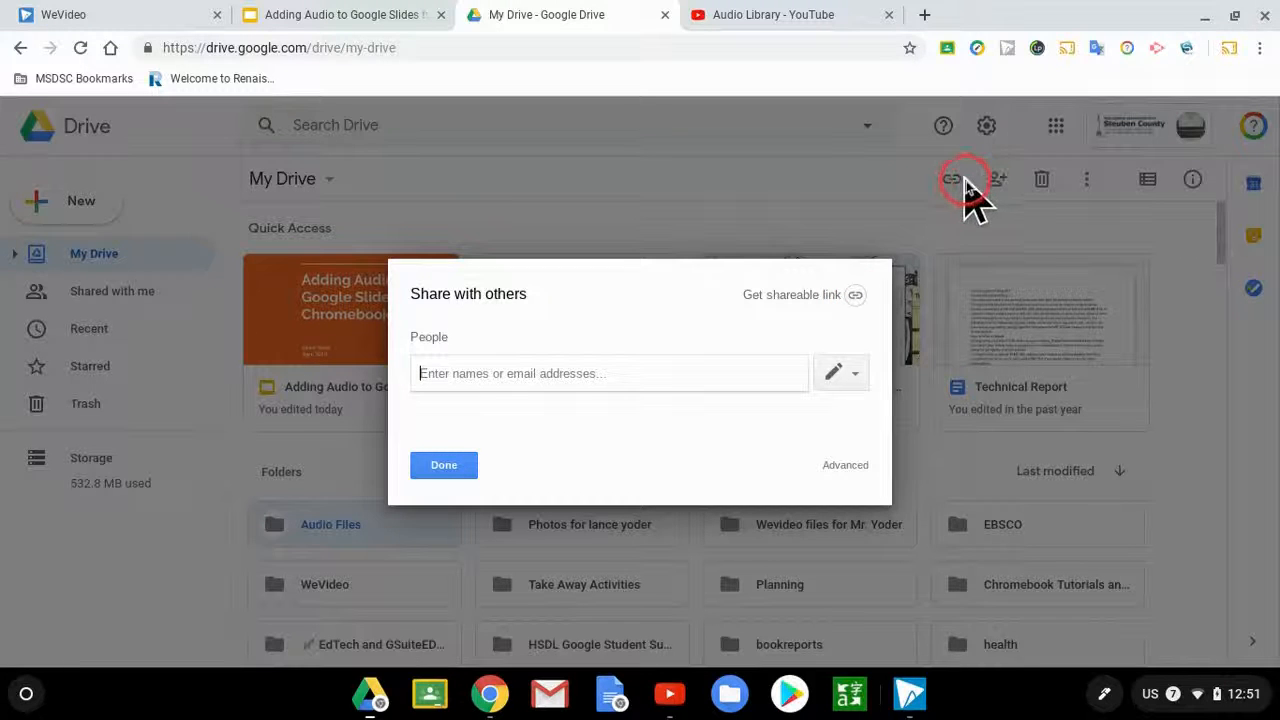
pyautogui.click(855, 294)
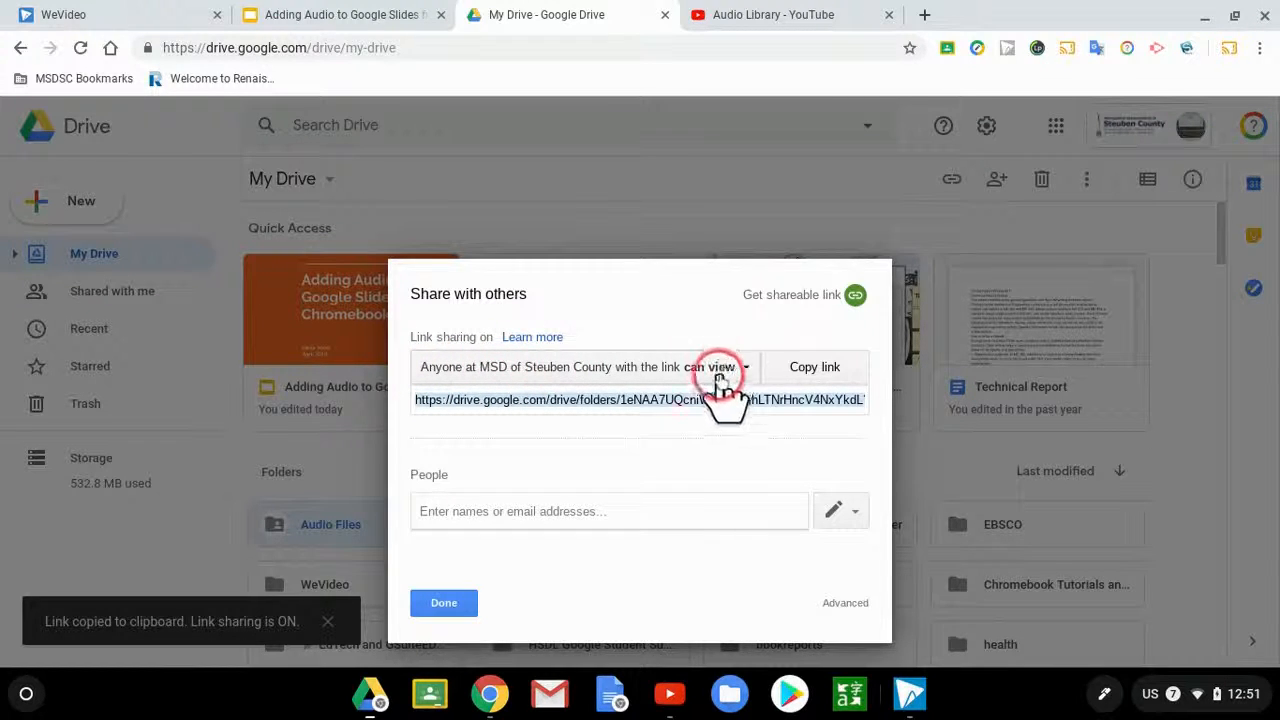
pyautogui.click(713, 367)
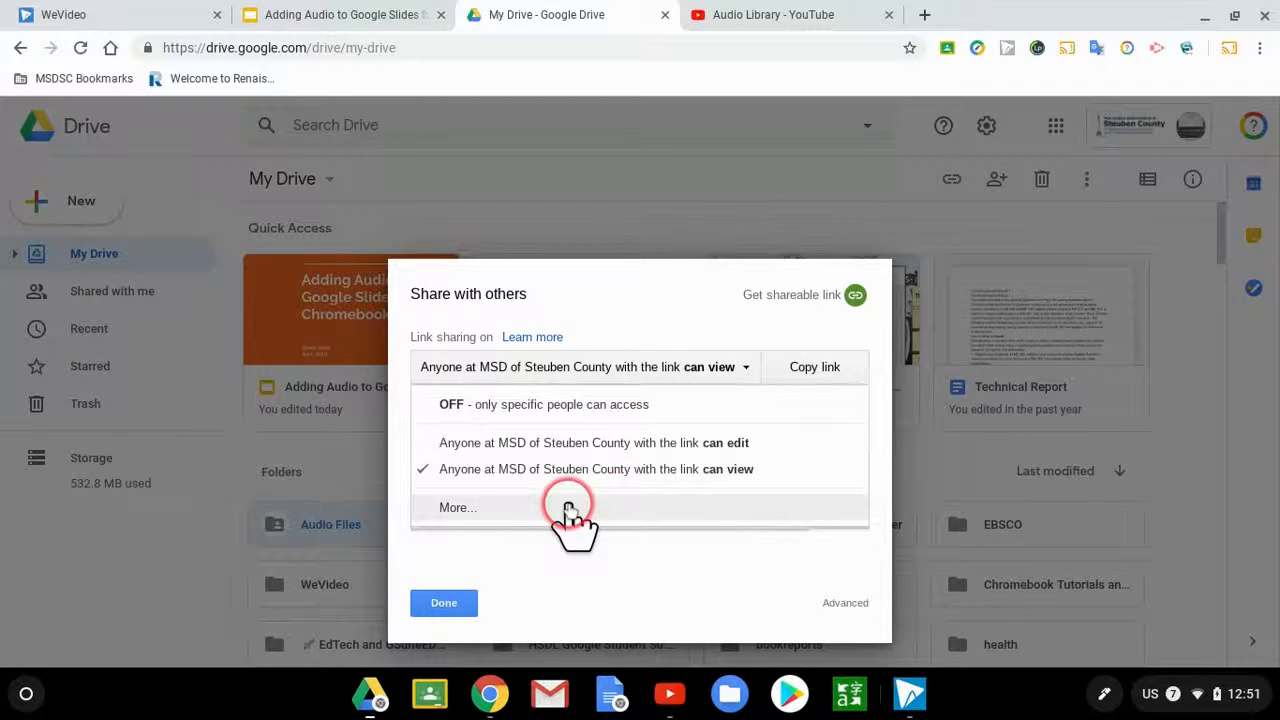
pyautogui.click(457, 507)
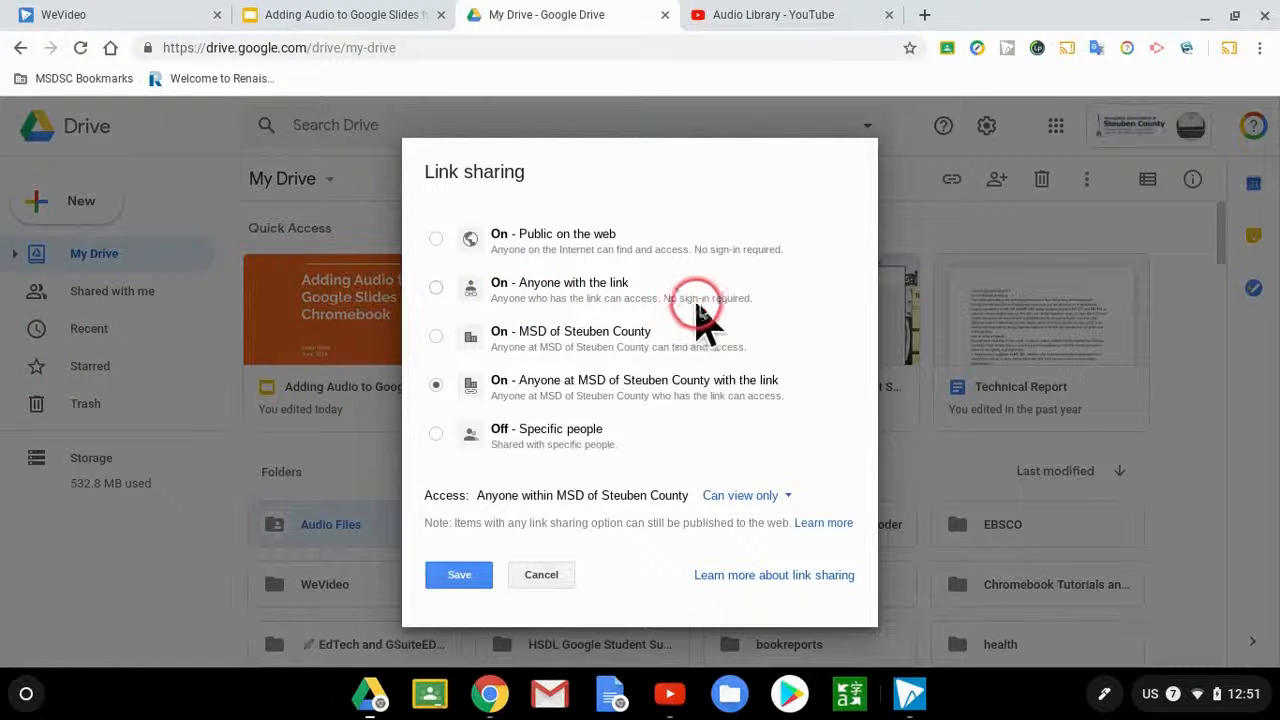
pyautogui.click(436, 287)
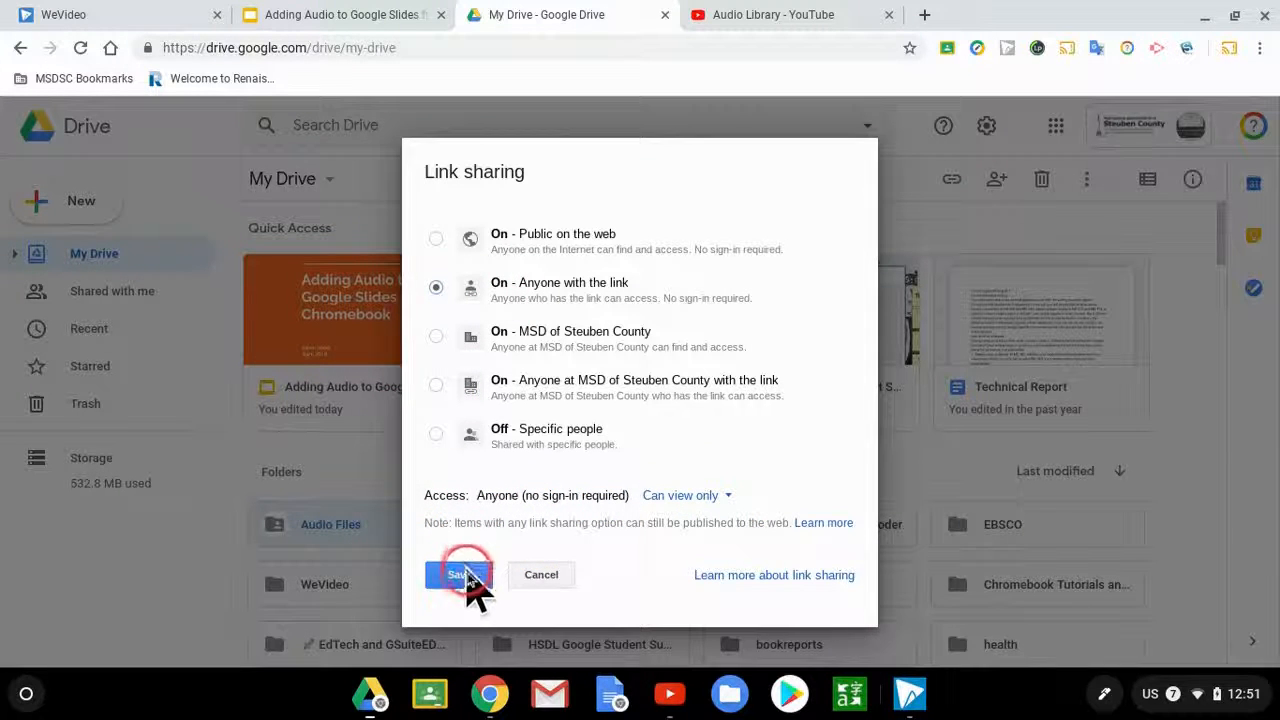
pyautogui.click(458, 574)
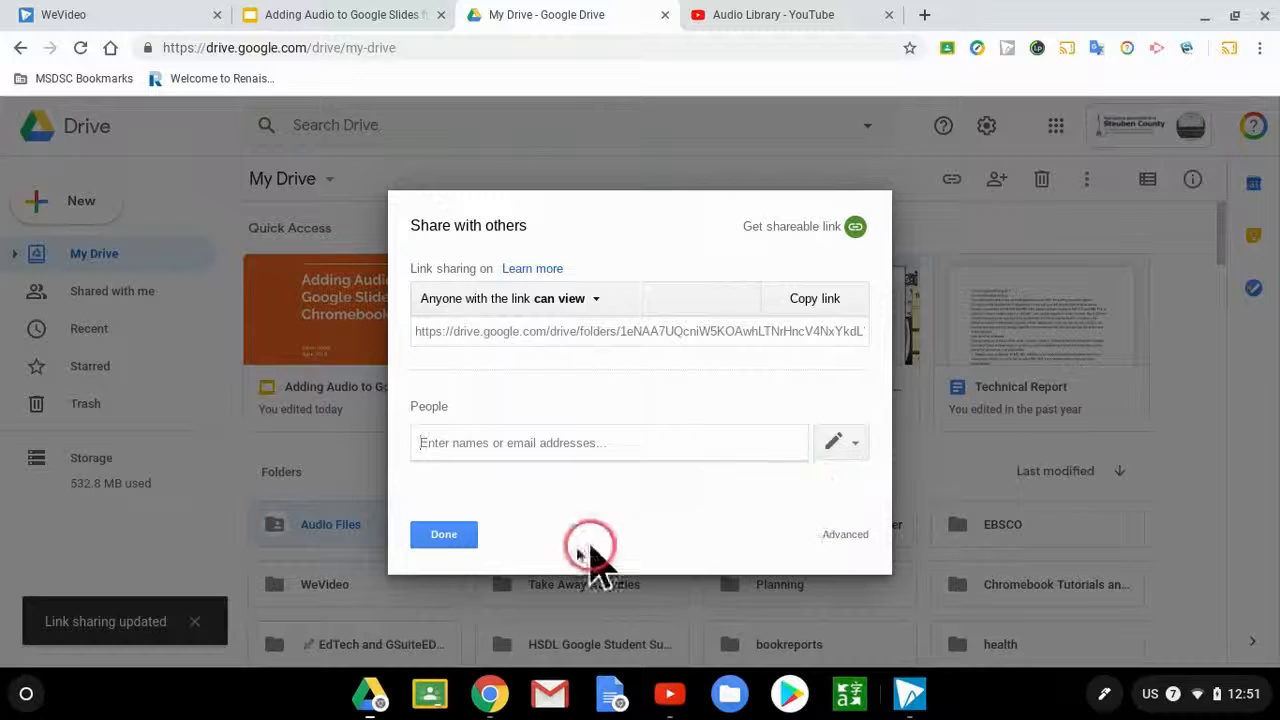
pyautogui.click(443, 534)
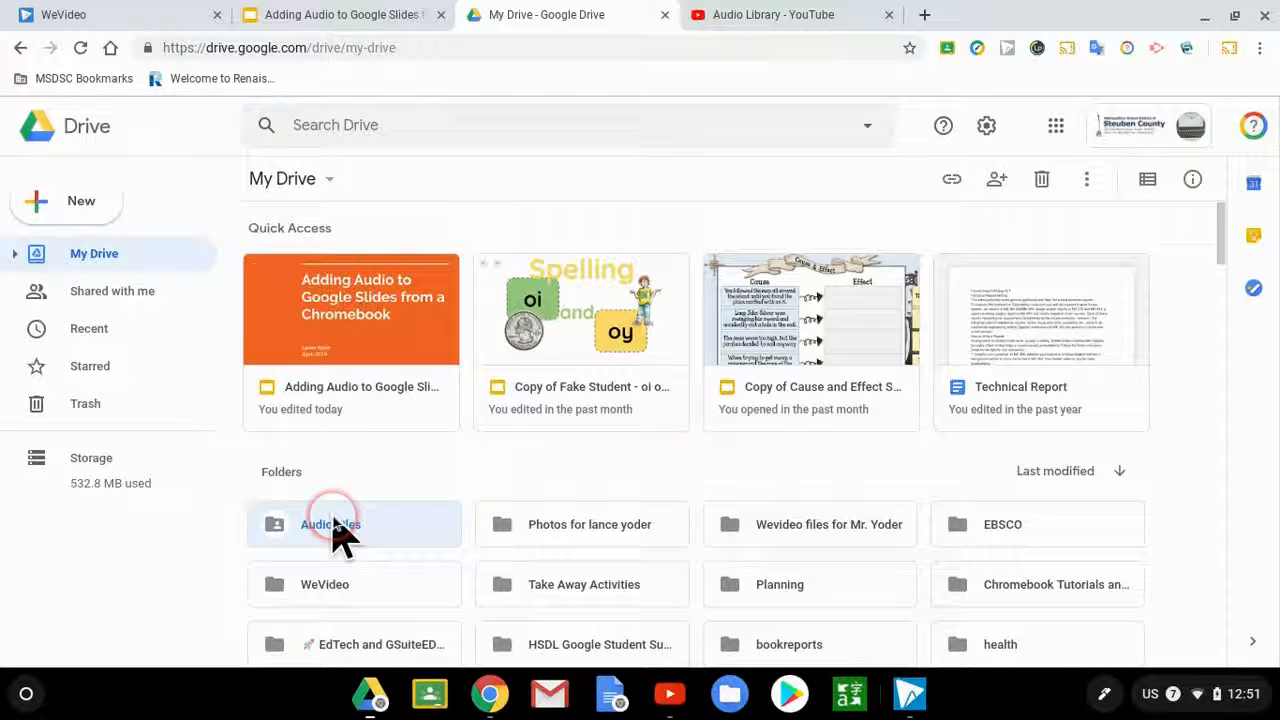
pyautogui.click(353, 524)
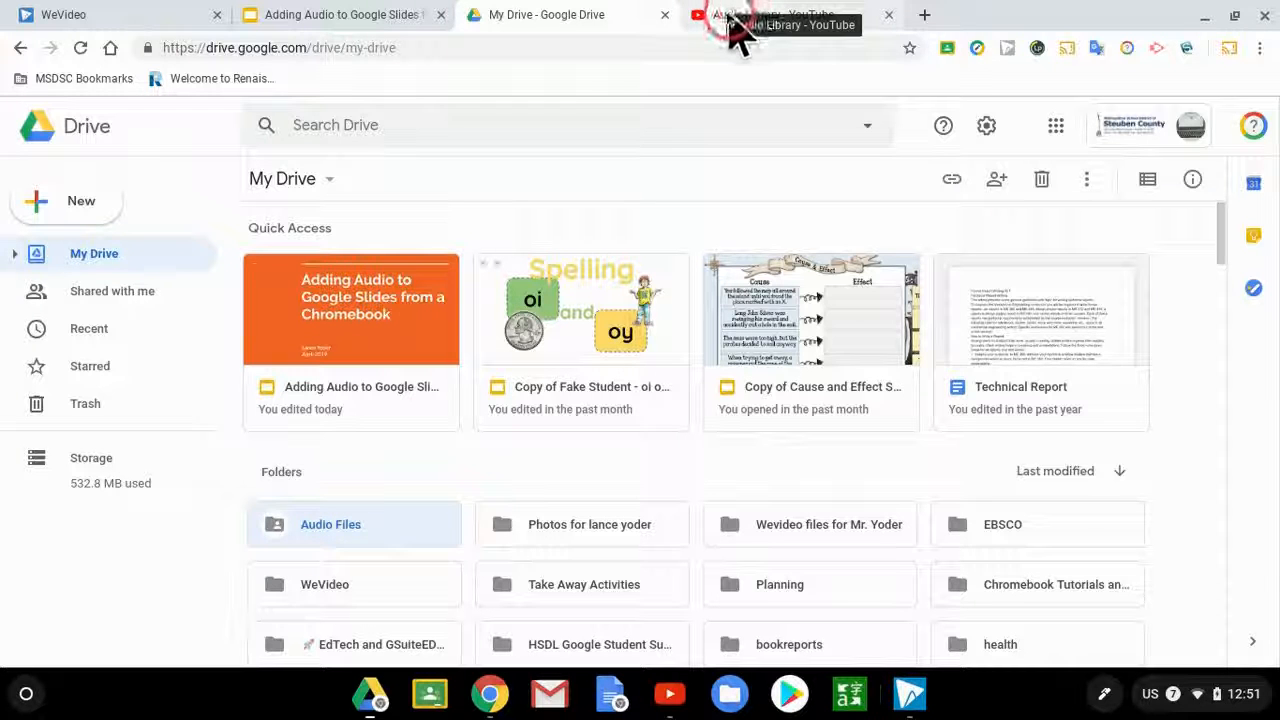
# Step: Follow the slide's youtube.com/audiolibrary link and browse the Free music and Sound effects lists
pyautogui.click(340, 14)
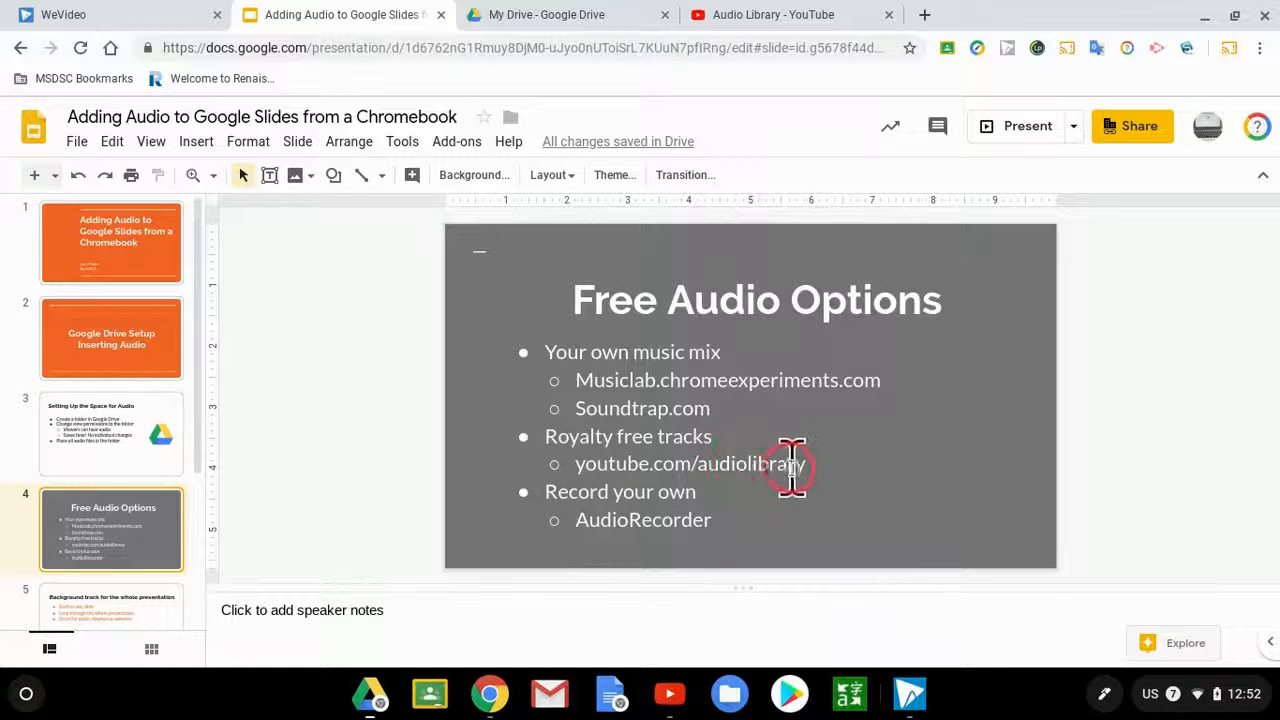
pyautogui.click(790, 14)
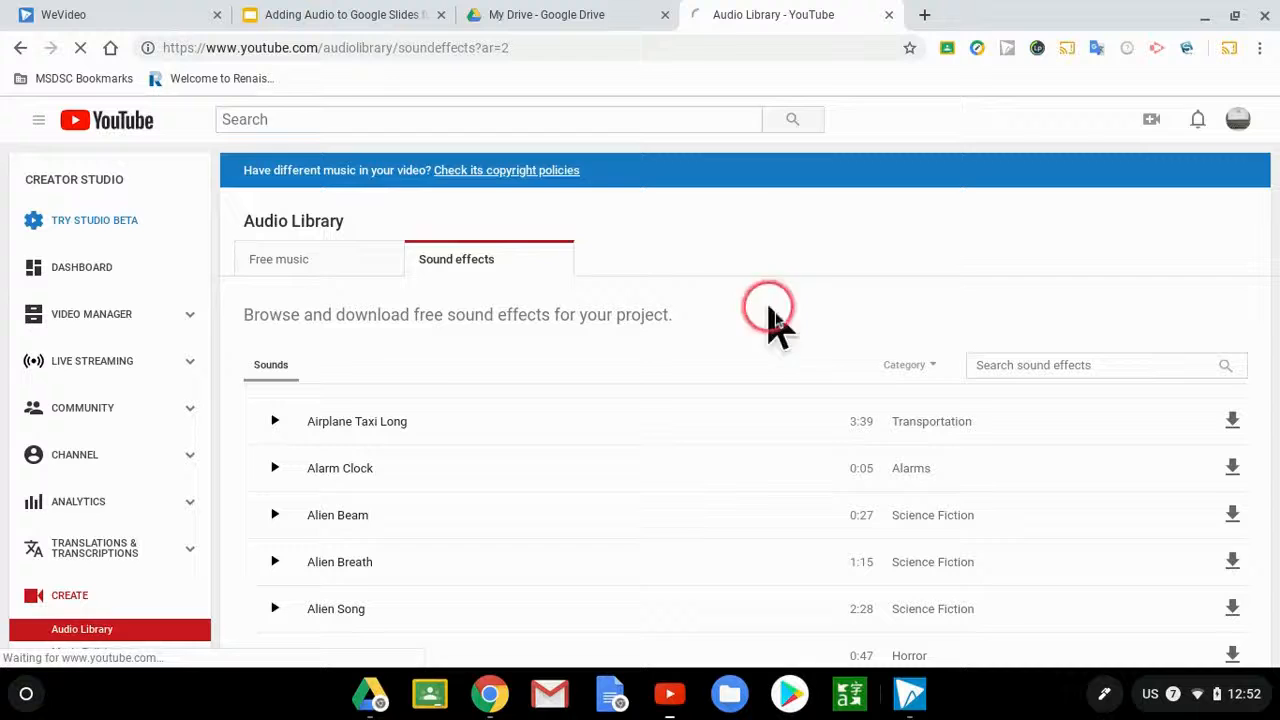
pyautogui.click(278, 259)
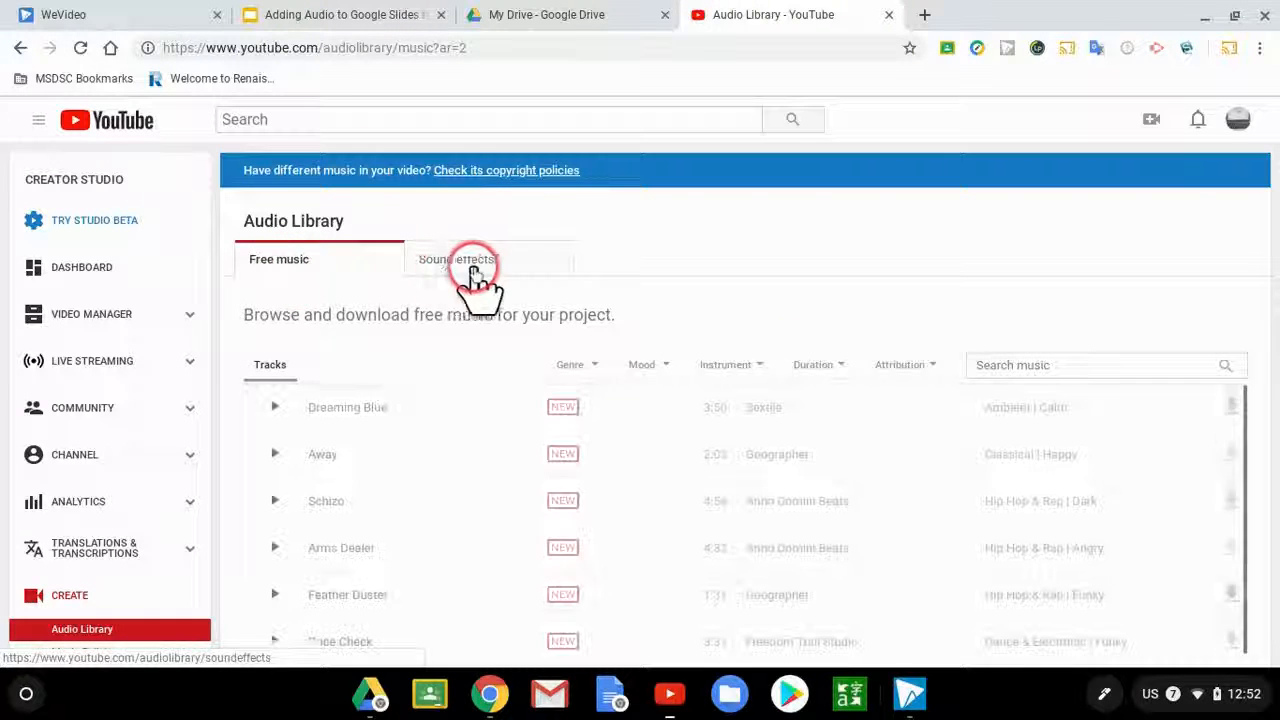
pyautogui.click(456, 259)
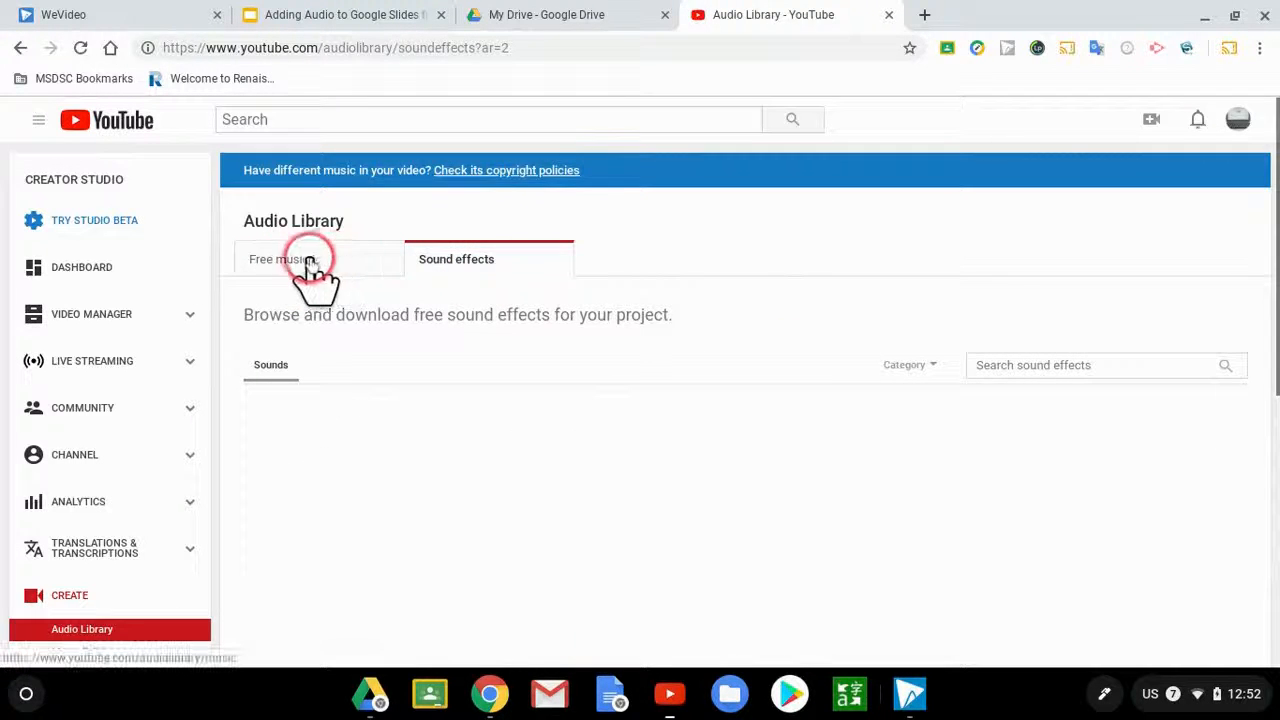
pyautogui.click(283, 259)
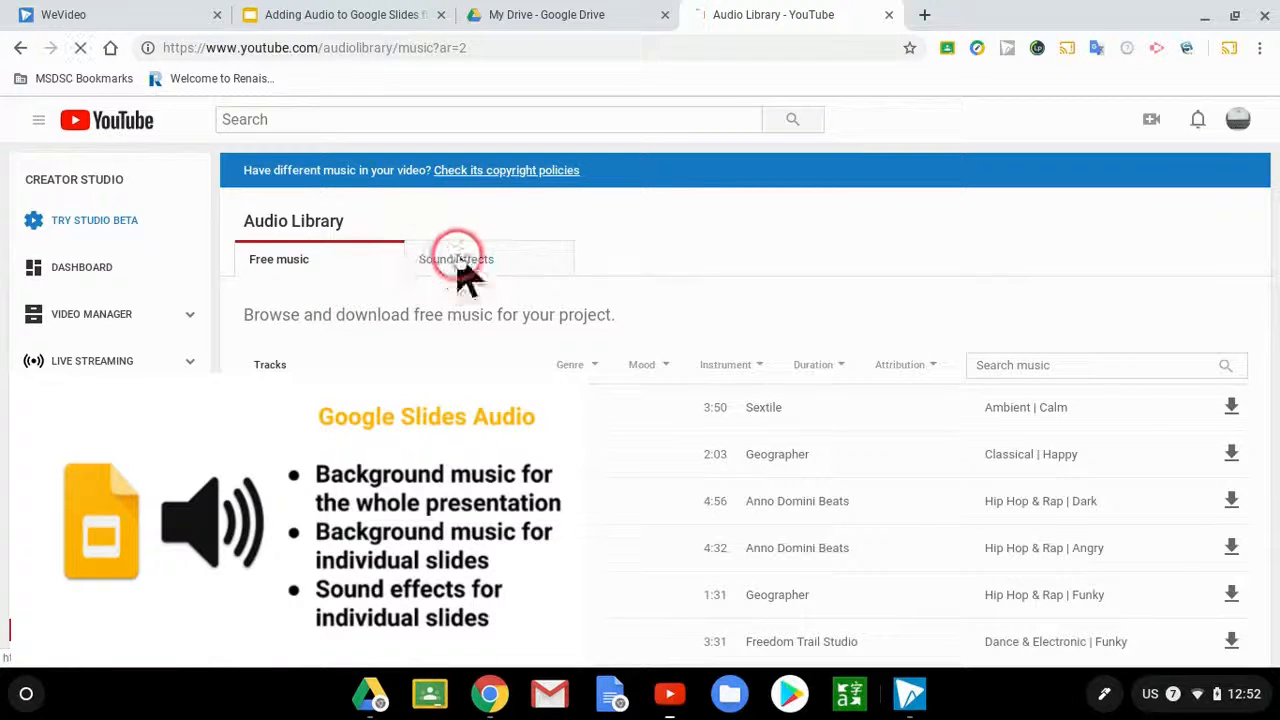
pyautogui.click(456, 259)
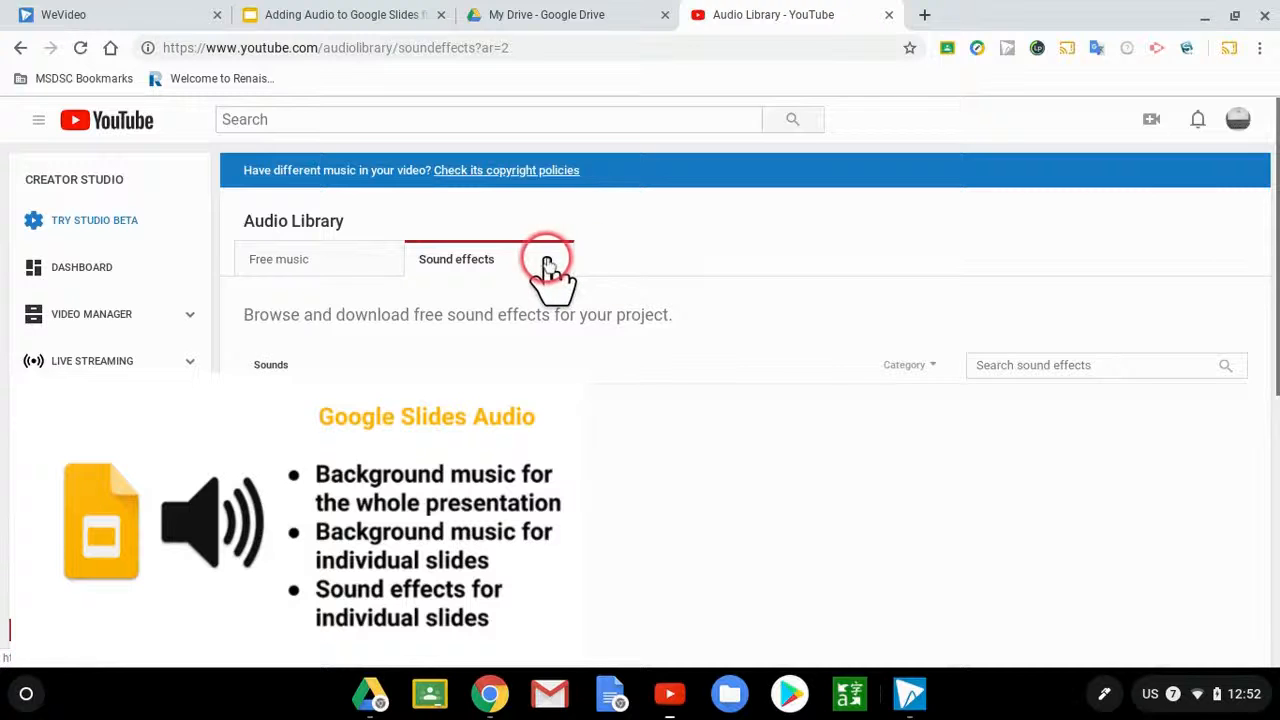
pyautogui.click(456, 259)
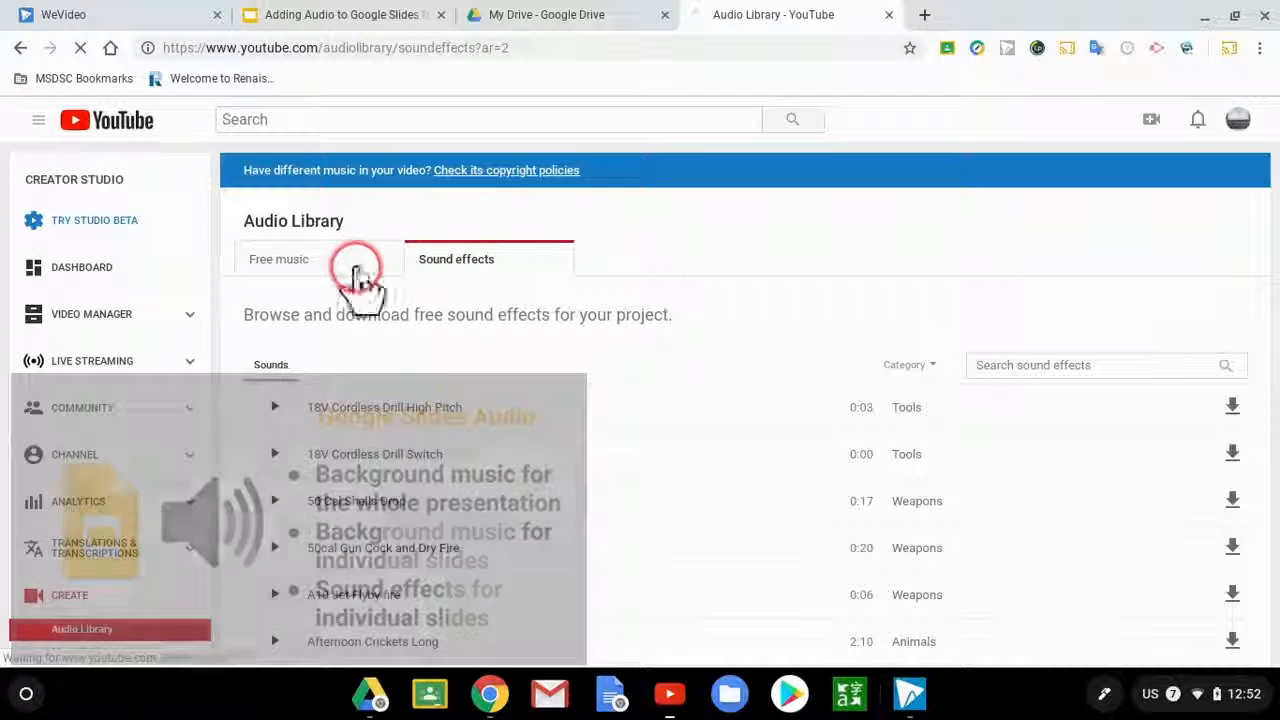
pyautogui.click(278, 259)
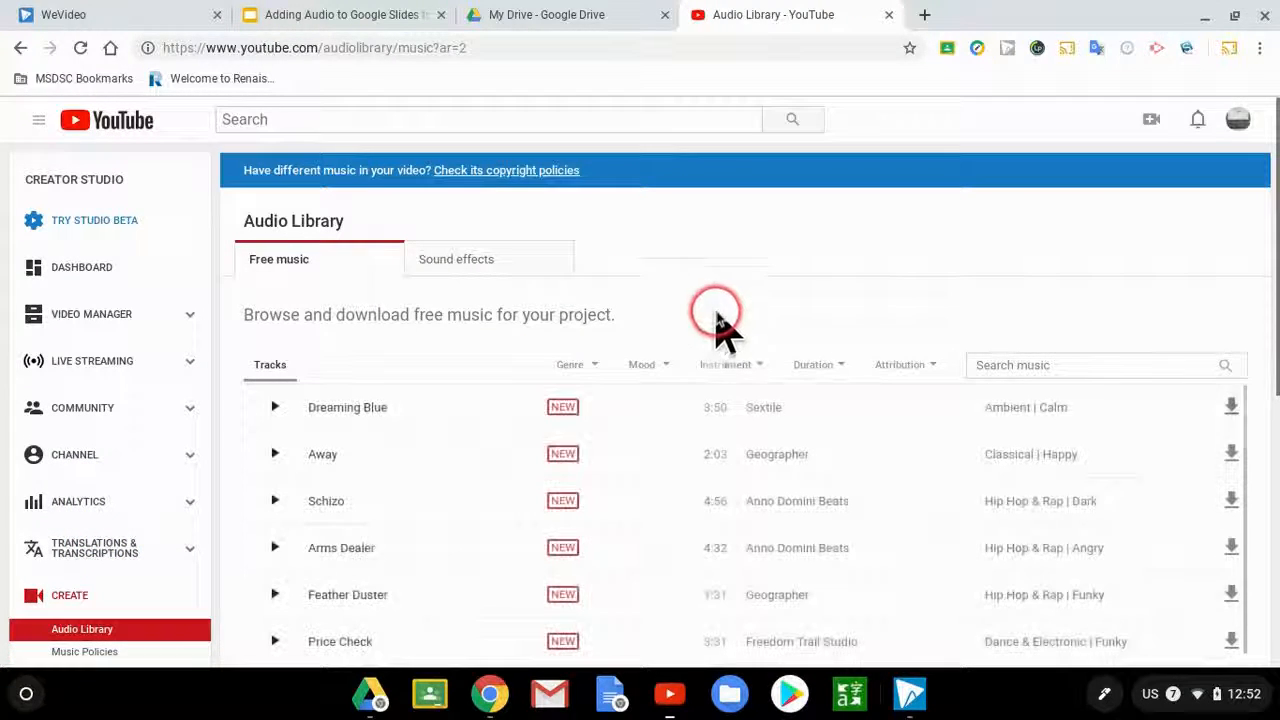
pyautogui.moveTo(655, 350)
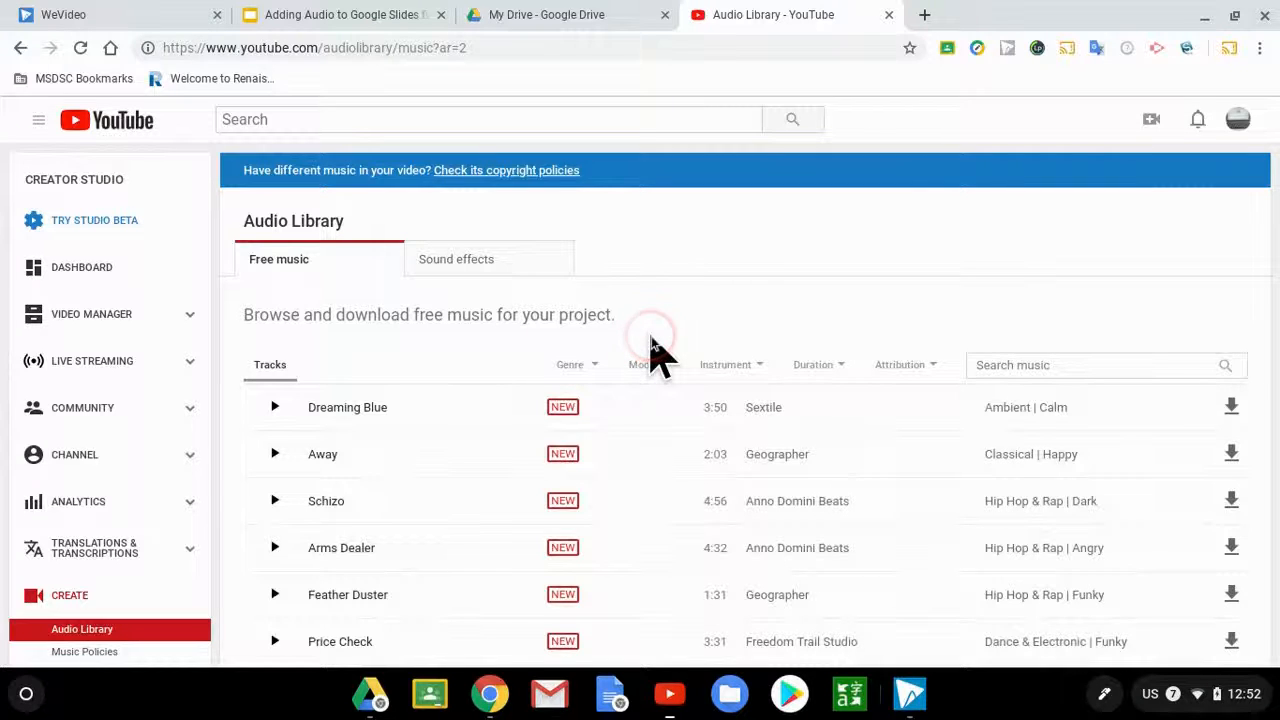
pyautogui.moveTo(650, 445)
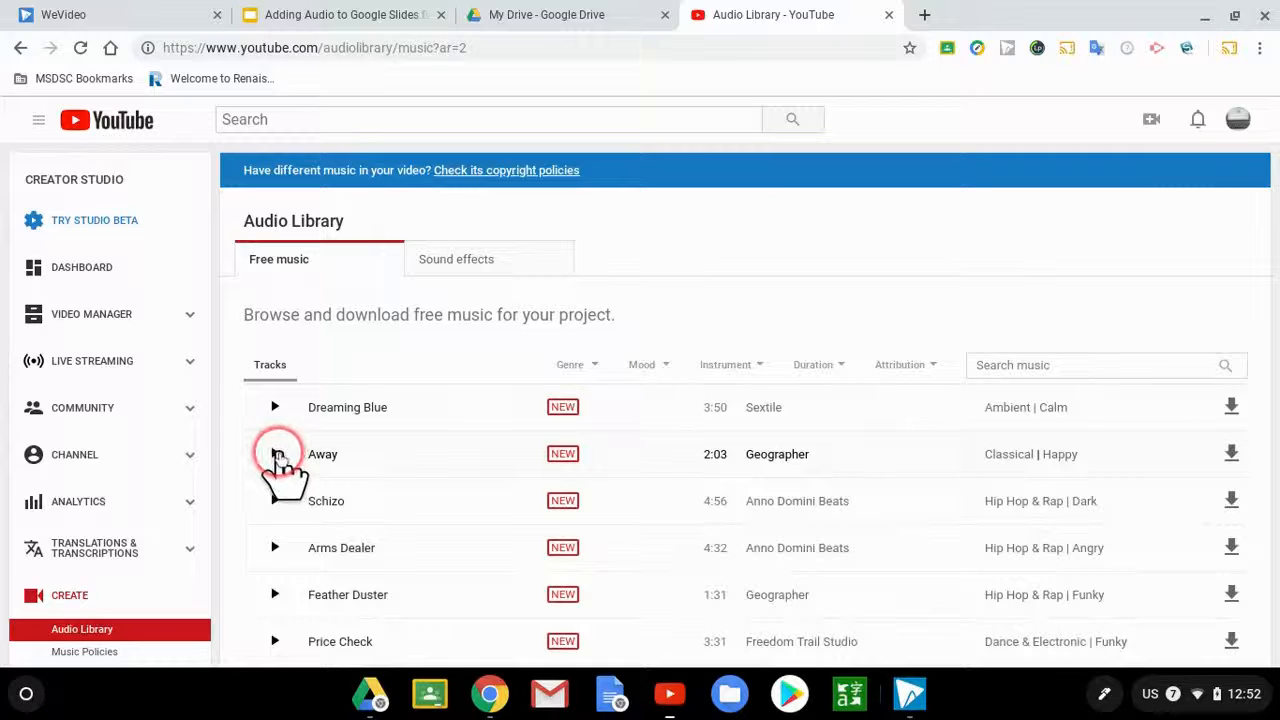
# Step: Play and stop a preview of Away, then download it as Away.mp3
pyautogui.click(274, 454)
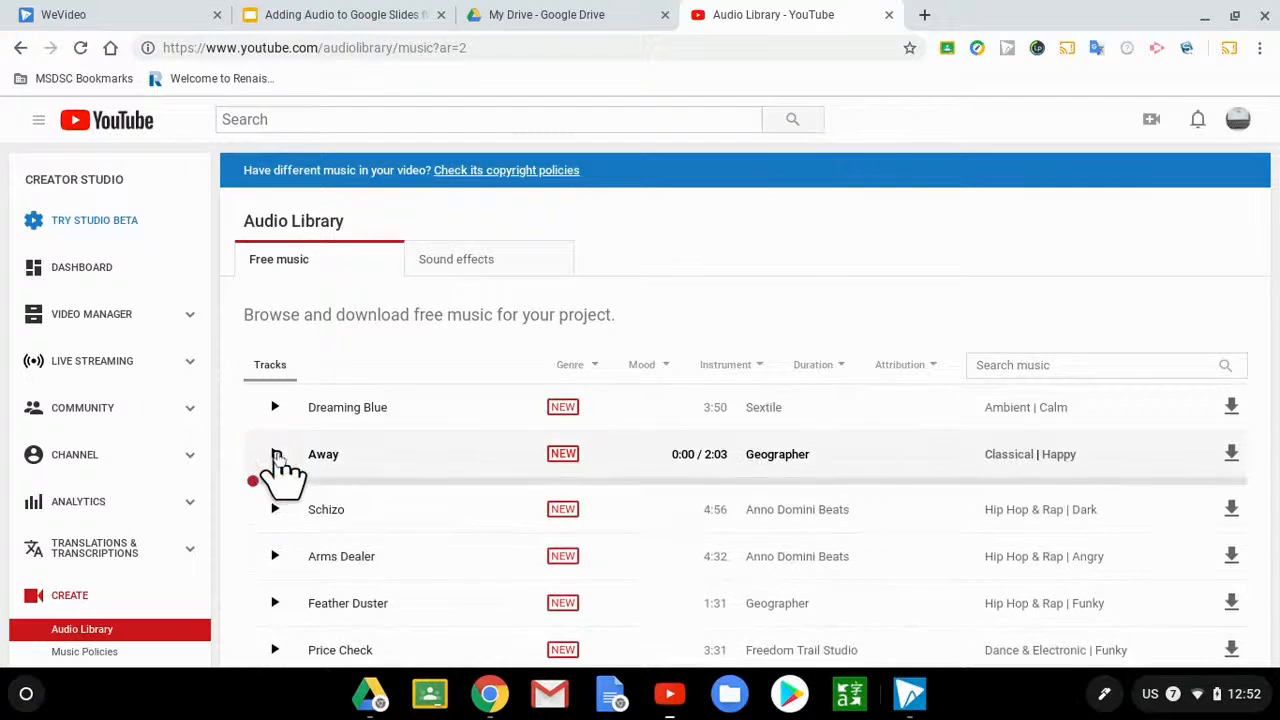
pyautogui.click(275, 454)
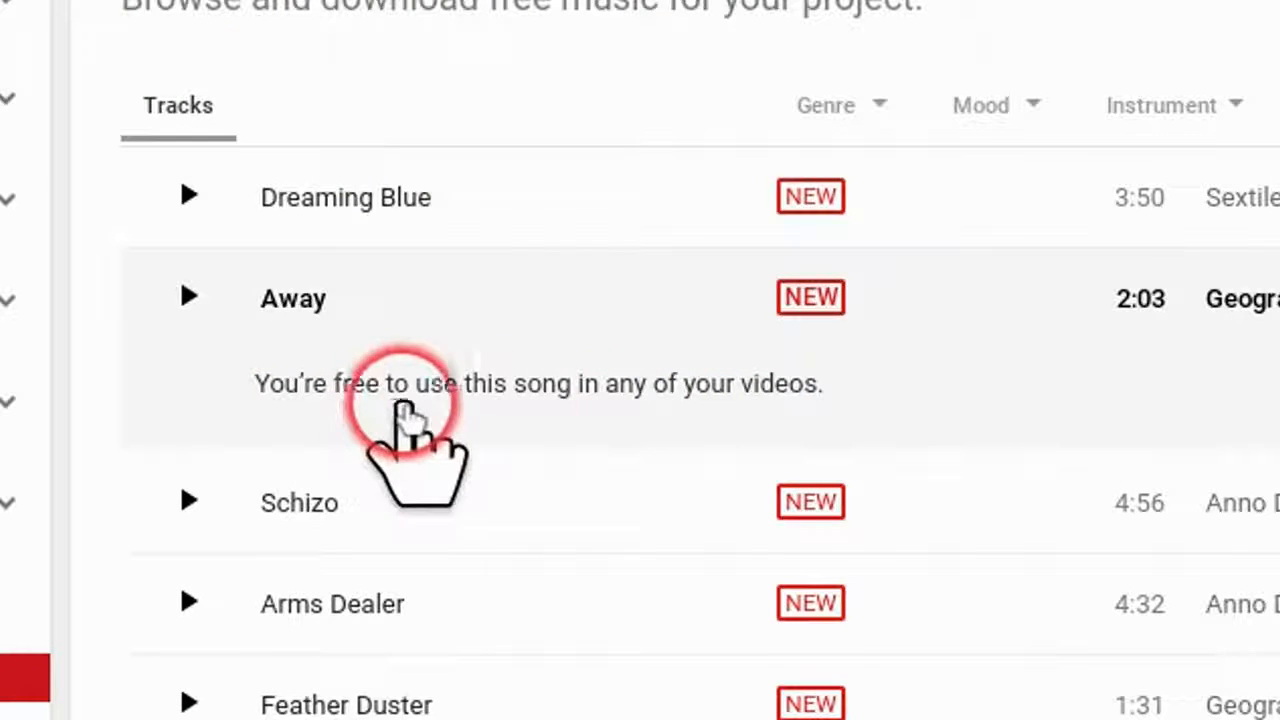
pyautogui.moveTo(820, 420)
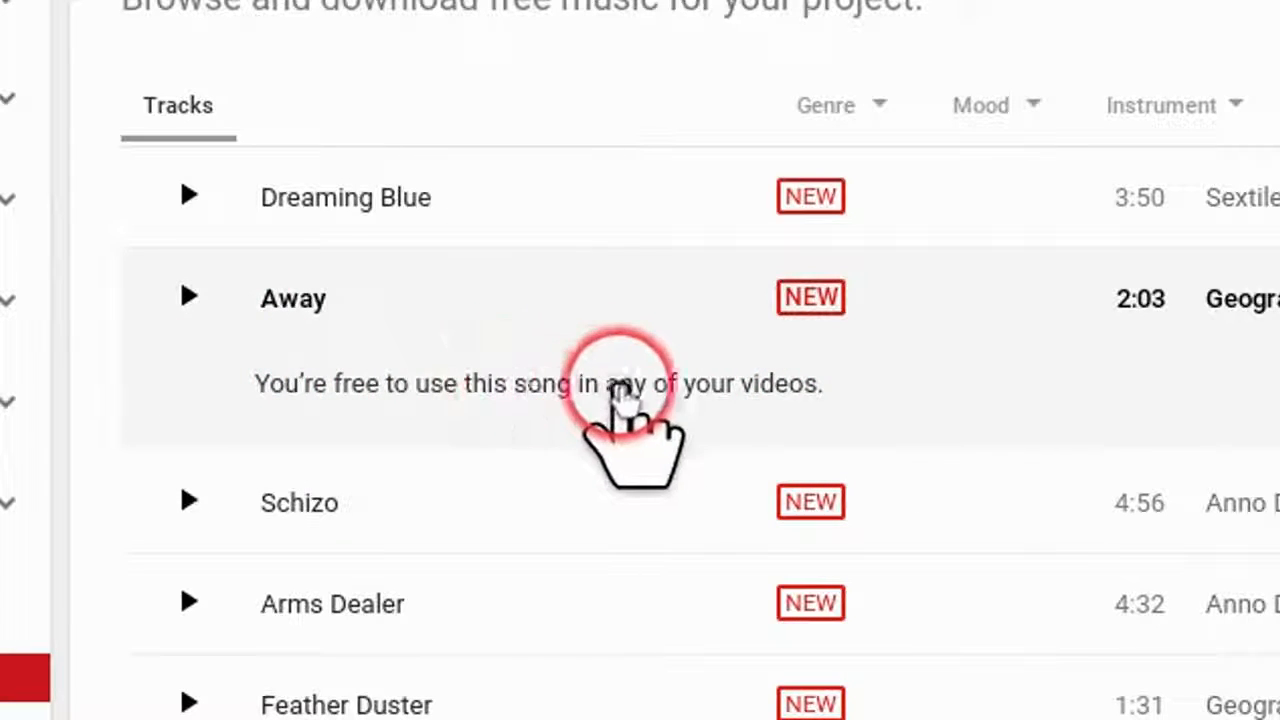
pyautogui.click(620, 390)
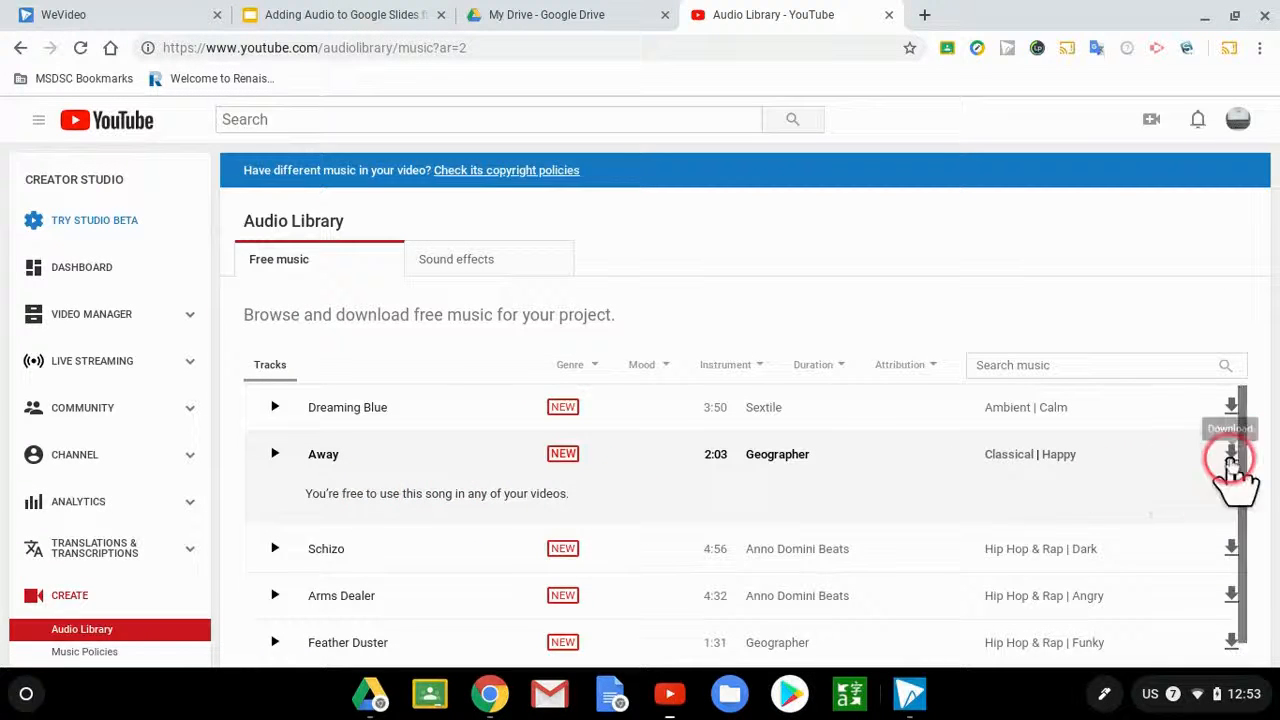
pyautogui.click(1230, 460)
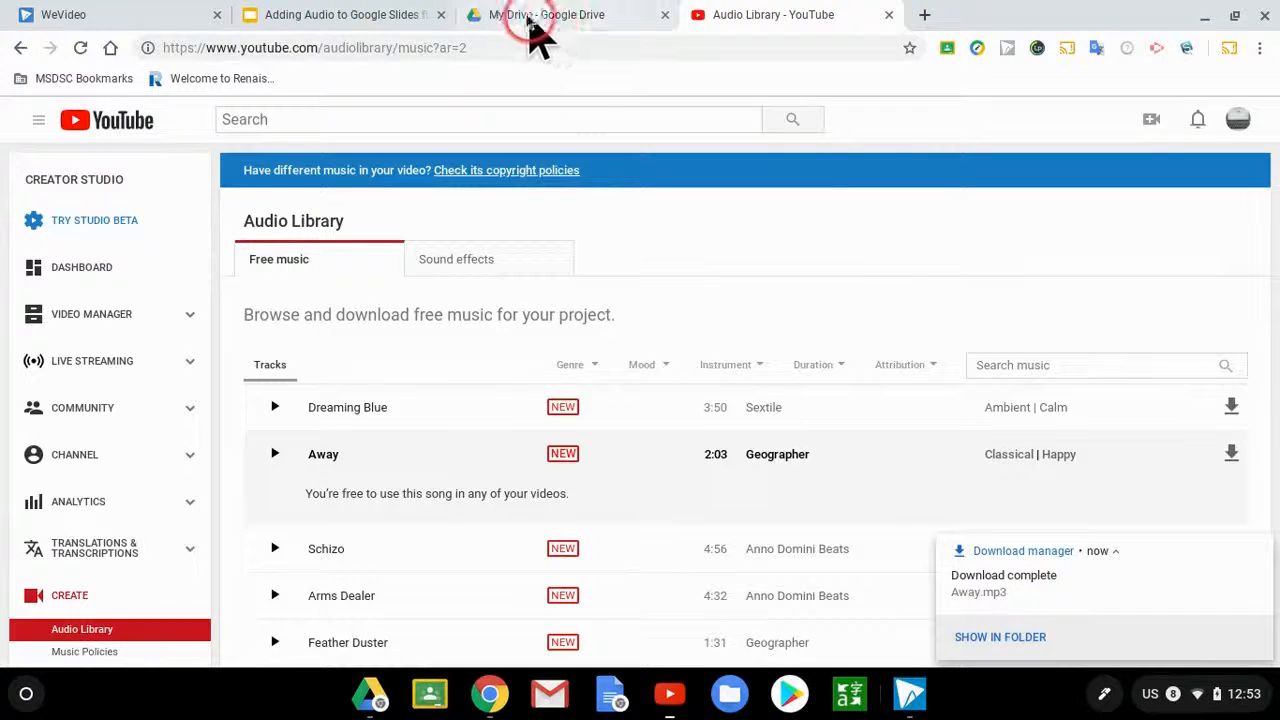
# Step: Open the Drive Audio Files folder and search the launcher for the Files app
pyautogui.click(545, 14)
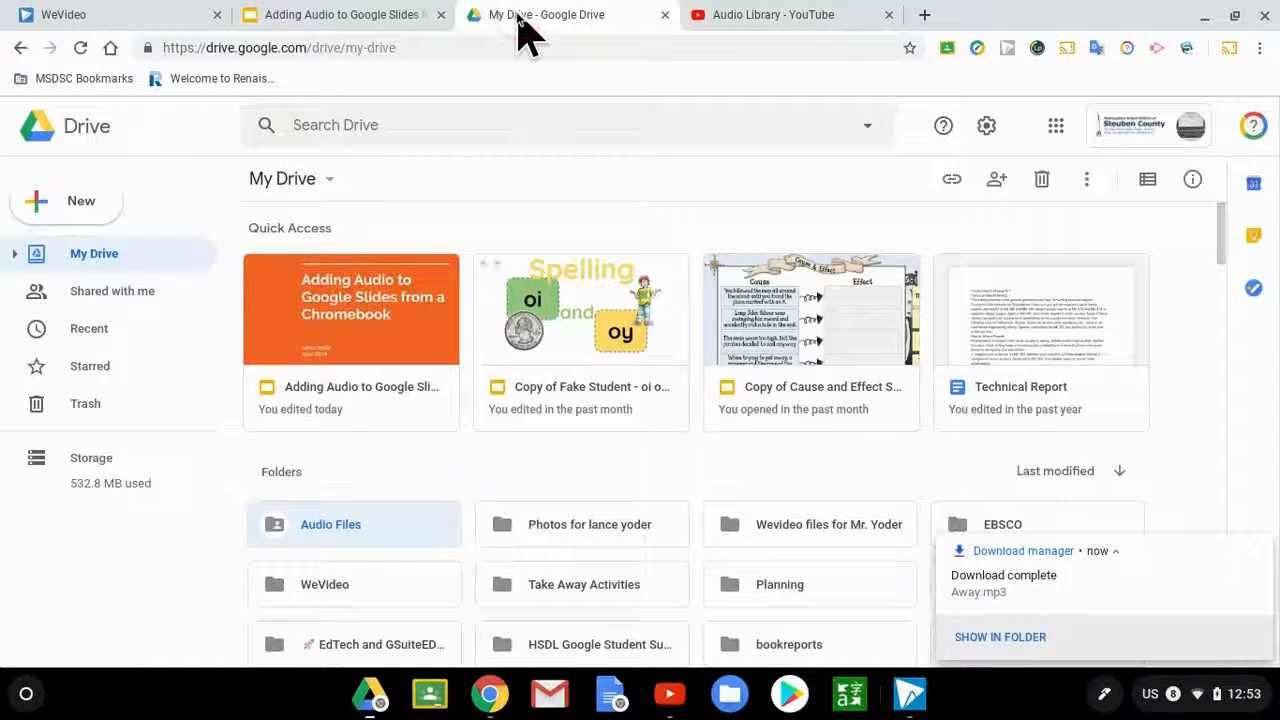
pyautogui.doubleClick(355, 524)
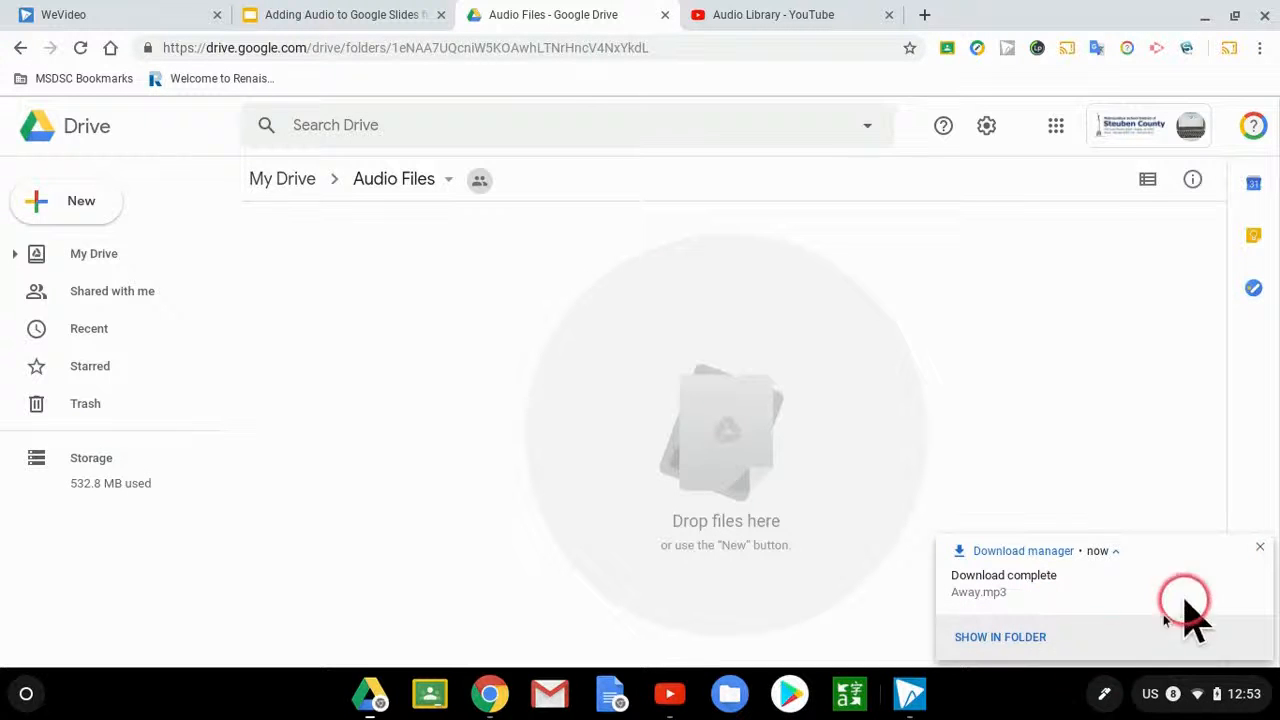
pyautogui.click(27, 693)
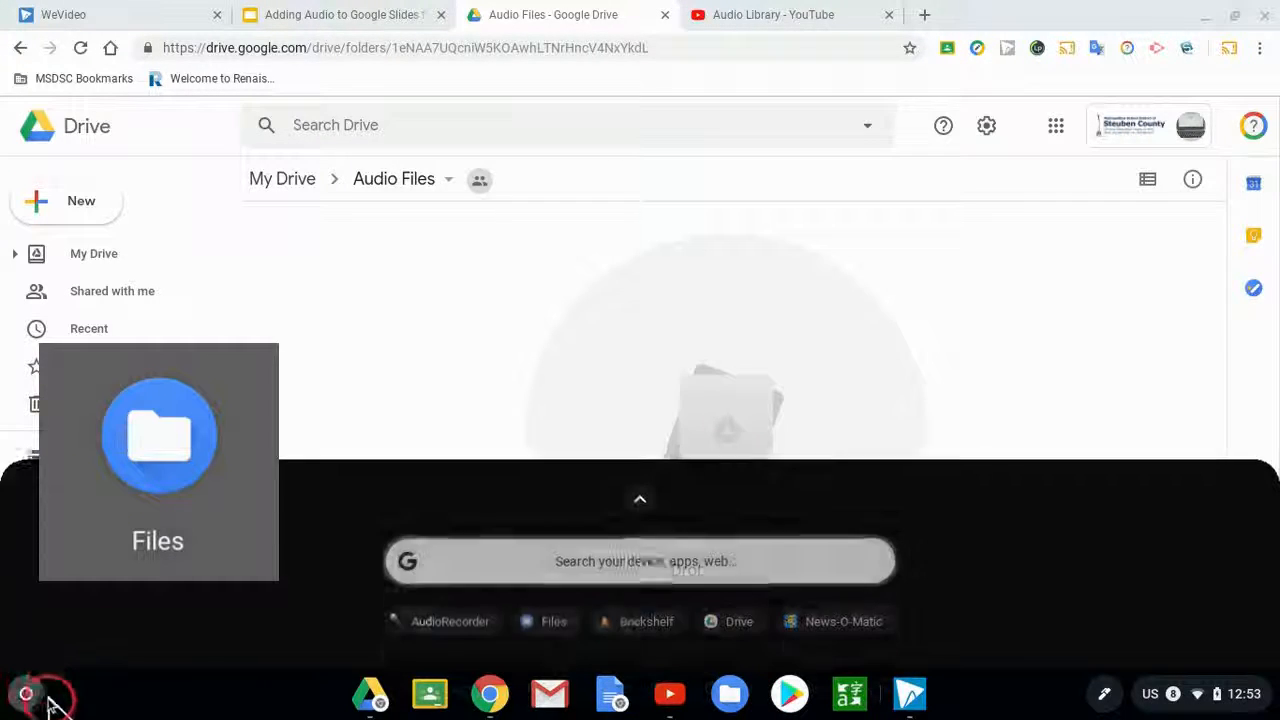
pyautogui.write('files')
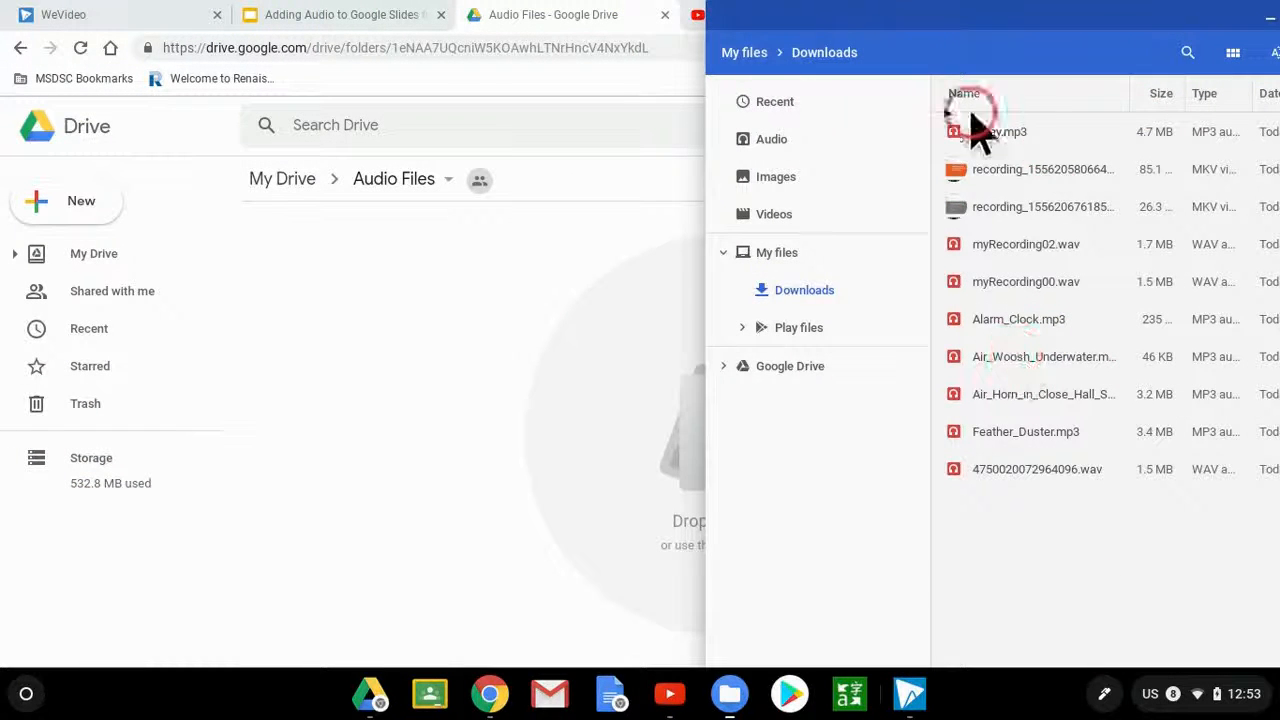
pyautogui.moveTo(1005, 175)
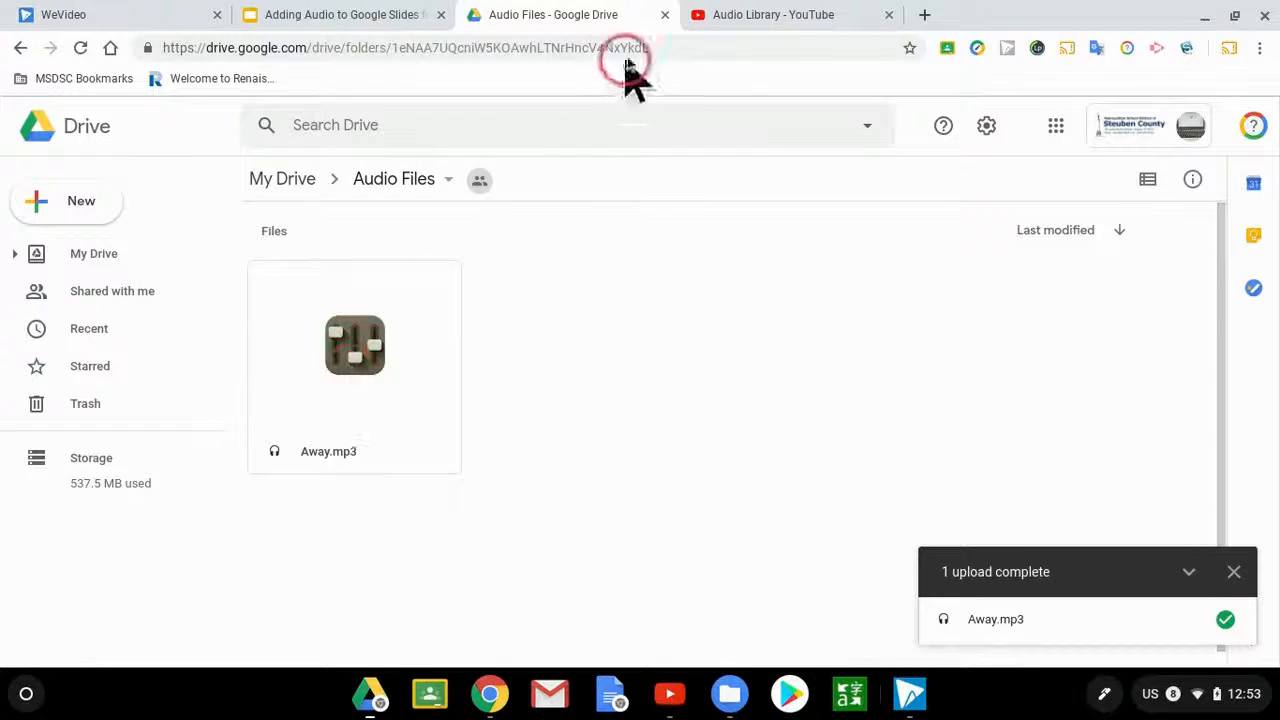
pyautogui.click(773, 14)
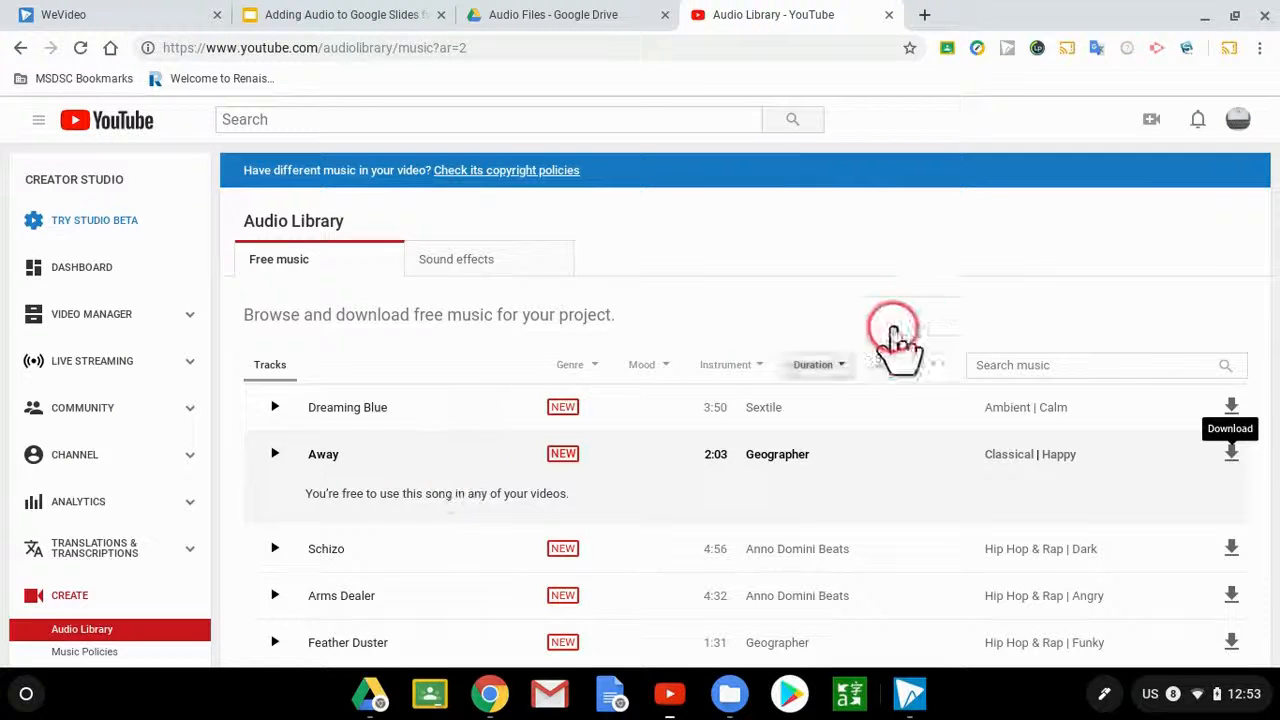
# Step: Filter music to the Dark mood, preview A Fever, and download A_Fever.mp3
pyautogui.scroll(-3)
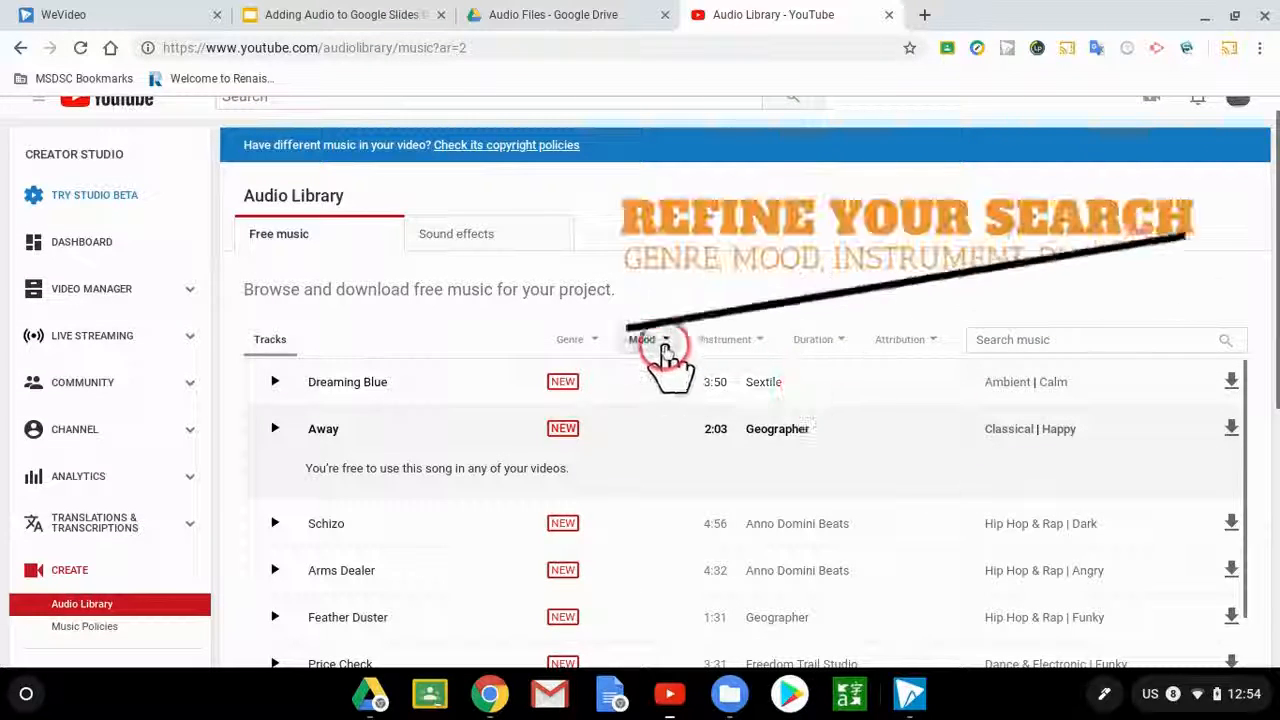
pyautogui.click(644, 339)
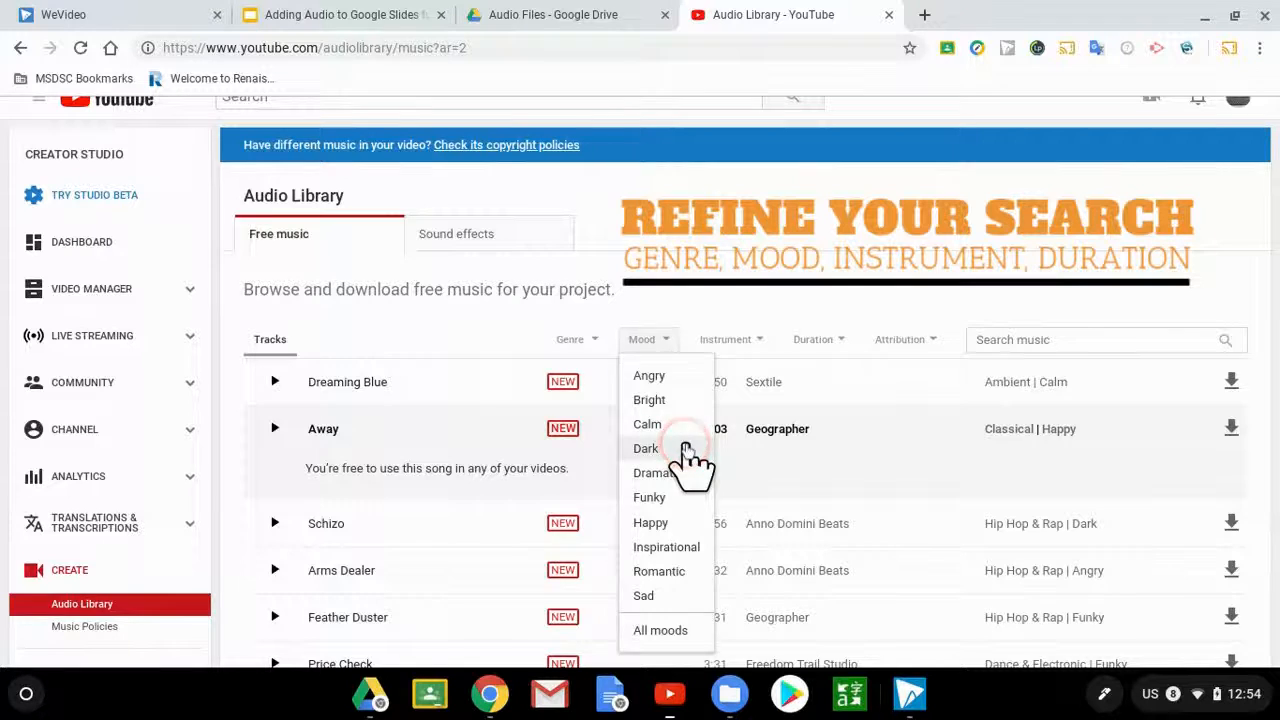
pyautogui.click(645, 448)
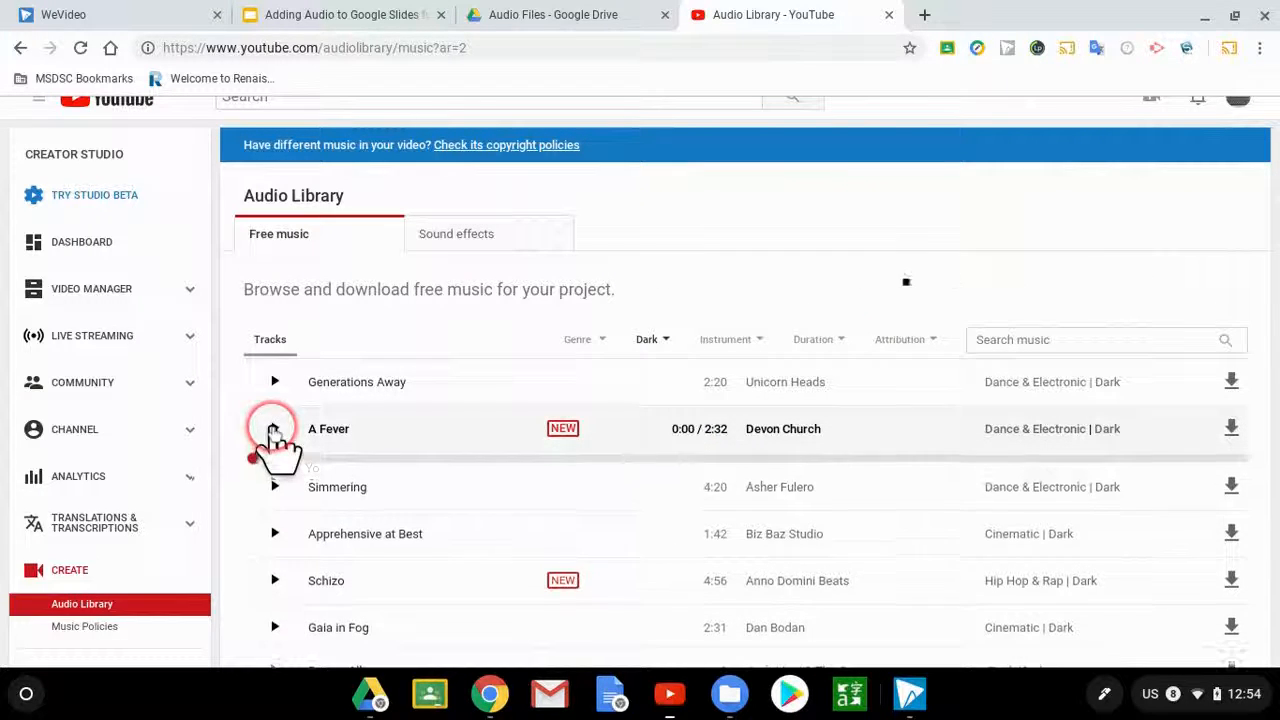
pyautogui.click(274, 428)
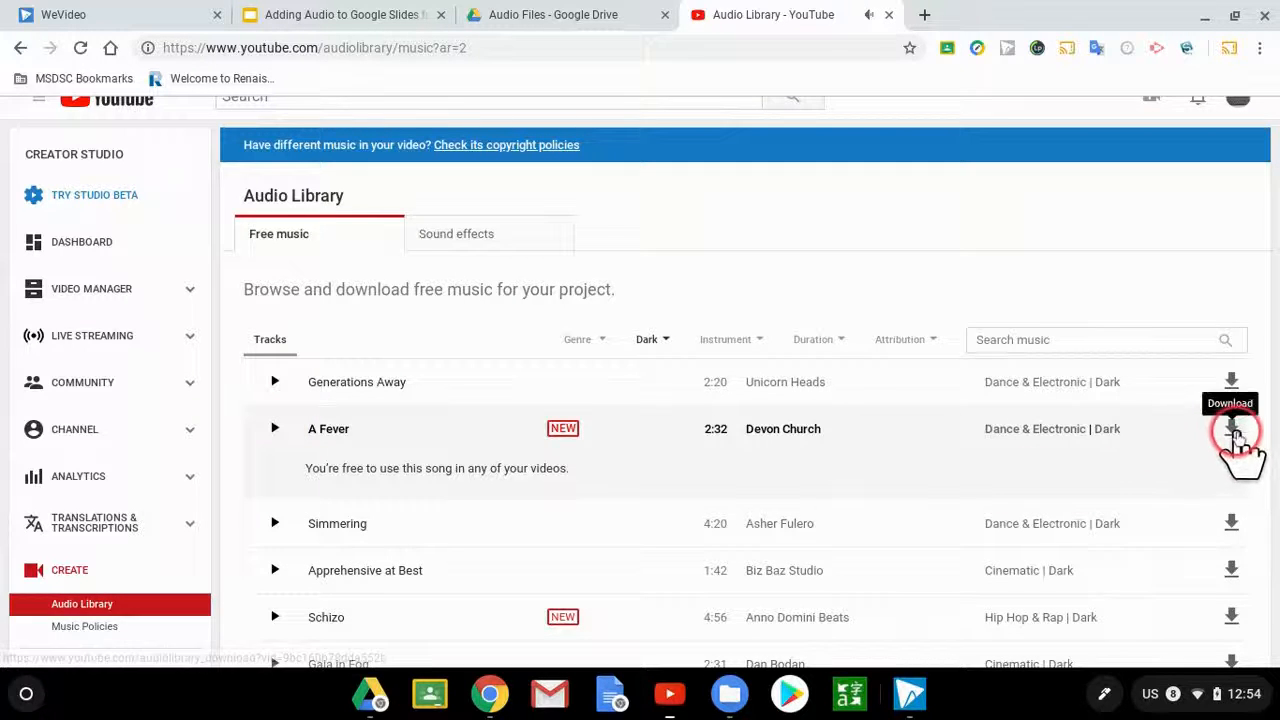
pyautogui.click(1231, 428)
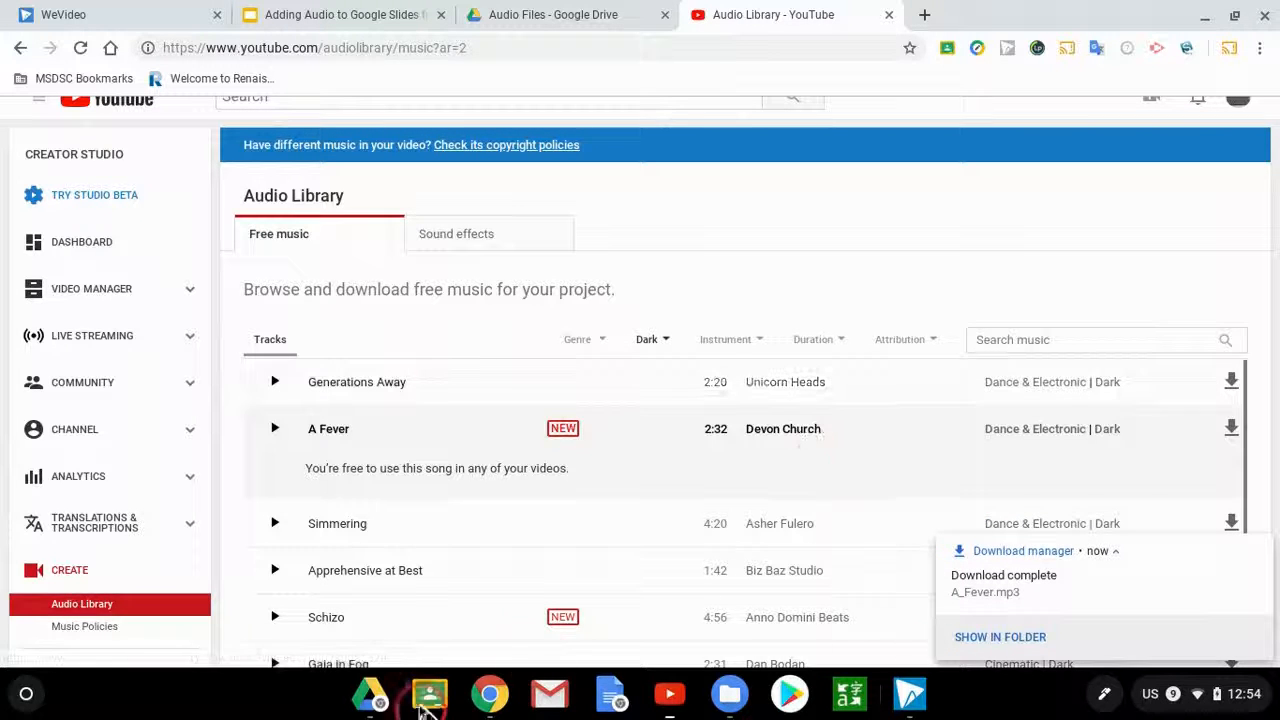
pyautogui.click(1000, 637)
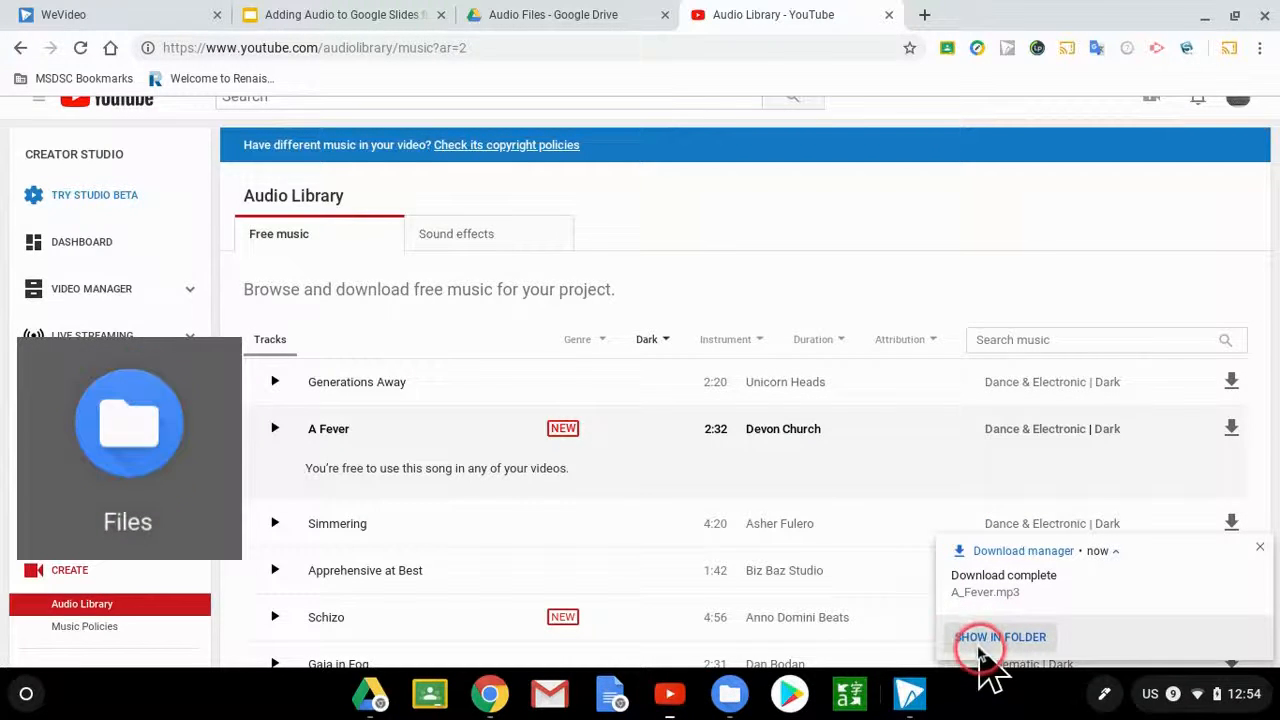
# Step: Bring up the Files app to move A_Fever.mp3 into the Drive Audio Files folder
pyautogui.click(1000, 637)
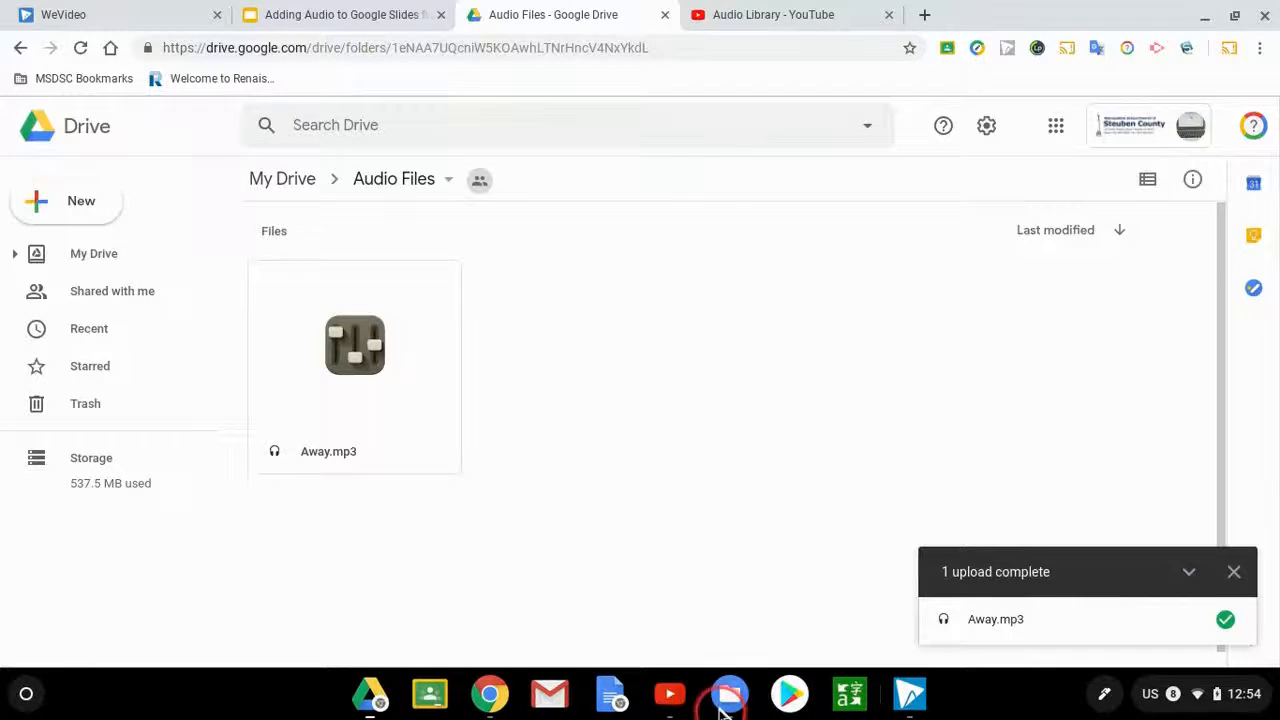
pyautogui.click(729, 693)
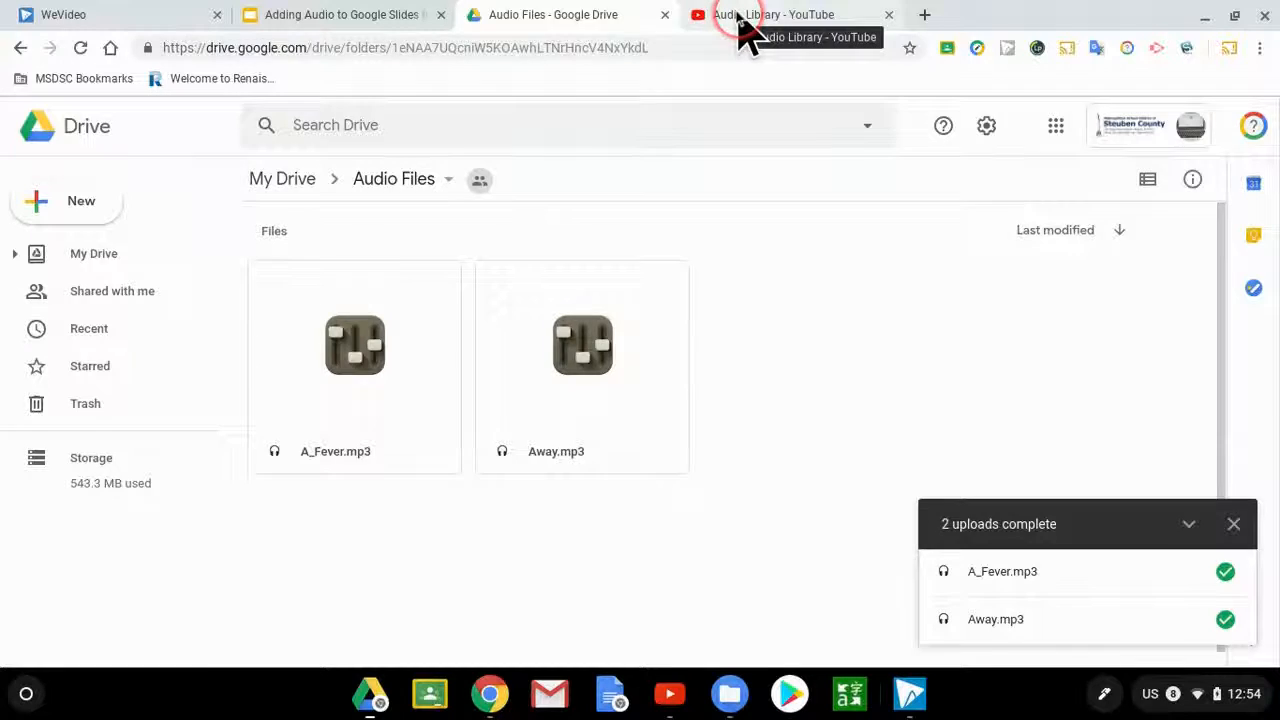
pyautogui.click(773, 14)
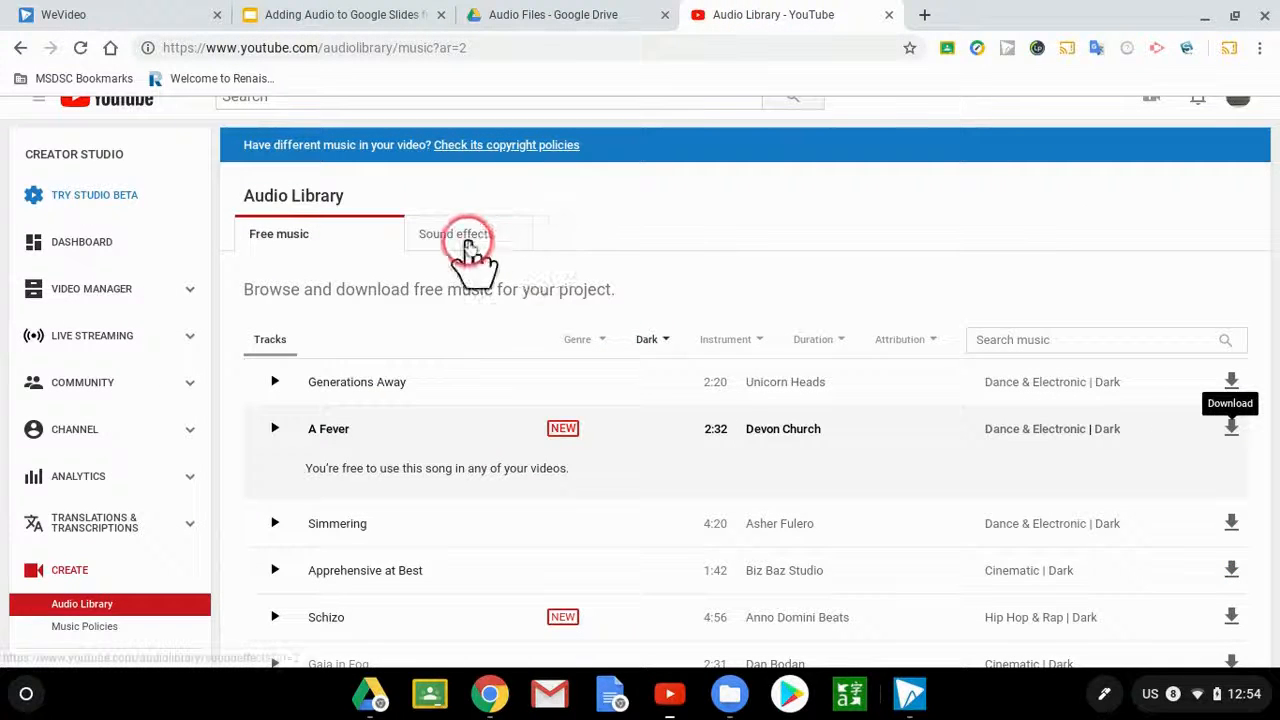
# Step: Switch to the Sound effects list and scroll through it
pyautogui.click(455, 234)
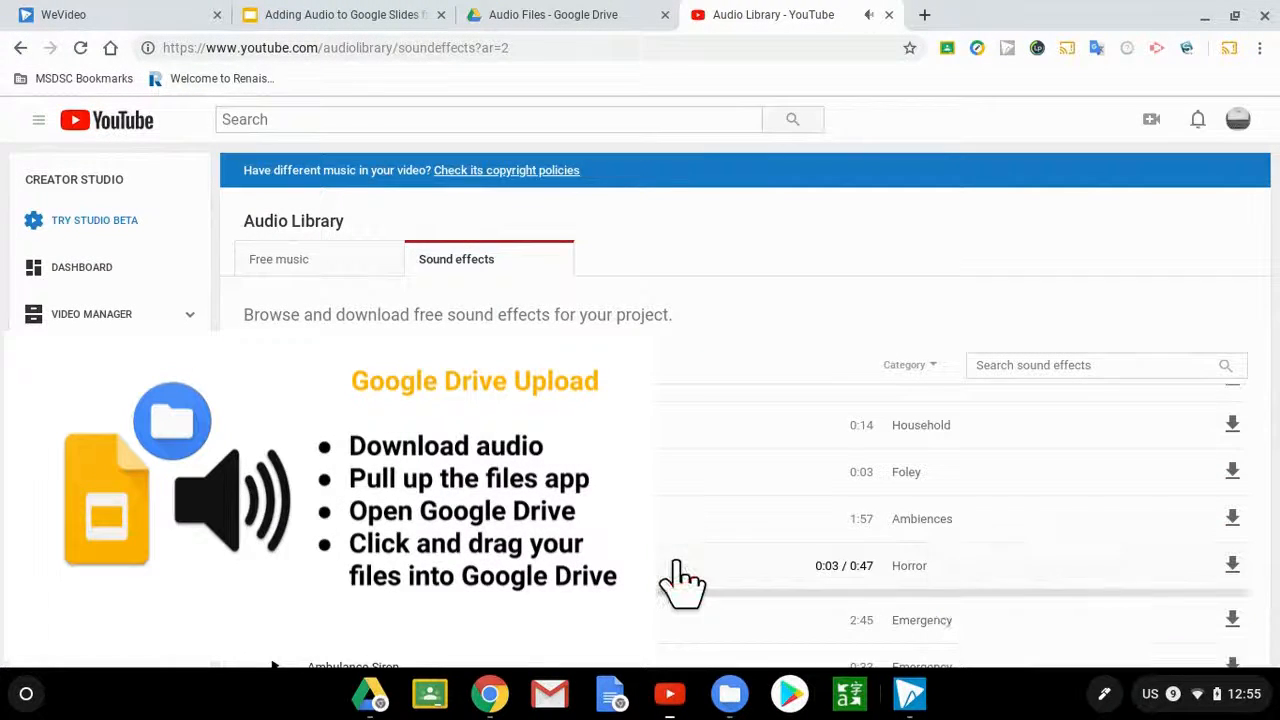
pyautogui.scroll(-3)
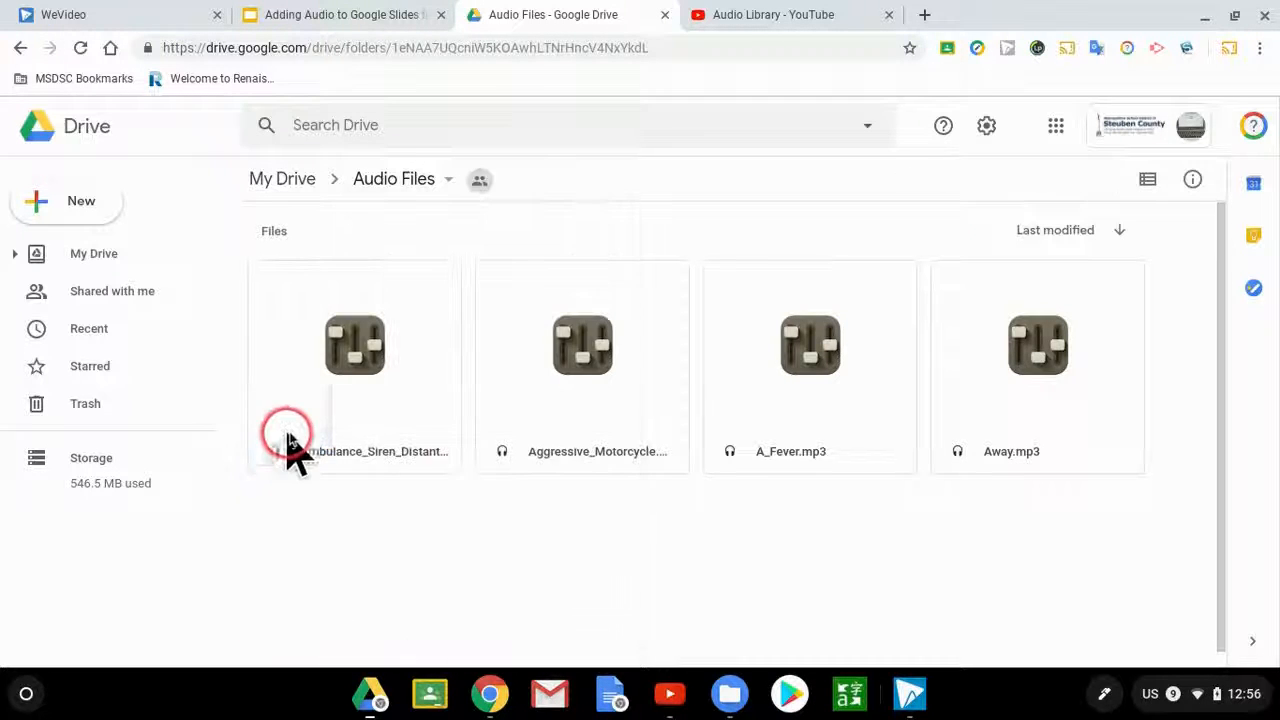
# Step: Rename the distant siren file to Ambulance.mp3 and go back to the Slides deck
pyautogui.click(354, 345)
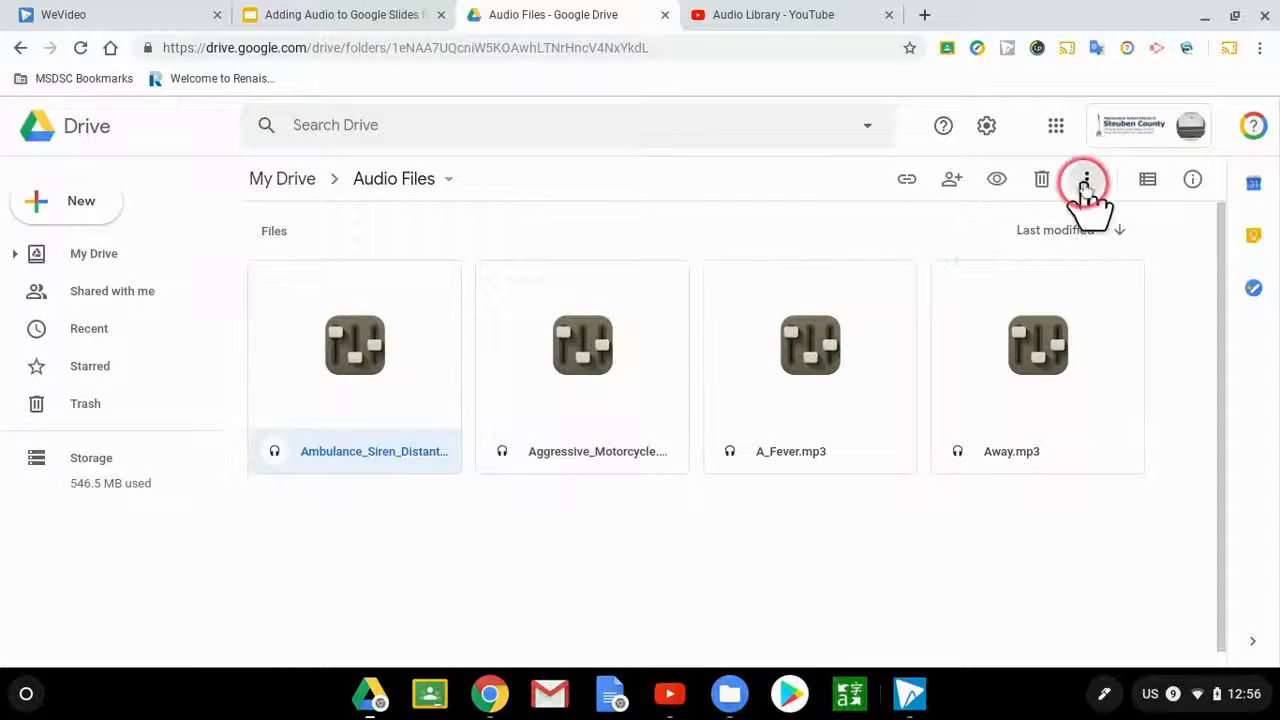
pyautogui.click(1086, 178)
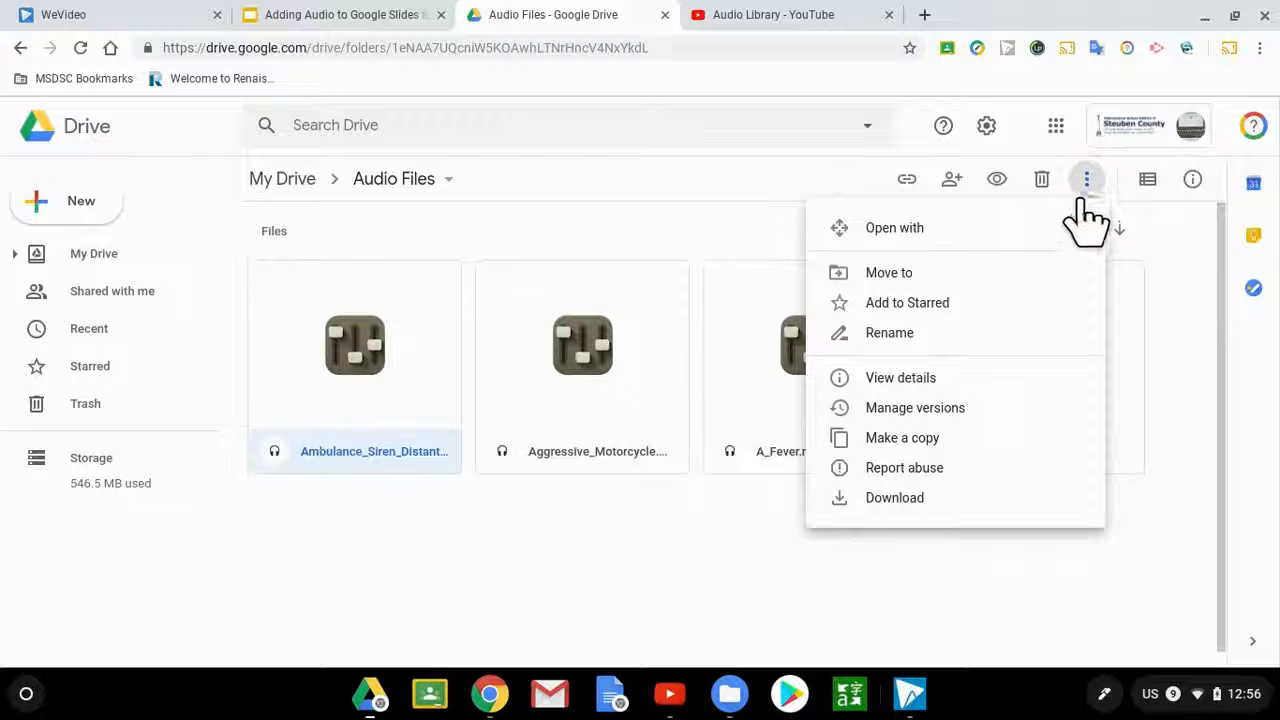
pyautogui.click(889, 332)
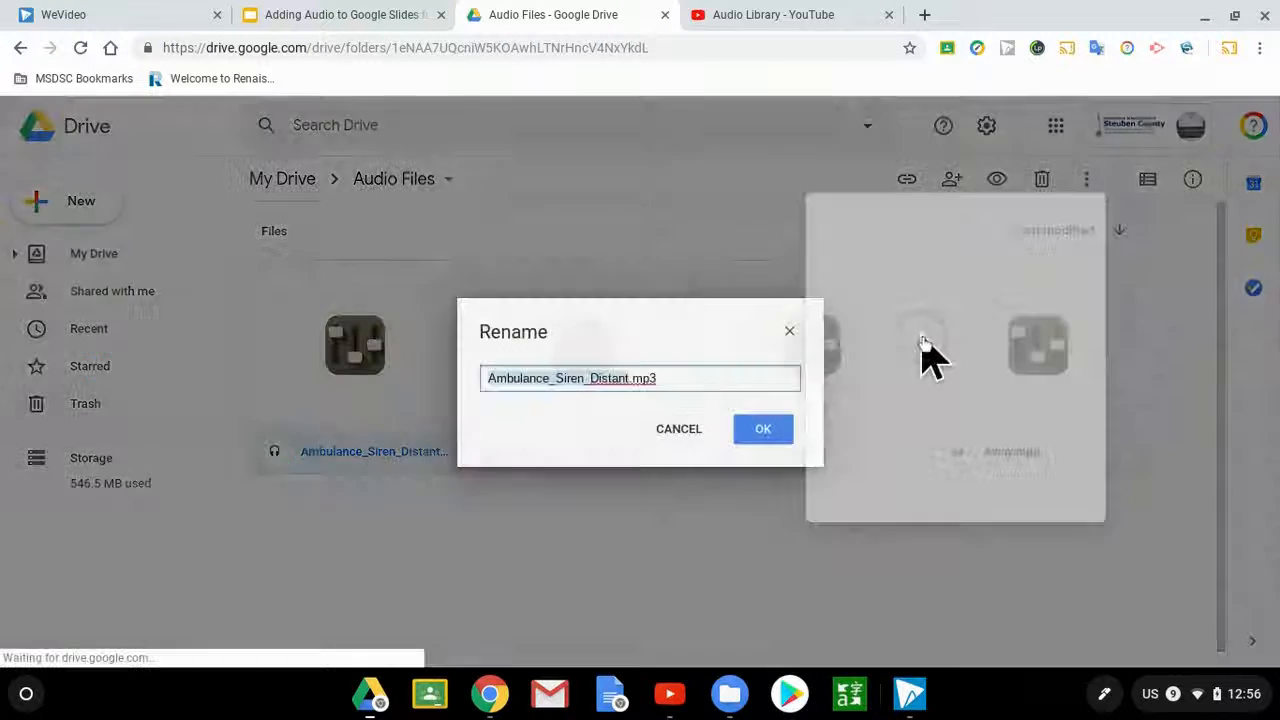
pyautogui.click(762, 428)
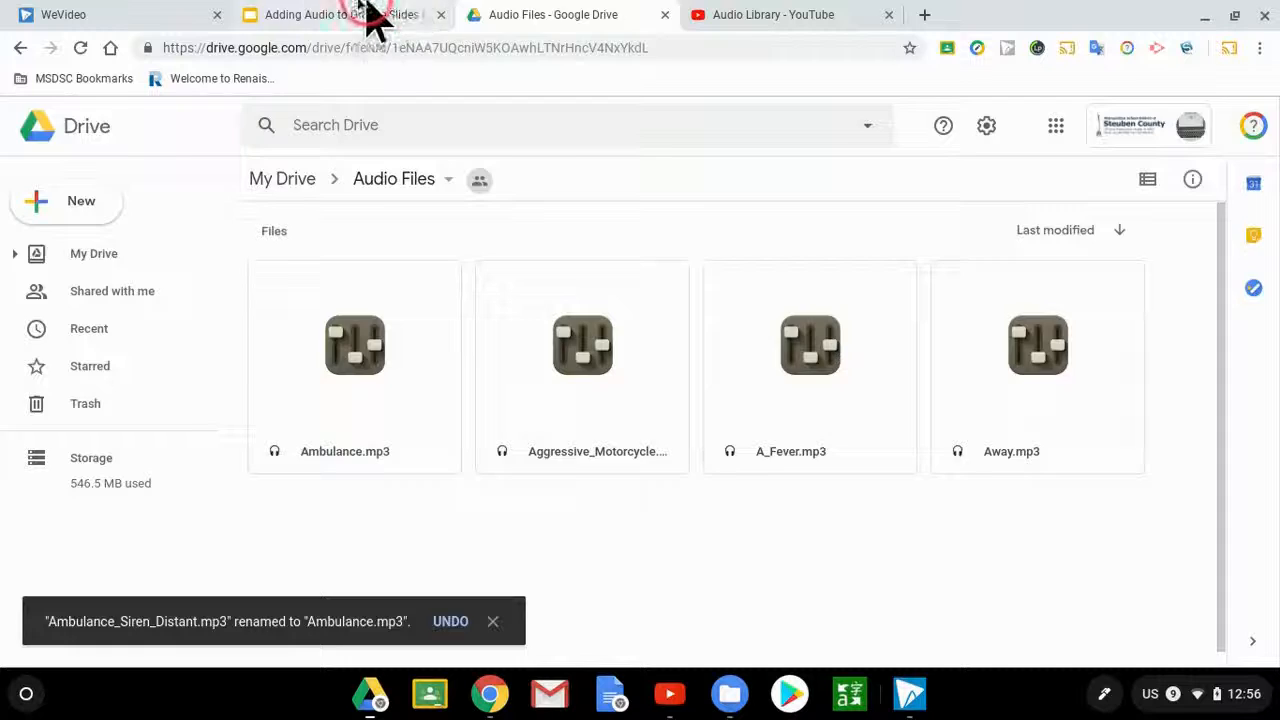
pyautogui.click(340, 14)
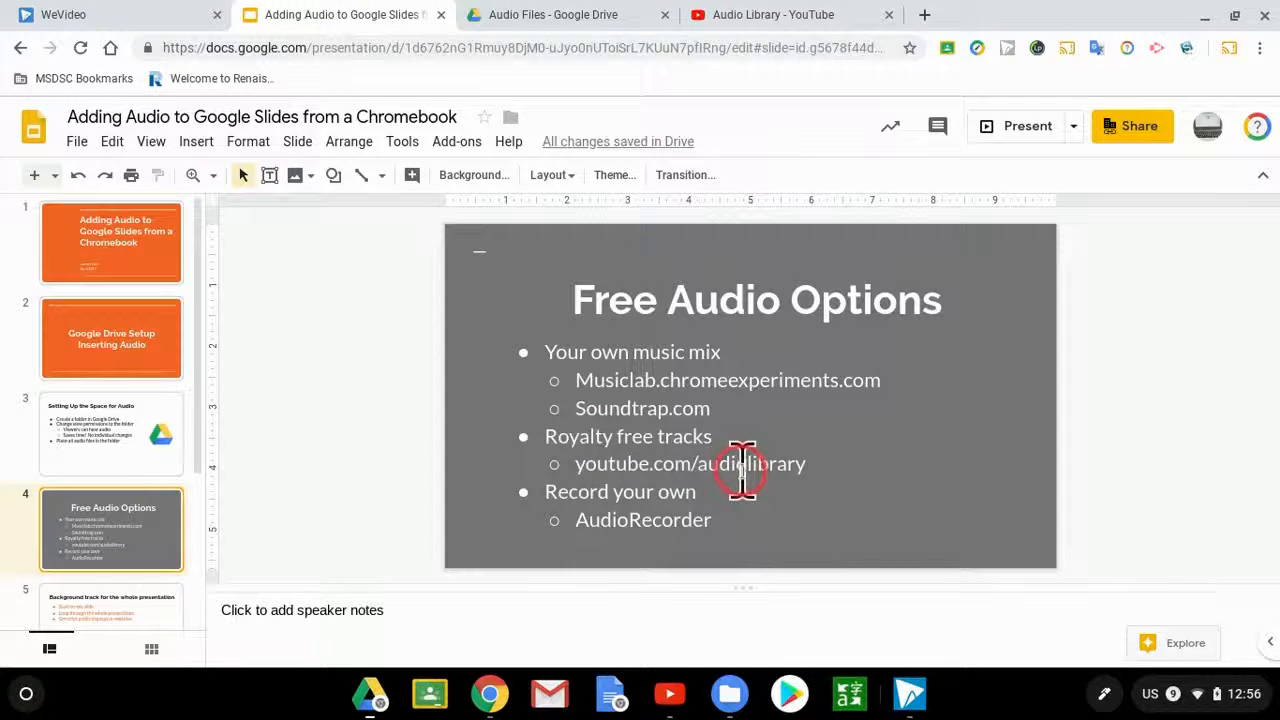
pyautogui.moveTo(785, 465)
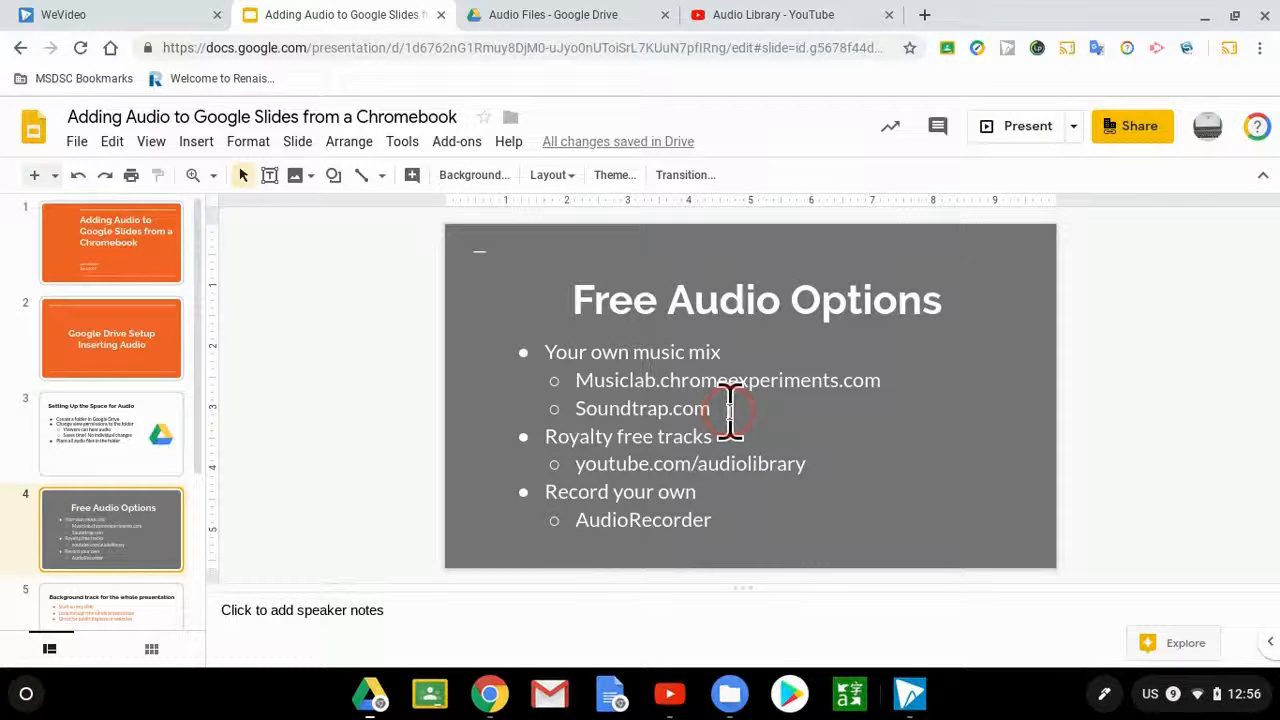
pyautogui.moveTo(720, 519)
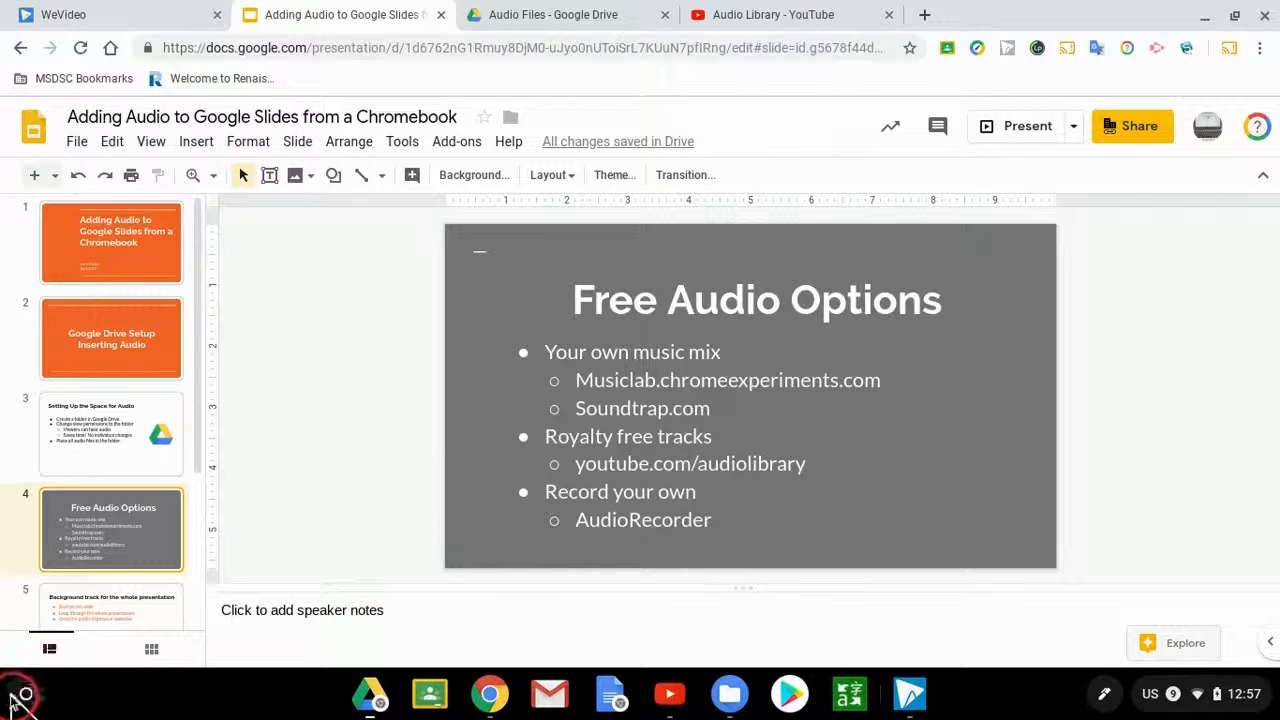
pyautogui.click(22, 694)
pyautogui.write('audio')
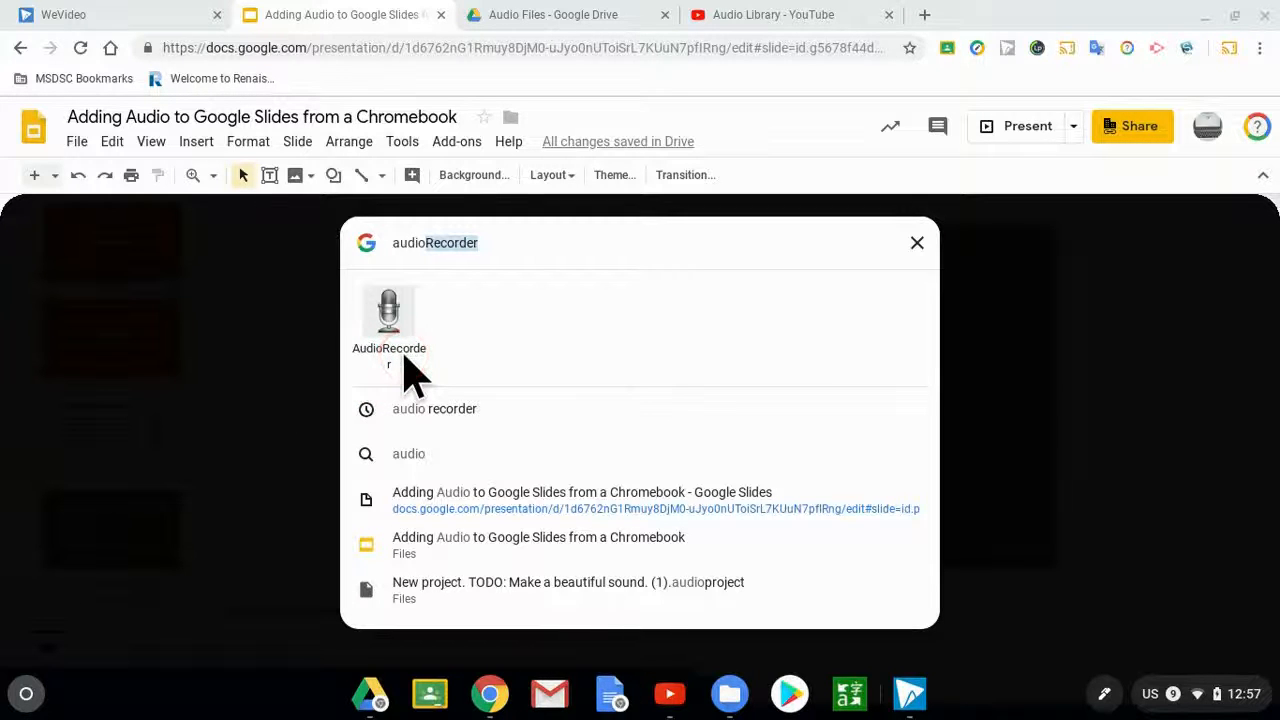
# Step: Launch the AudioRecorder app from the 'audio recorder' launcher search results
pyautogui.click(389, 310)
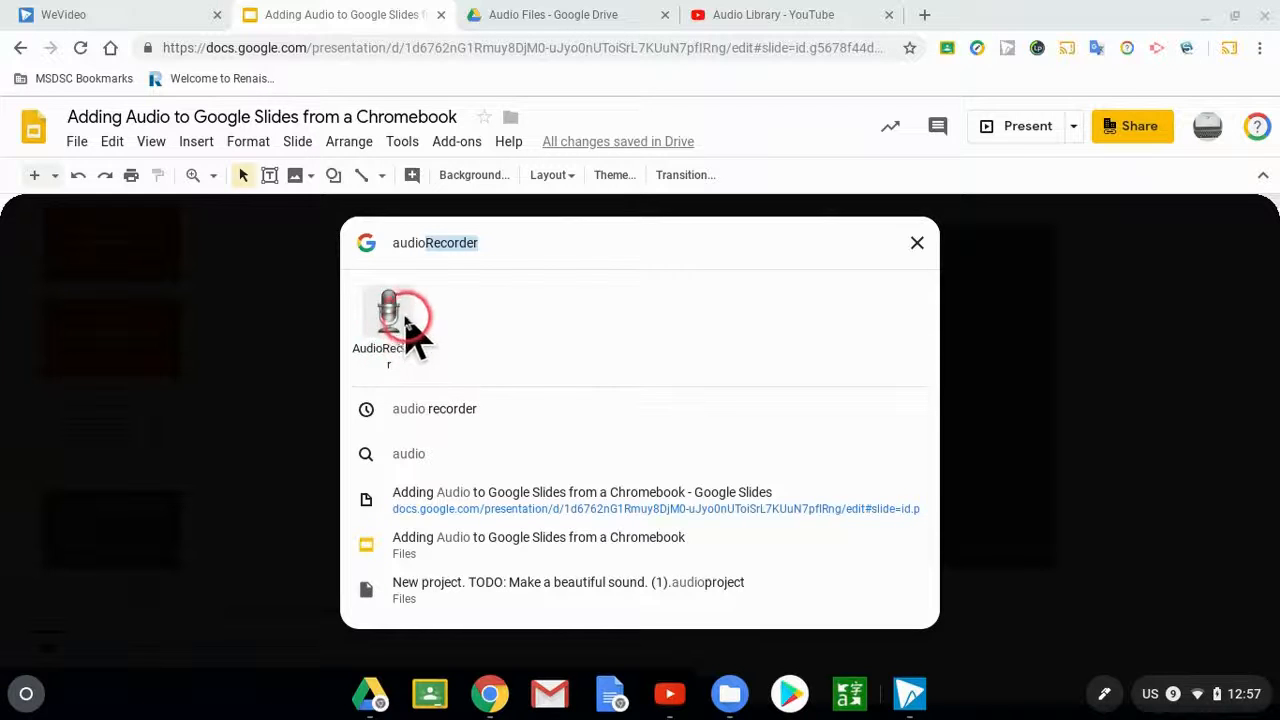
pyautogui.click(388, 313)
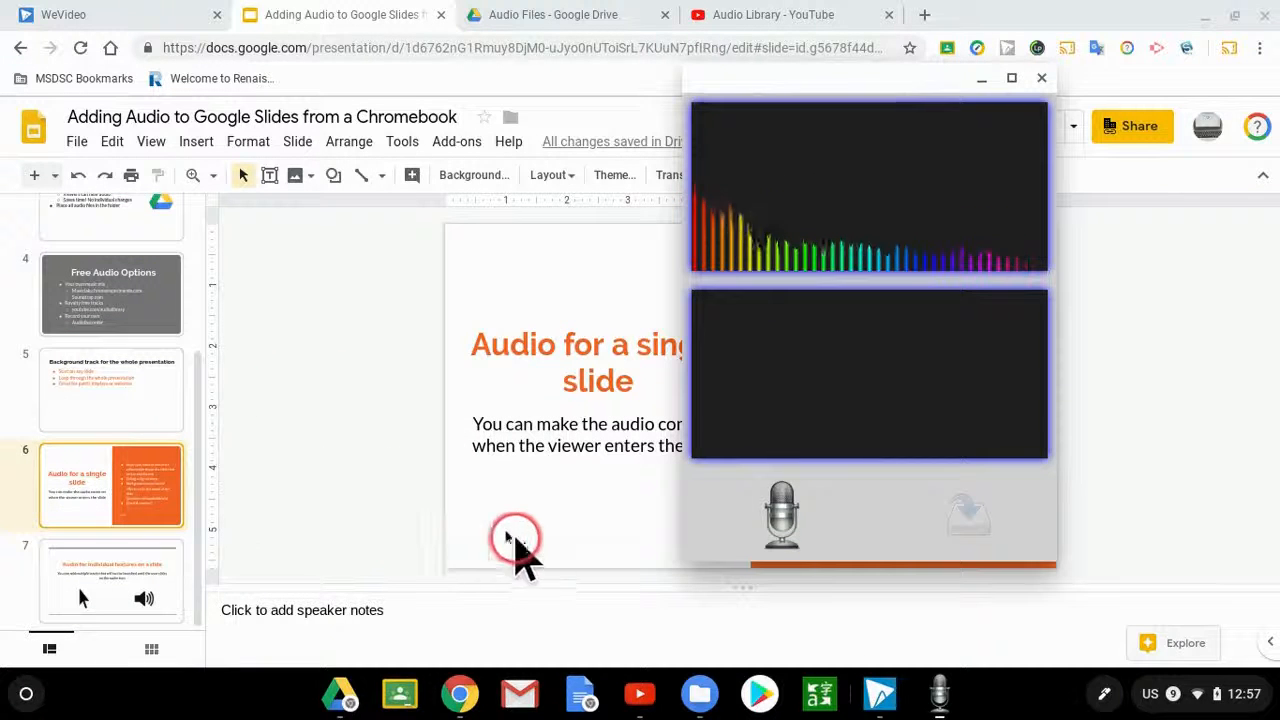
# Step: Bring AudioRecorder forward from the shelf and record a first voice clip
pyautogui.click(1041, 78)
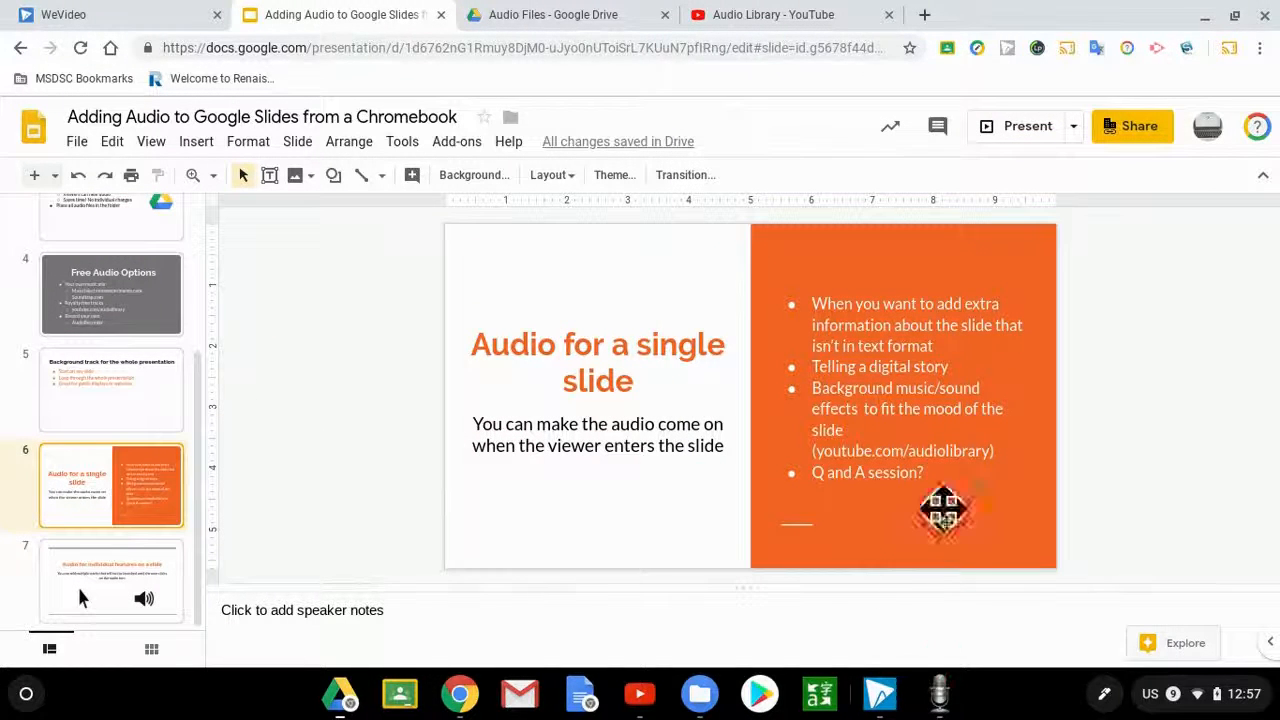
pyautogui.moveTo(939, 692)
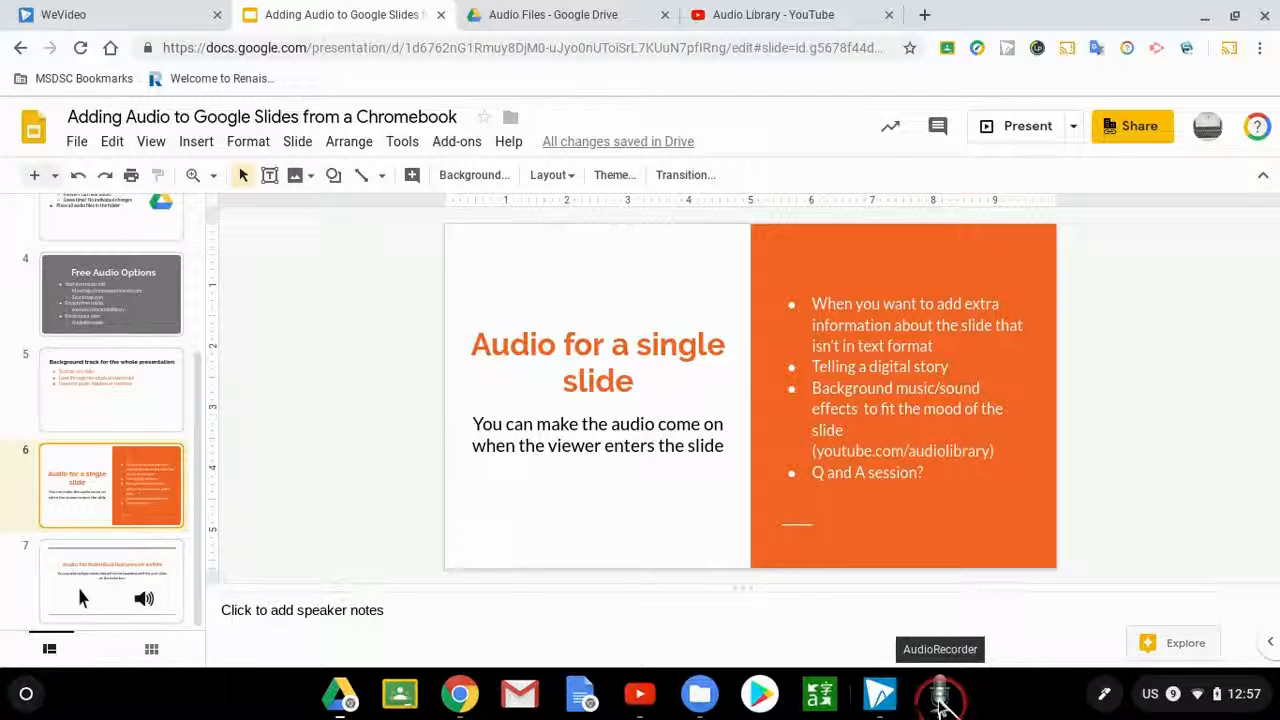
pyautogui.click(938, 692)
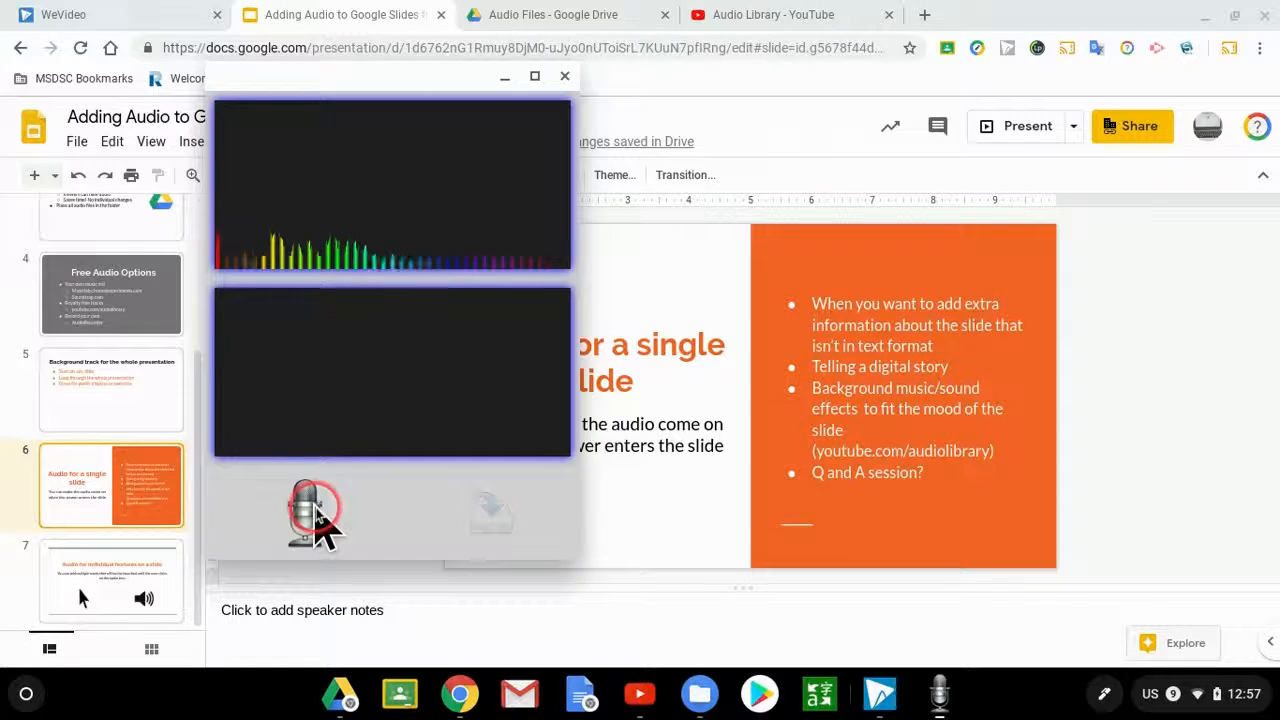
pyautogui.click(316, 512)
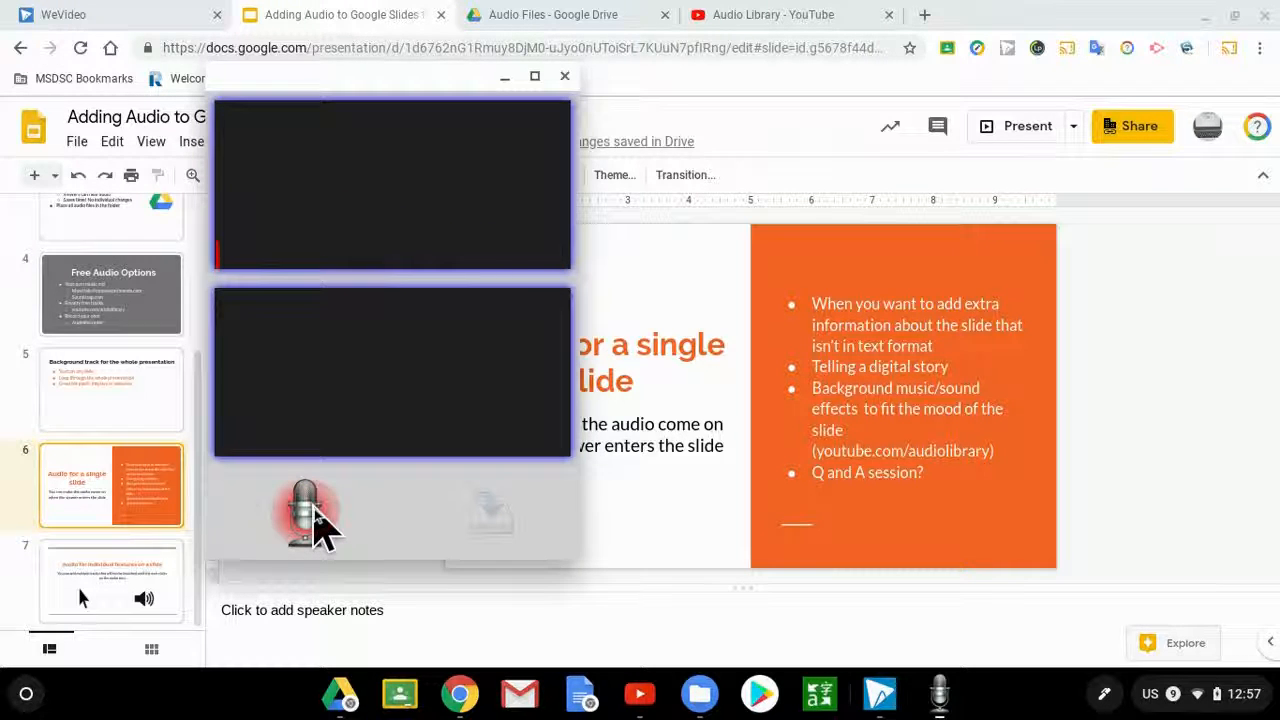
pyautogui.click(307, 513)
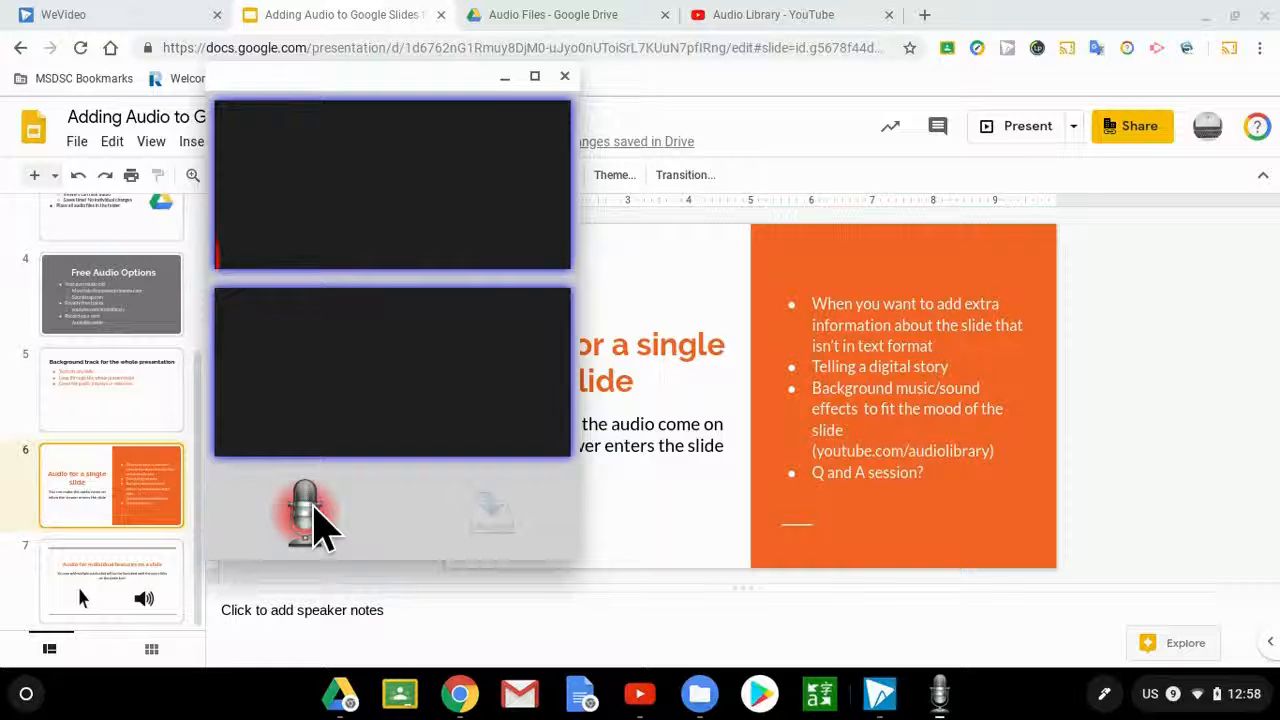
pyautogui.click(306, 513)
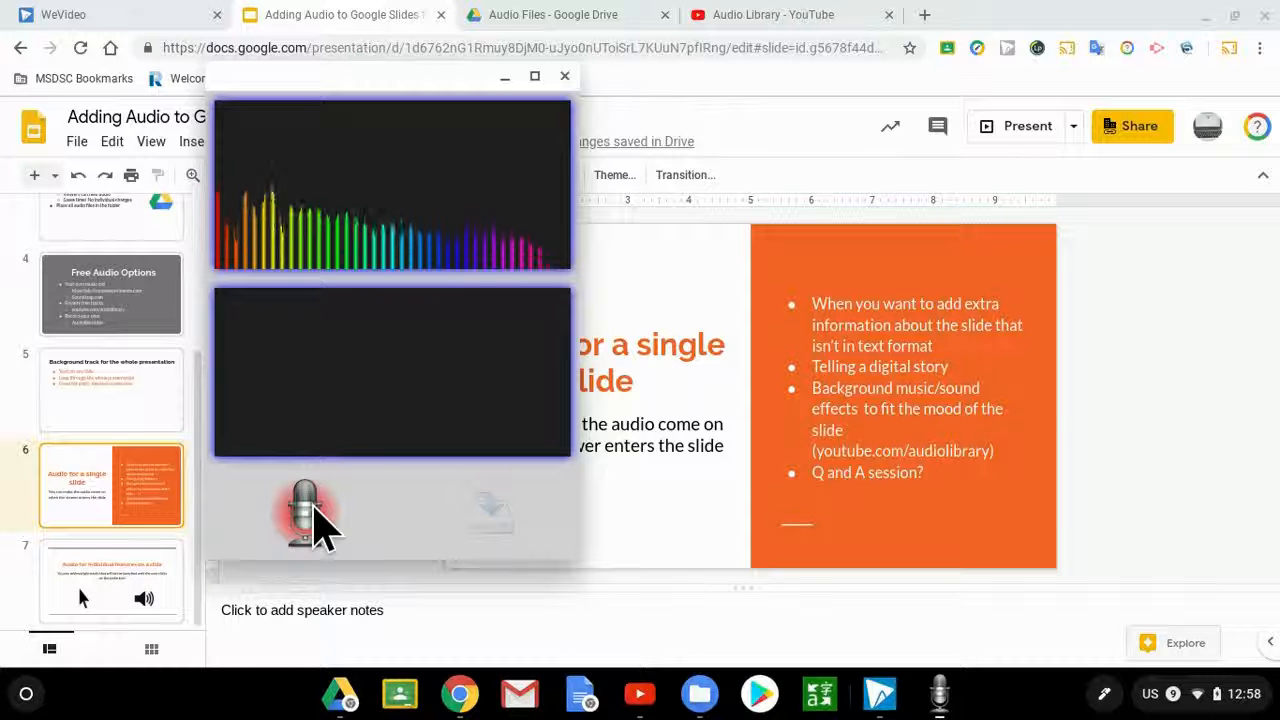
pyautogui.click(305, 512)
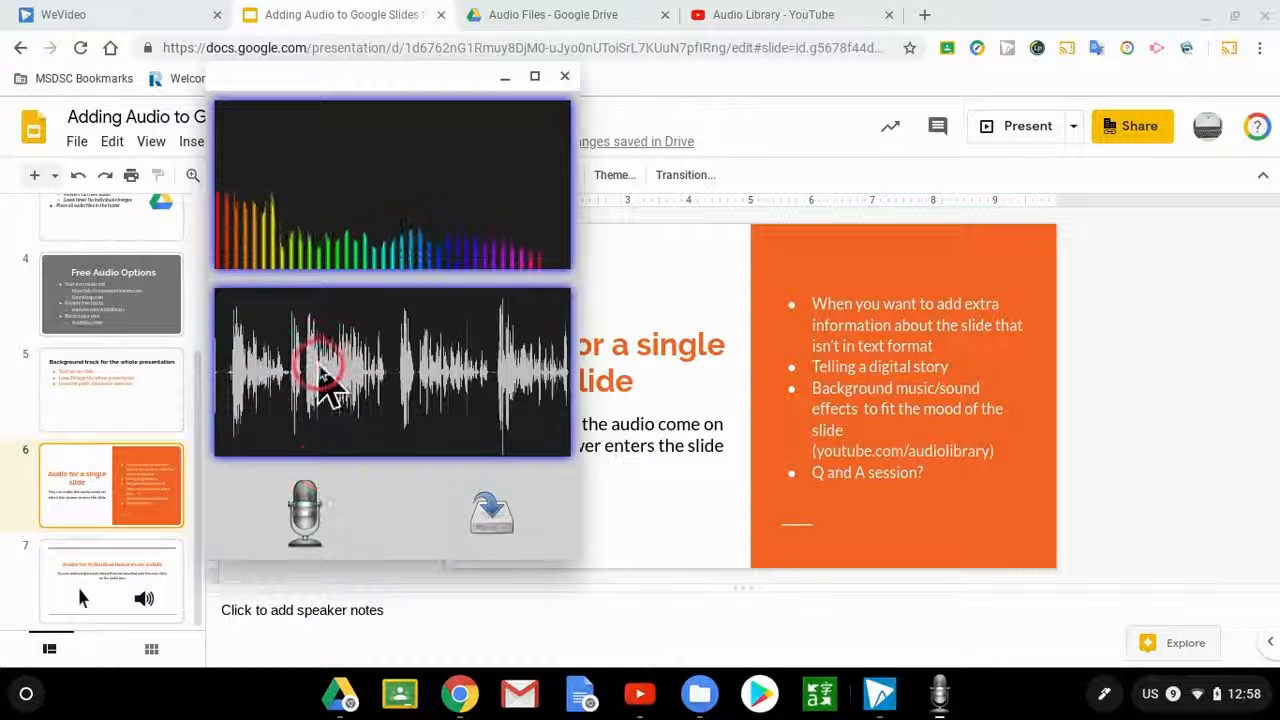
# Step: Start recording a second voice clip in AudioRecorder
pyautogui.click(491, 511)
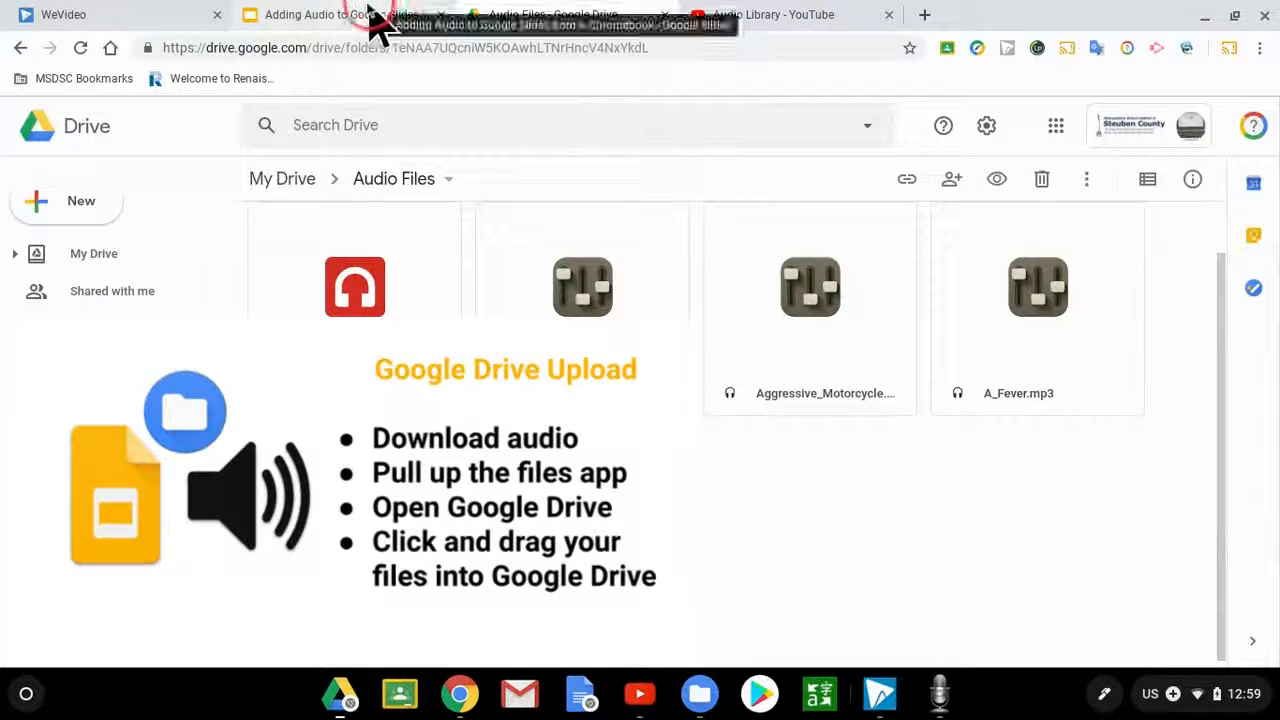
pyautogui.click(340, 14)
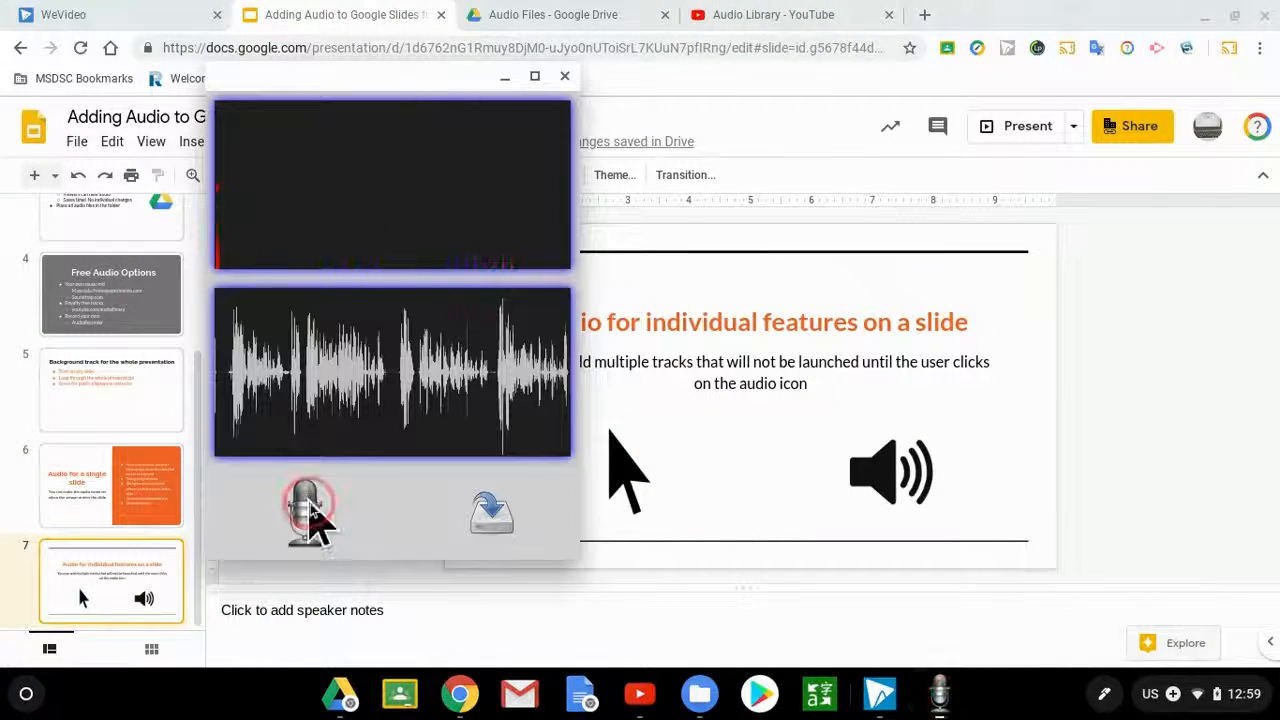
pyautogui.click(309, 510)
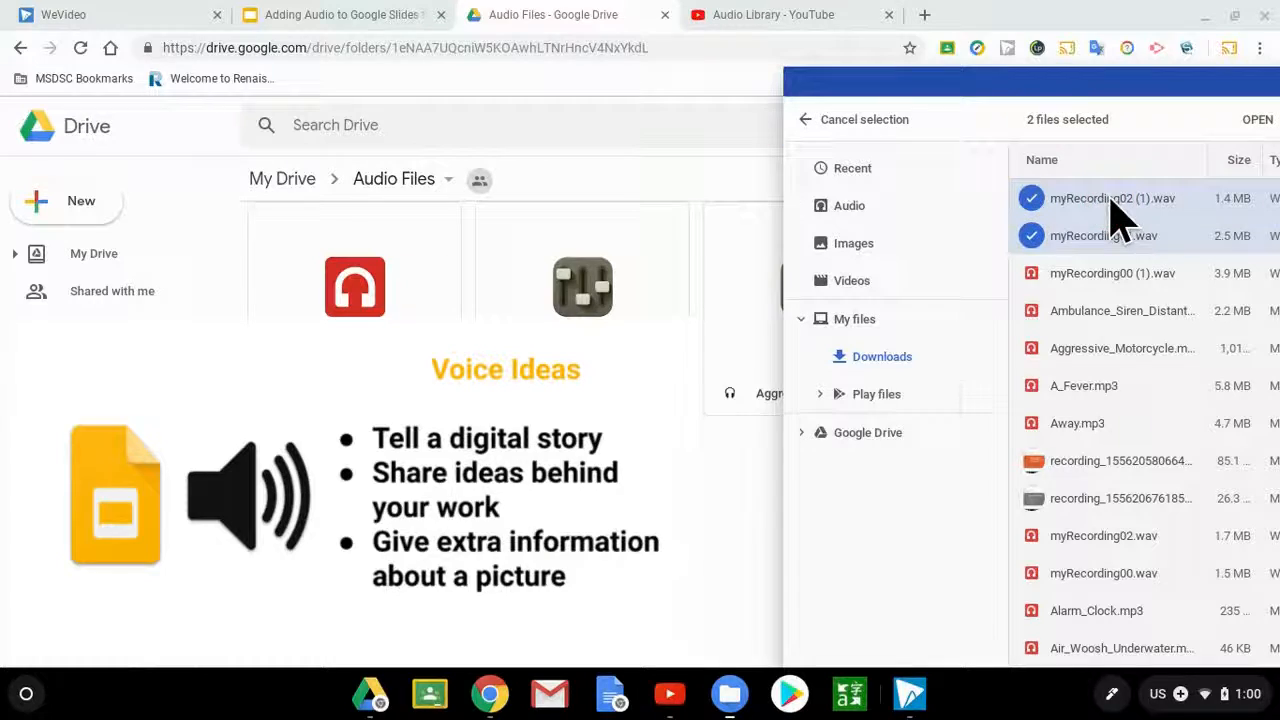
# Step: Upload myRecording01.wav and myRecording02 (1).wav into the Audio Files folder
pyautogui.click(1258, 119)
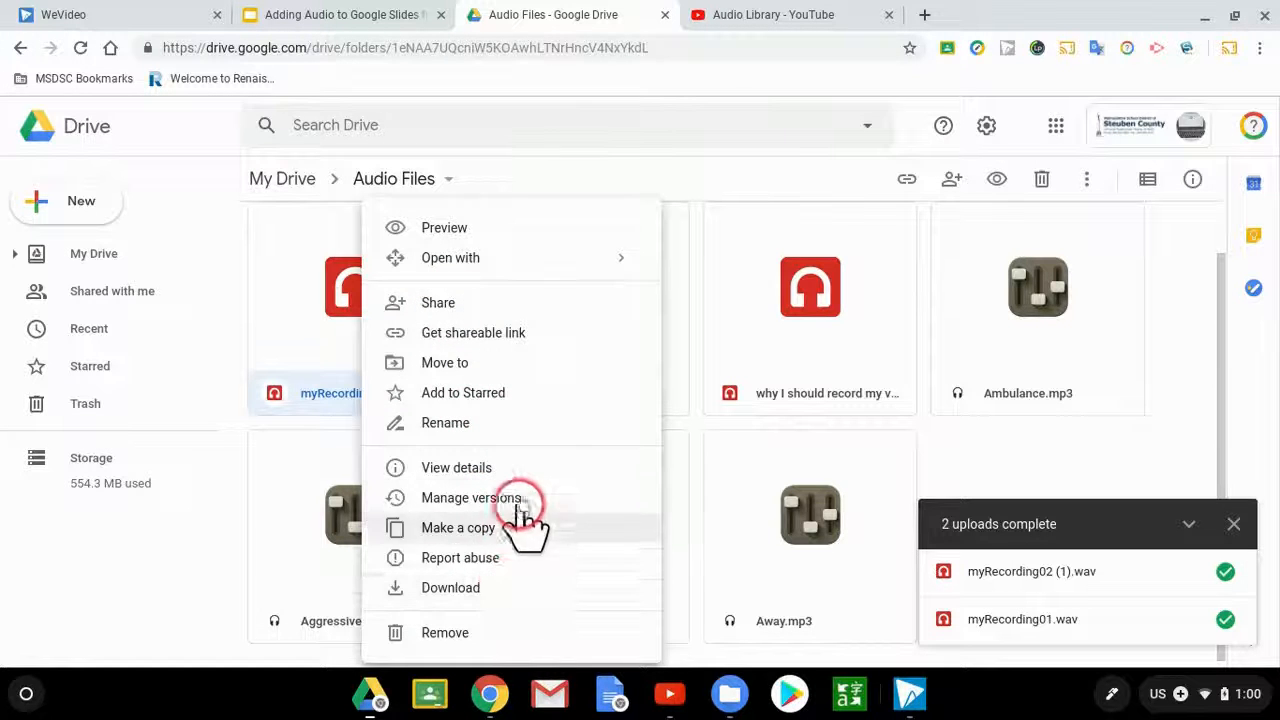
pyautogui.click(445, 422)
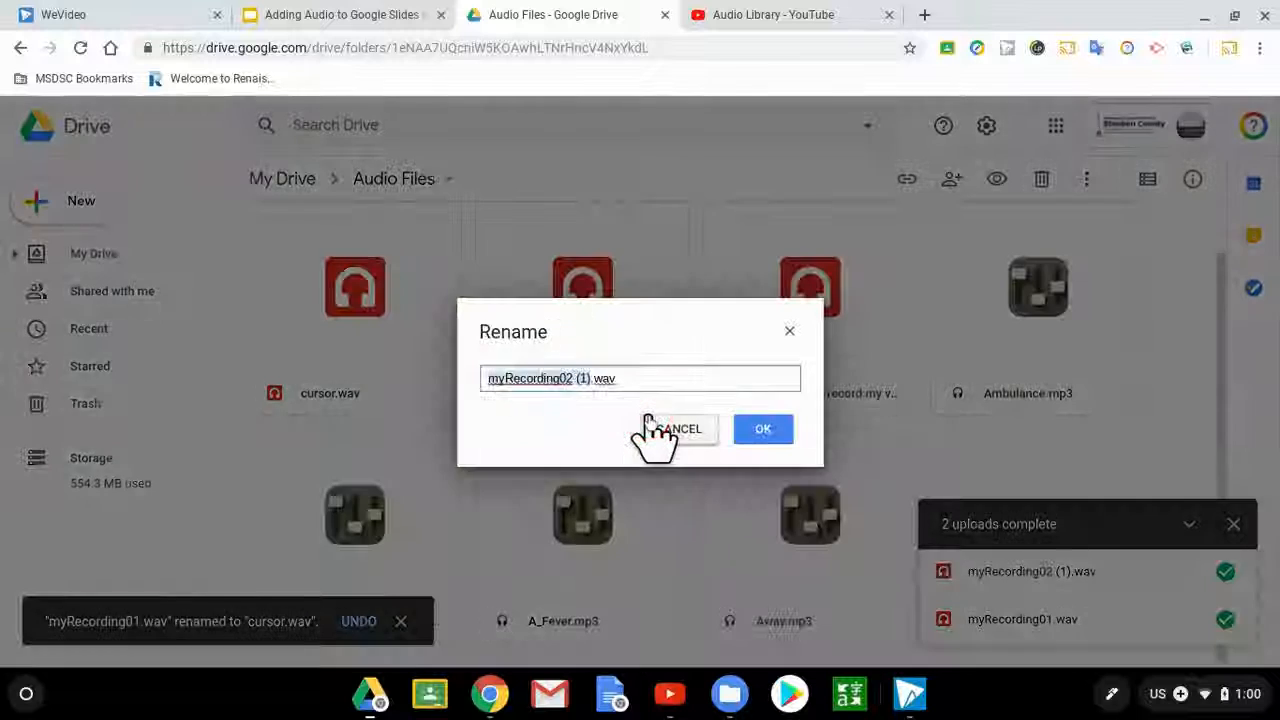
# Step: Confirm the name audio icon.wav for the second recording and preview it
pyautogui.click(762, 428)
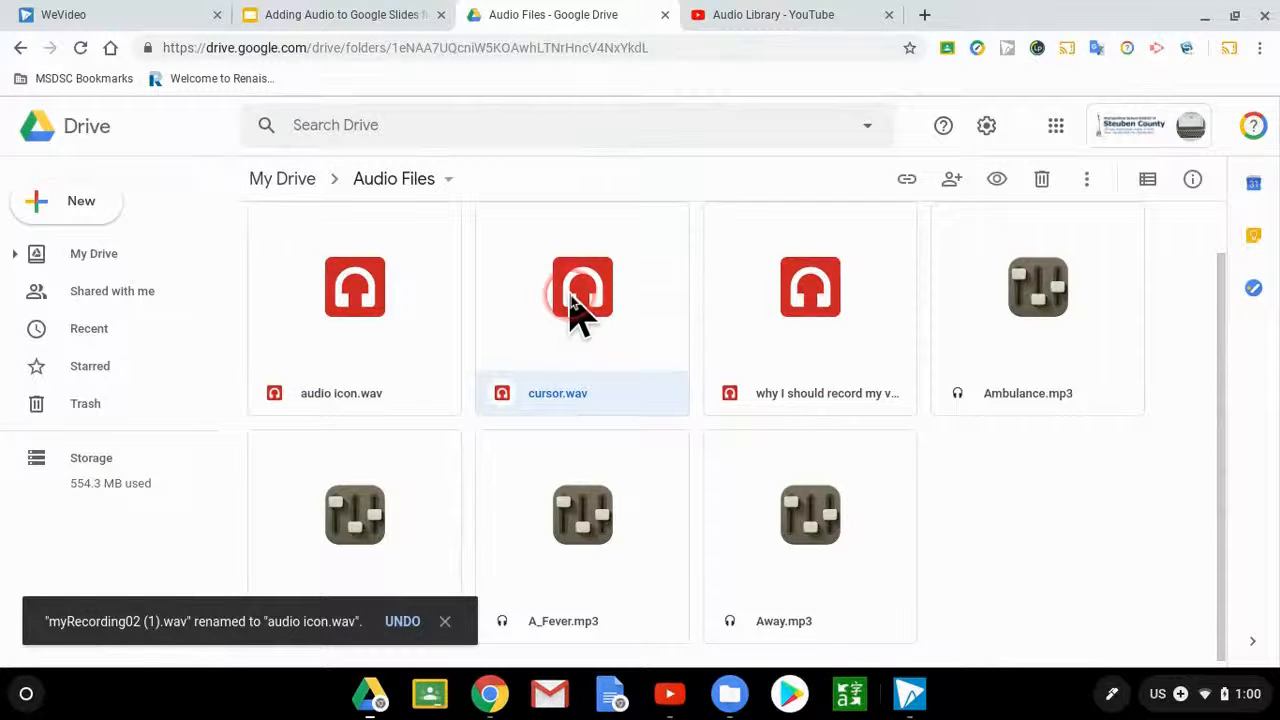
pyautogui.doubleClick(582, 287)
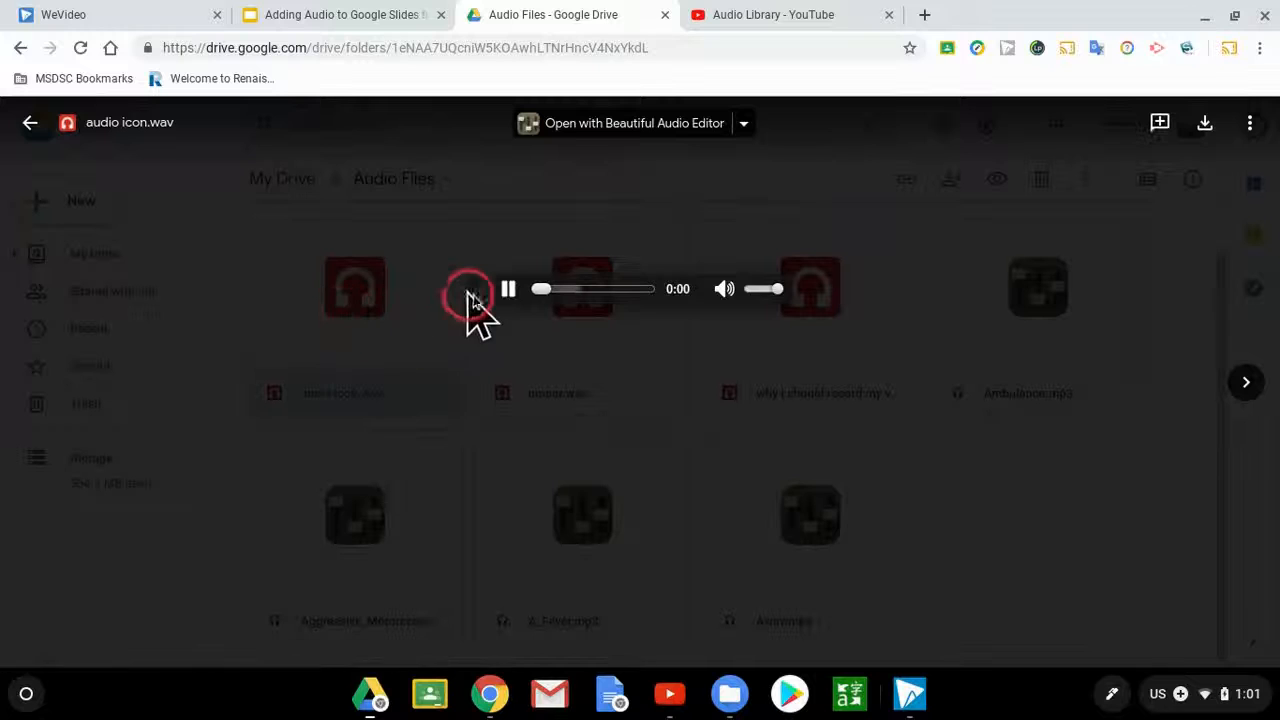
pyautogui.click(507, 289)
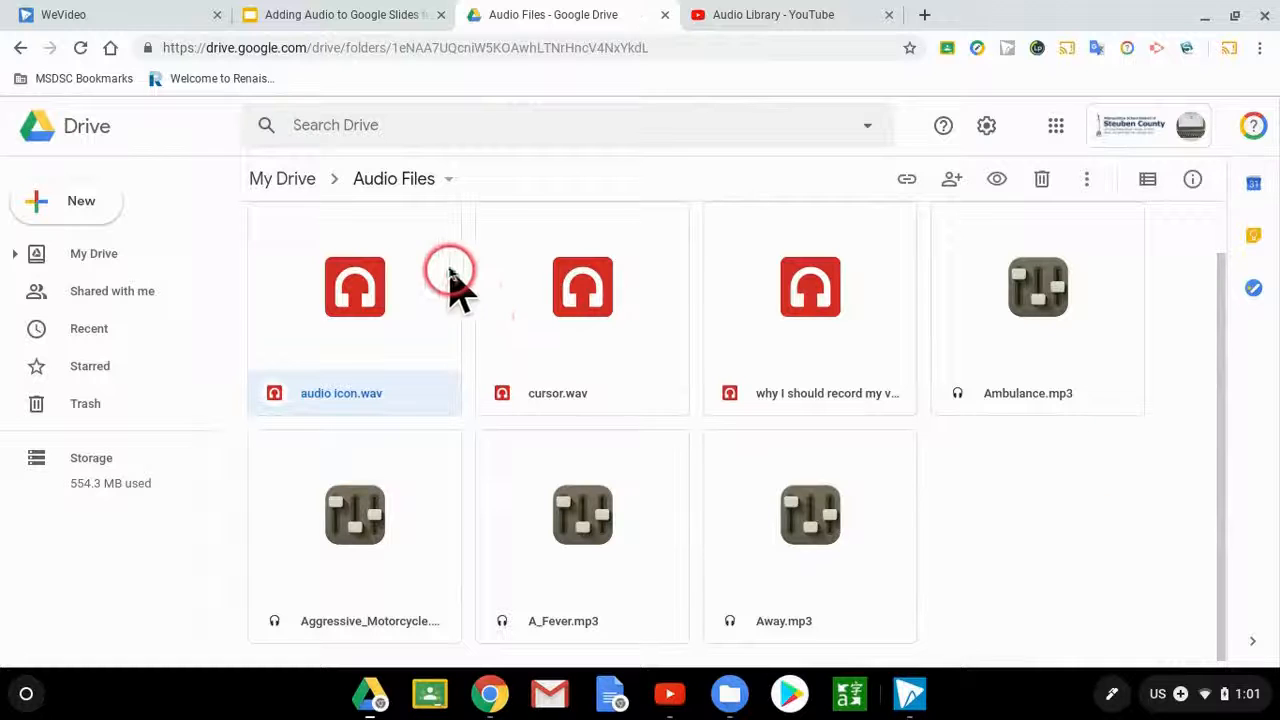
pyautogui.click(282, 178)
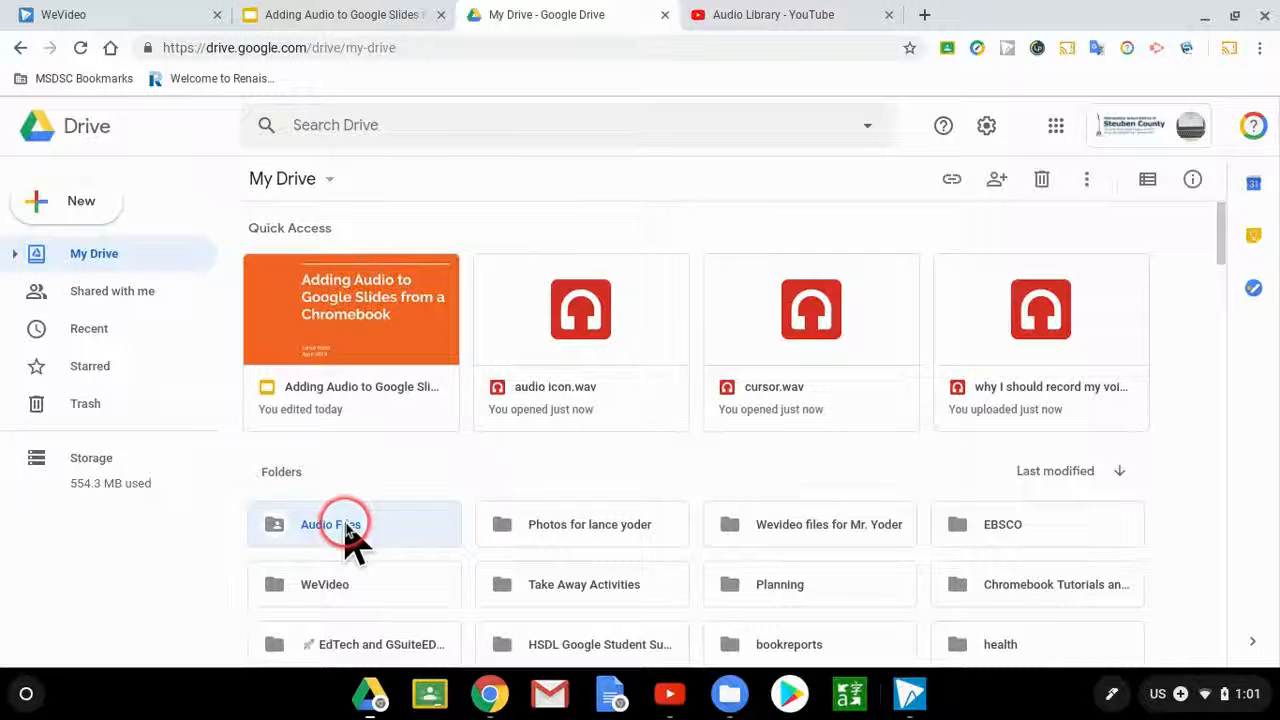
# Step: Open the Audio Files folder in My Drive and return to the Slides deck
pyautogui.doubleClick(330, 524)
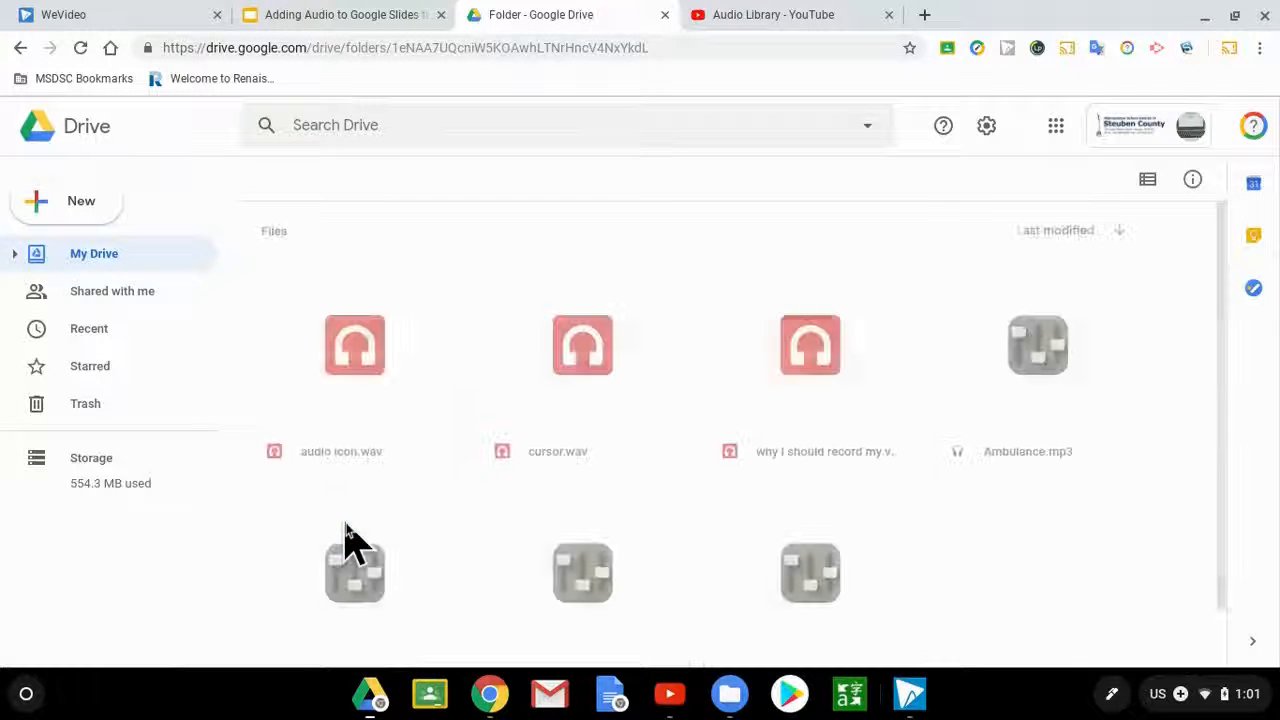
pyautogui.click(340, 14)
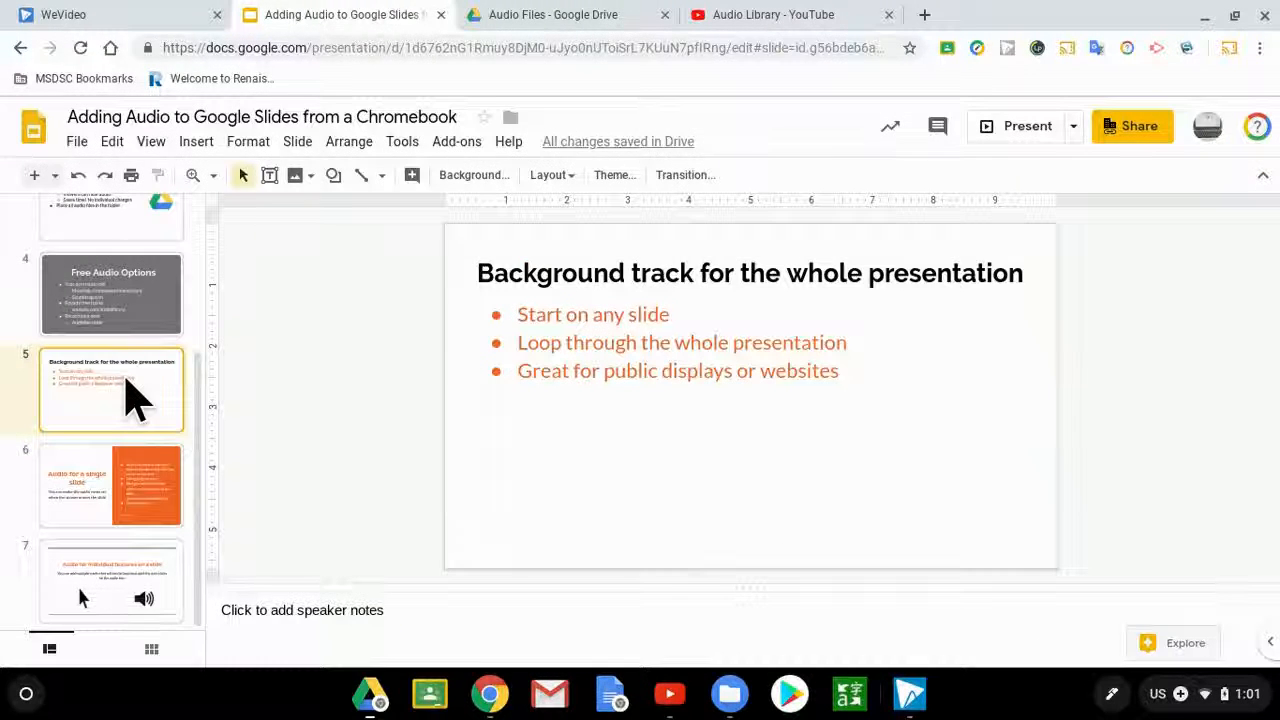